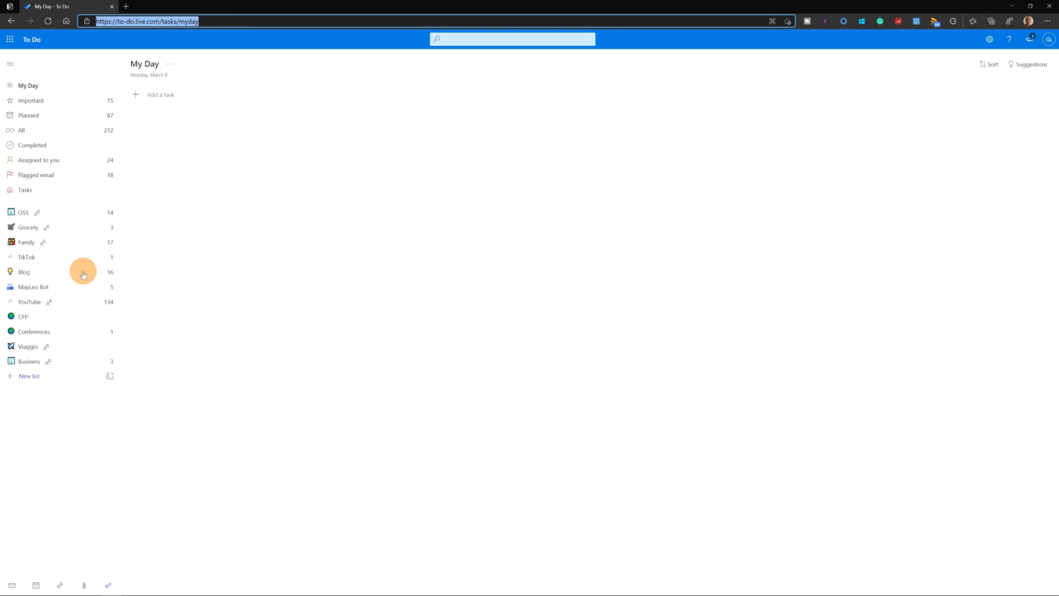
pyautogui.moveTo(57, 311)
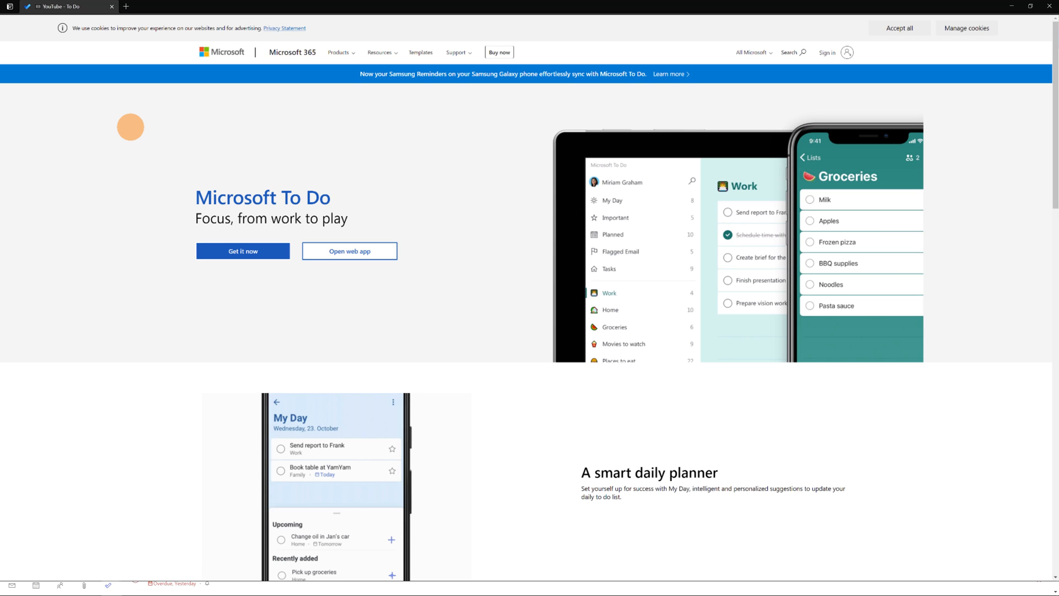
# Switch to Graph Explorer with the GET me/todo/lists request entered
pyautogui.click(464, 6)
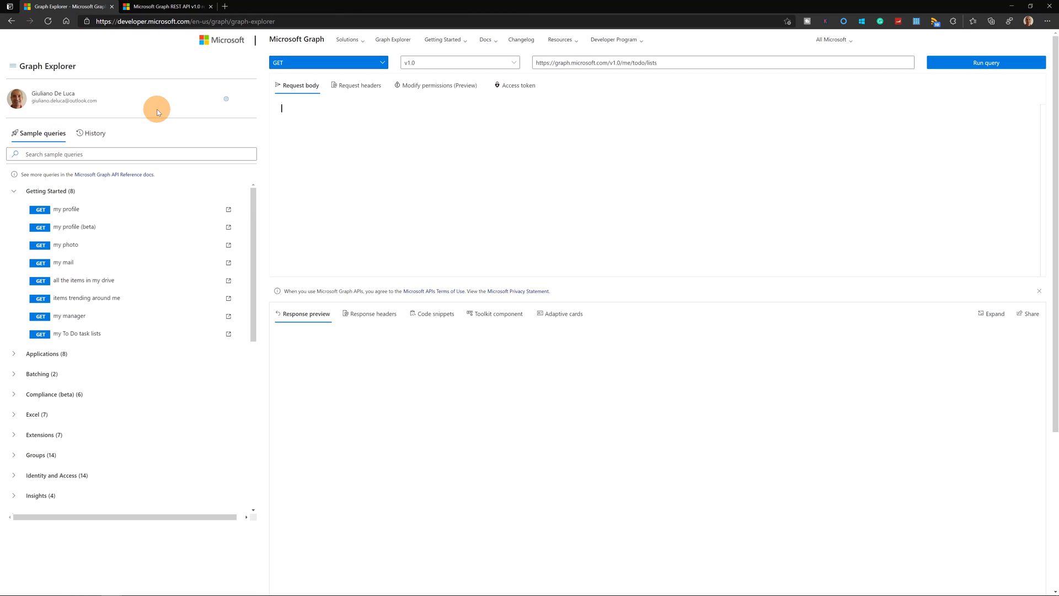
pyautogui.moveTo(144, 111)
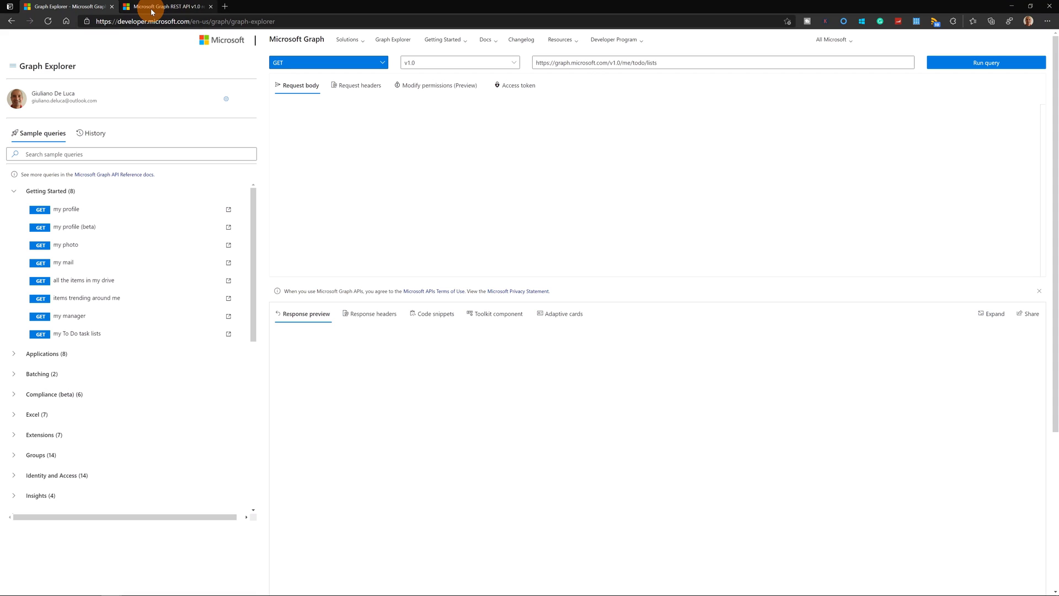
# Open the List tasks reference page and select its Tasks.ReadWrite permission
pyautogui.click(167, 6)
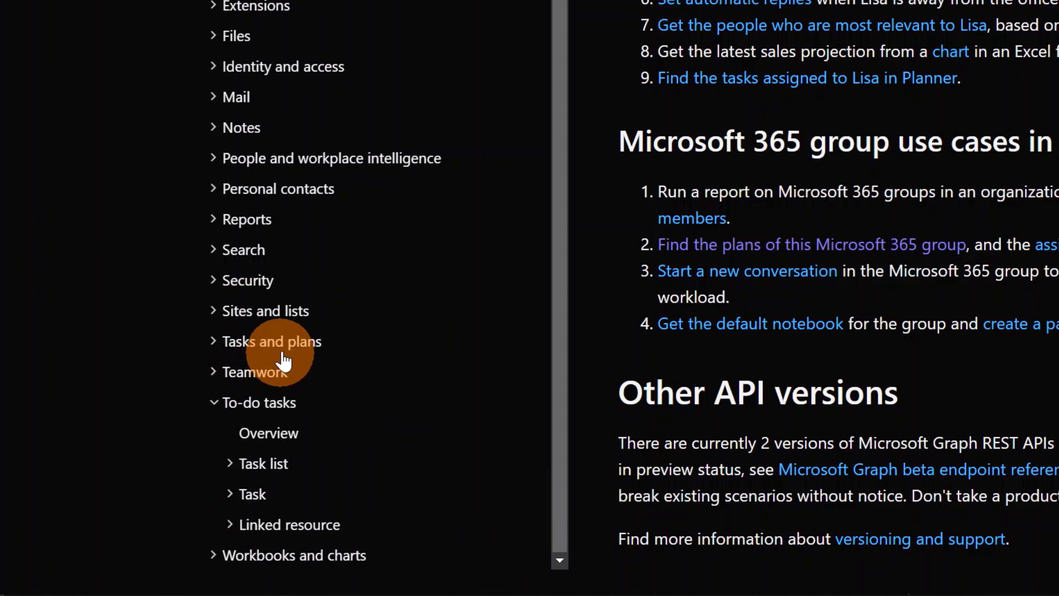
pyautogui.moveTo(328, 412)
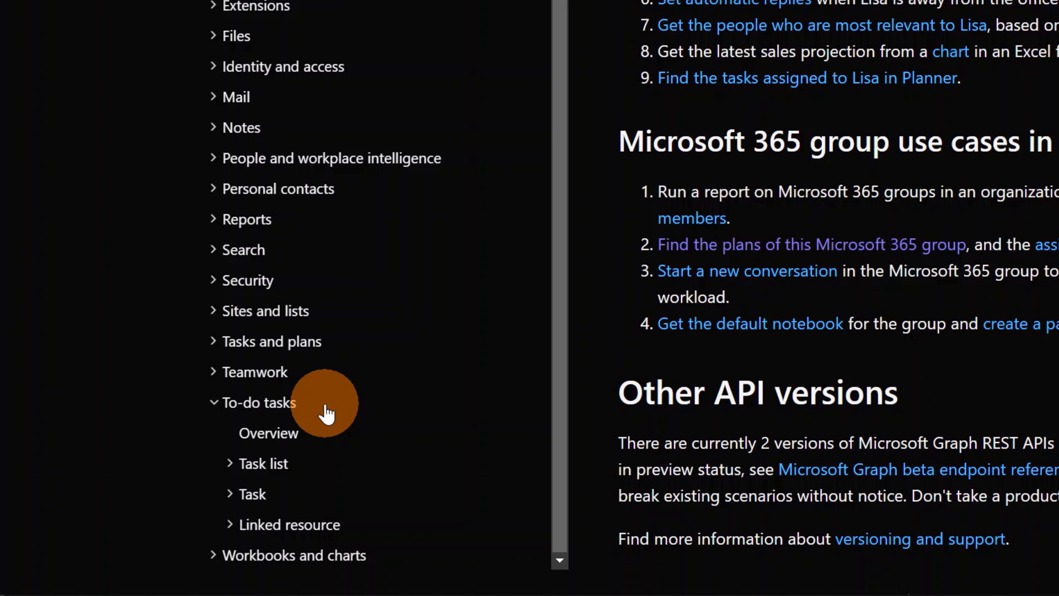
pyautogui.moveTo(252, 494)
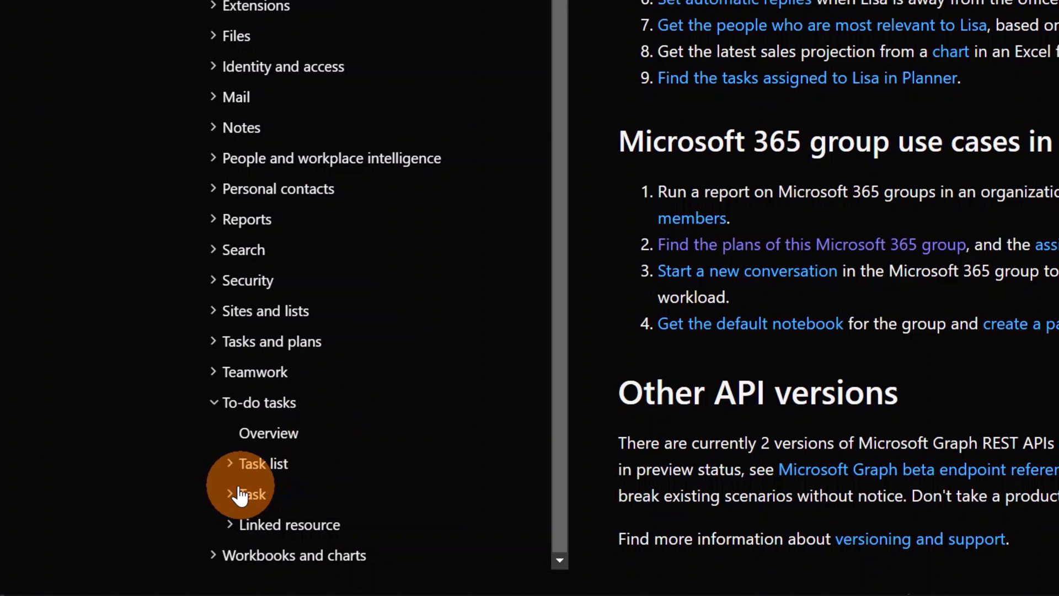
pyautogui.click(250, 494)
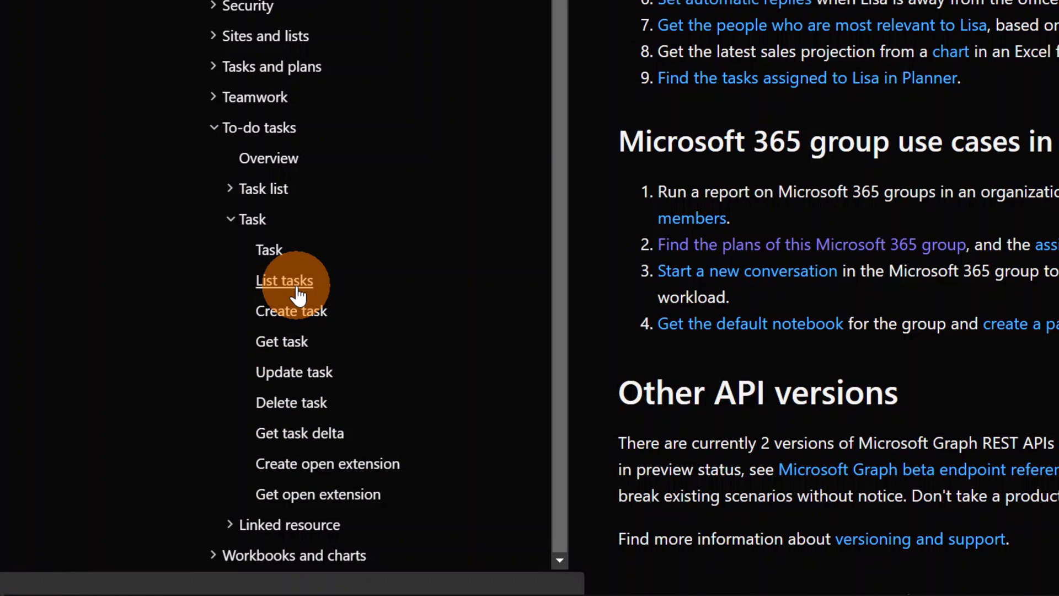
pyautogui.click(283, 280)
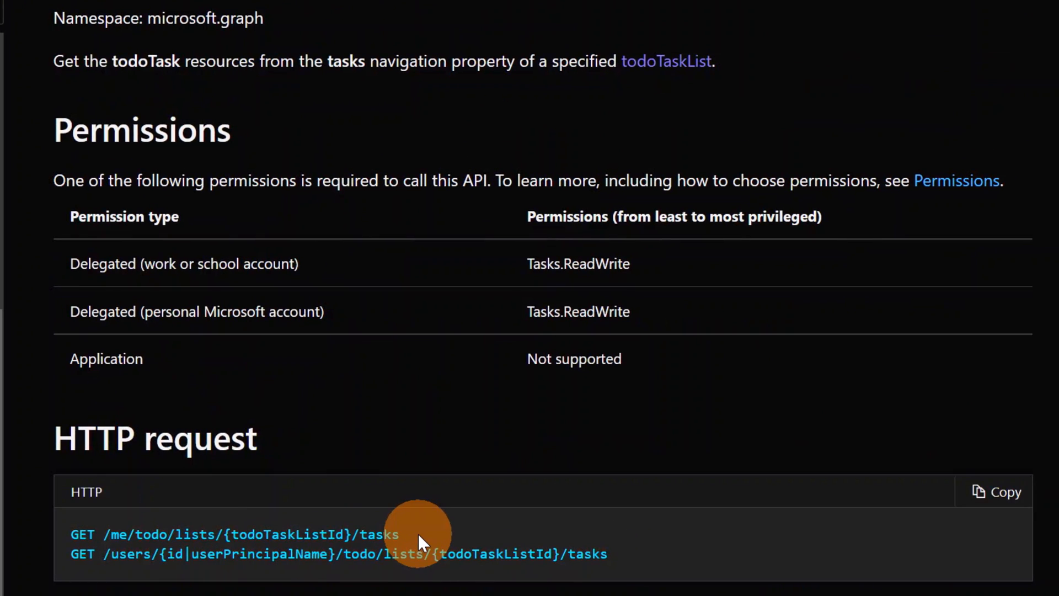
pyautogui.moveTo(179, 534); pyautogui.dragTo(399, 533)
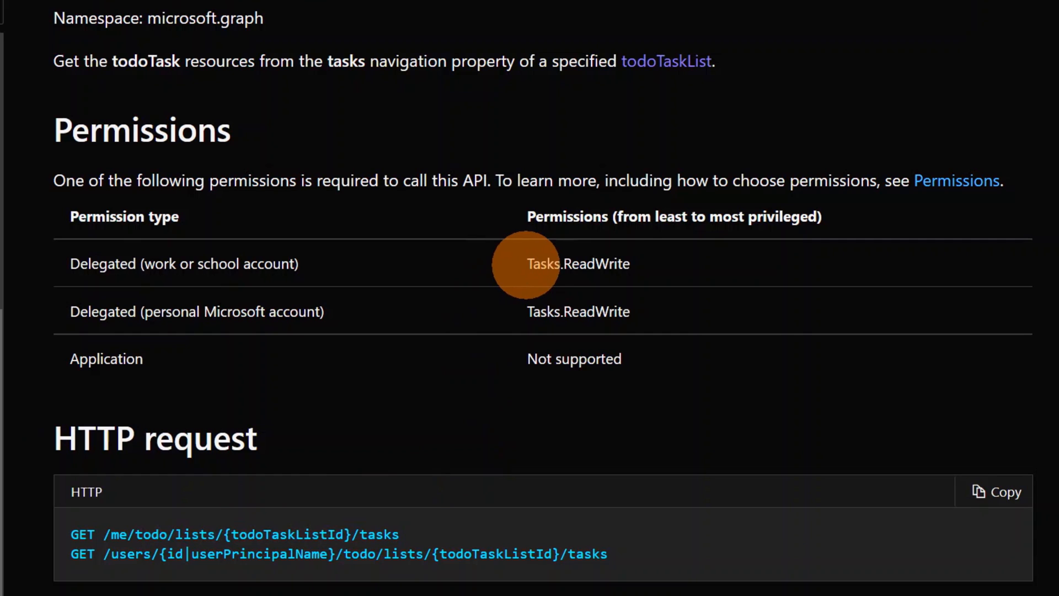
pyautogui.doubleClick(578, 263)
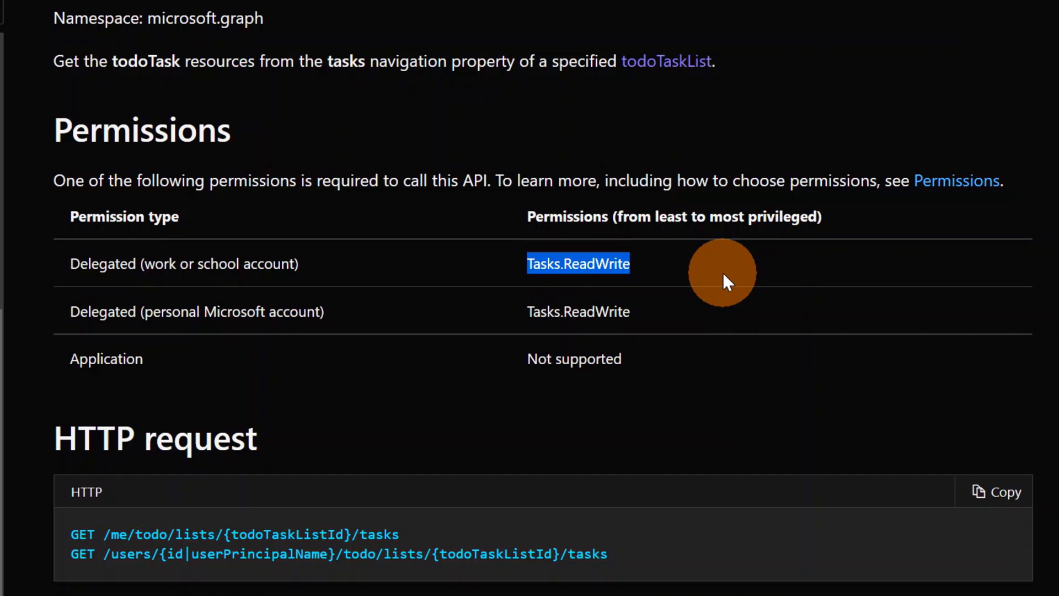
# Select the todoTaskListId path placeholder, then open the List task lists page
pyautogui.doubleClick(286, 535)
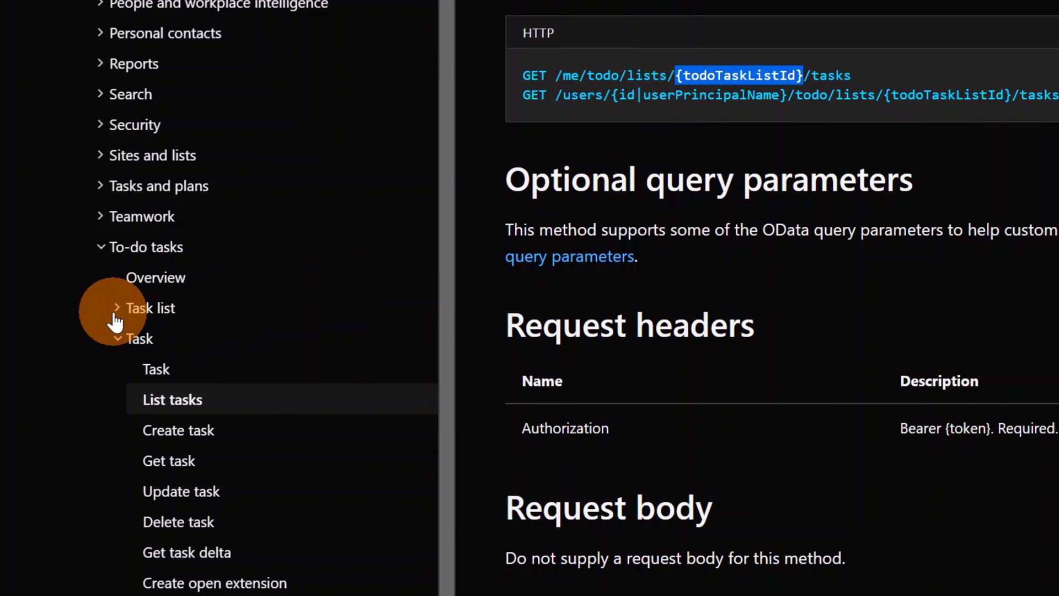
pyautogui.click(150, 308)
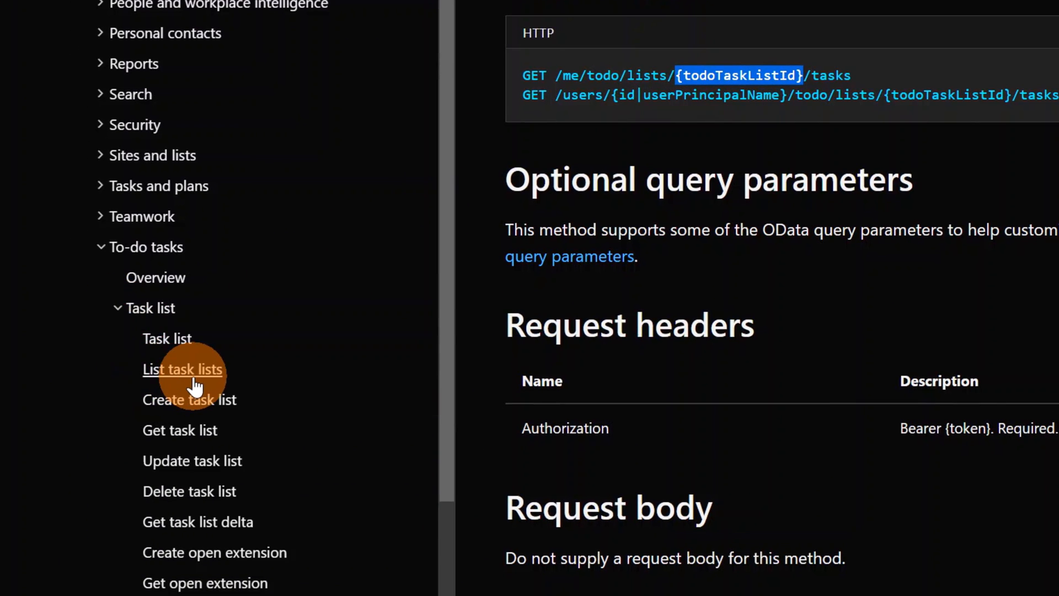
pyautogui.click(183, 369)
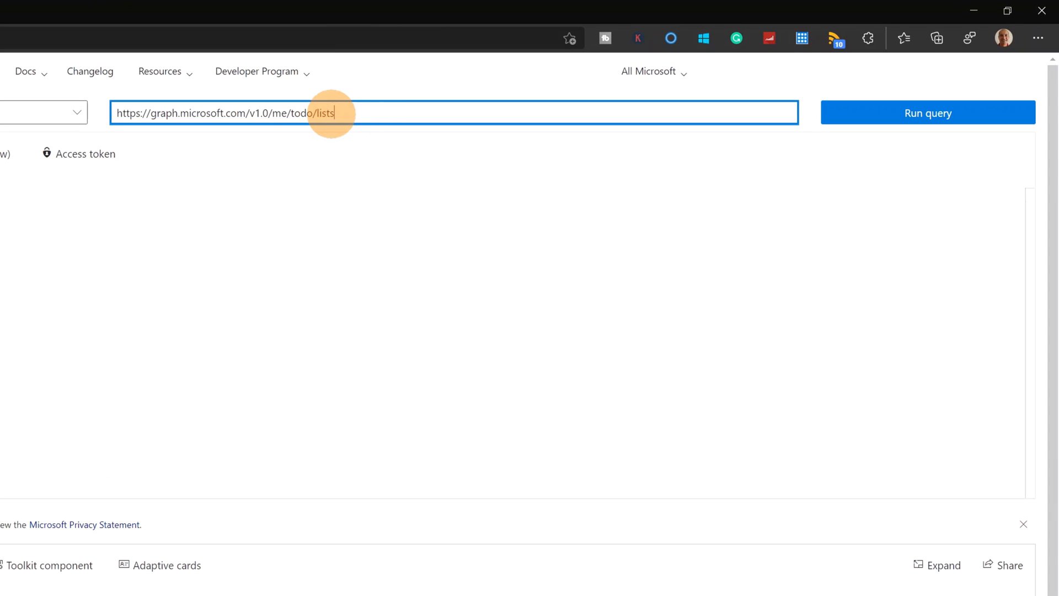
# Search the Graph Explorer permissions chooser for 'tas'
pyautogui.write('//graph.micros')
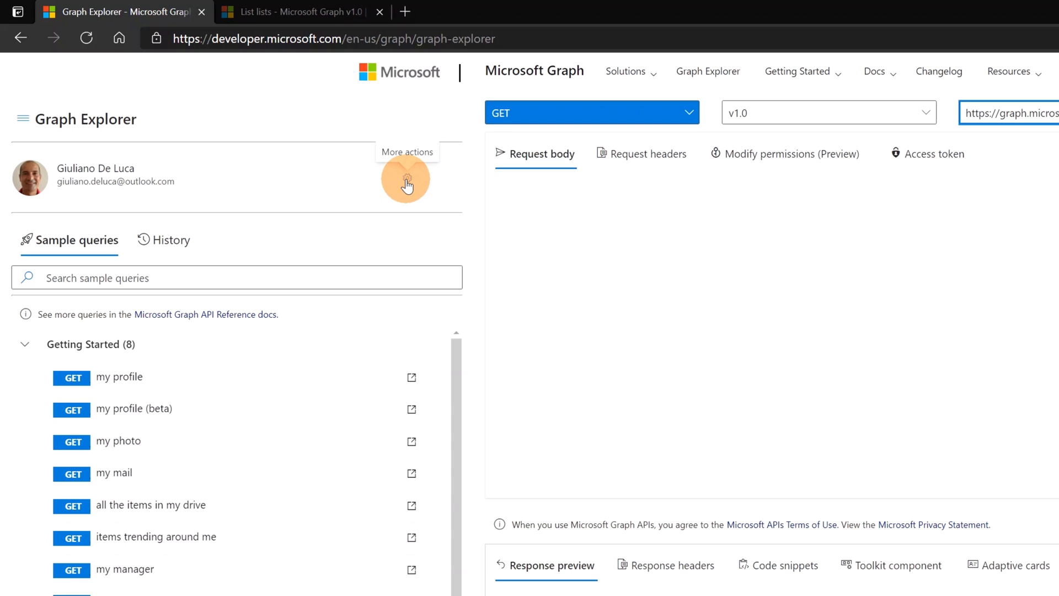
pyautogui.click(406, 180)
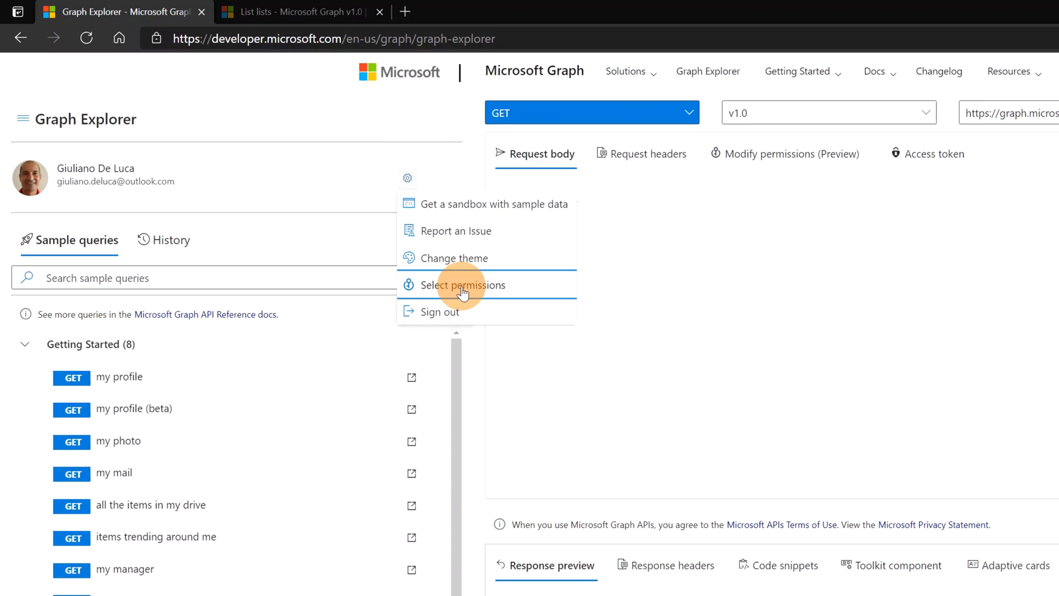
pyautogui.click(463, 284)
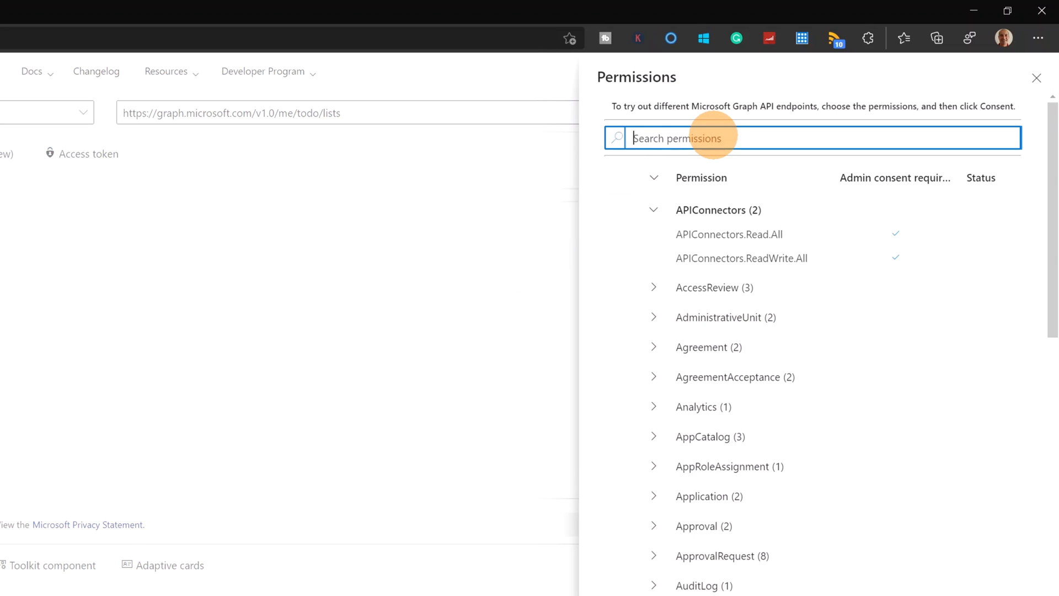
pyautogui.write('tasks')
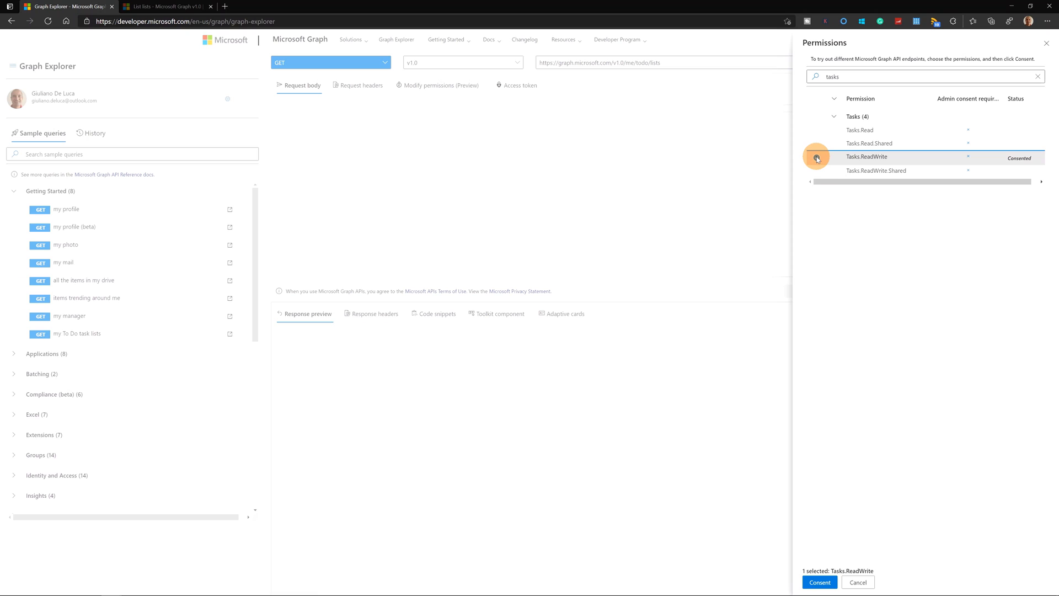
# Consent to Tasks.ReadWrite and run the me/todo/lists query
pyautogui.click(816, 157)
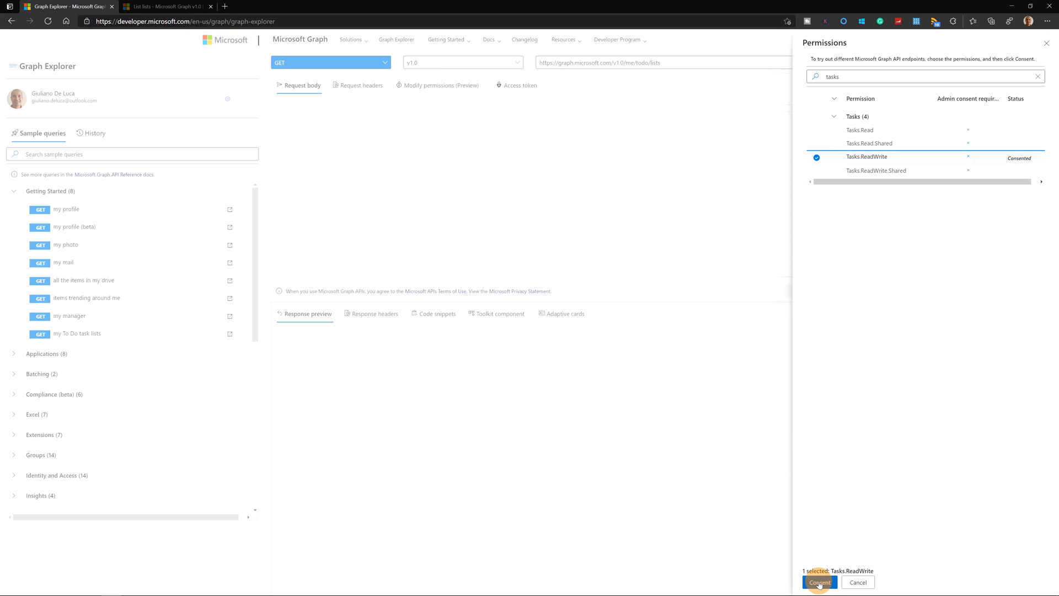
pyautogui.click(819, 583)
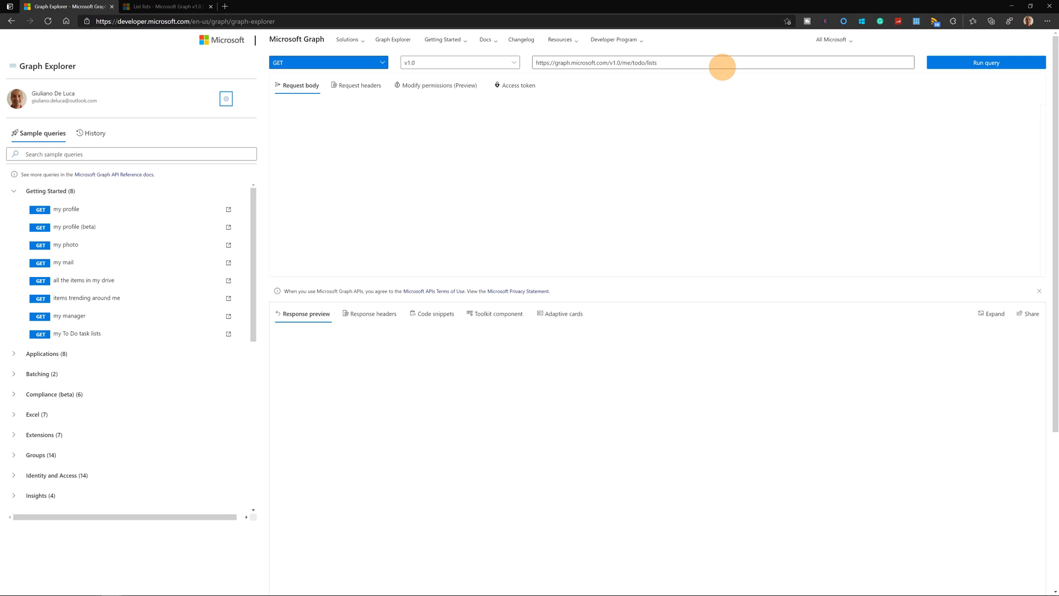
pyautogui.moveTo(745, 62)
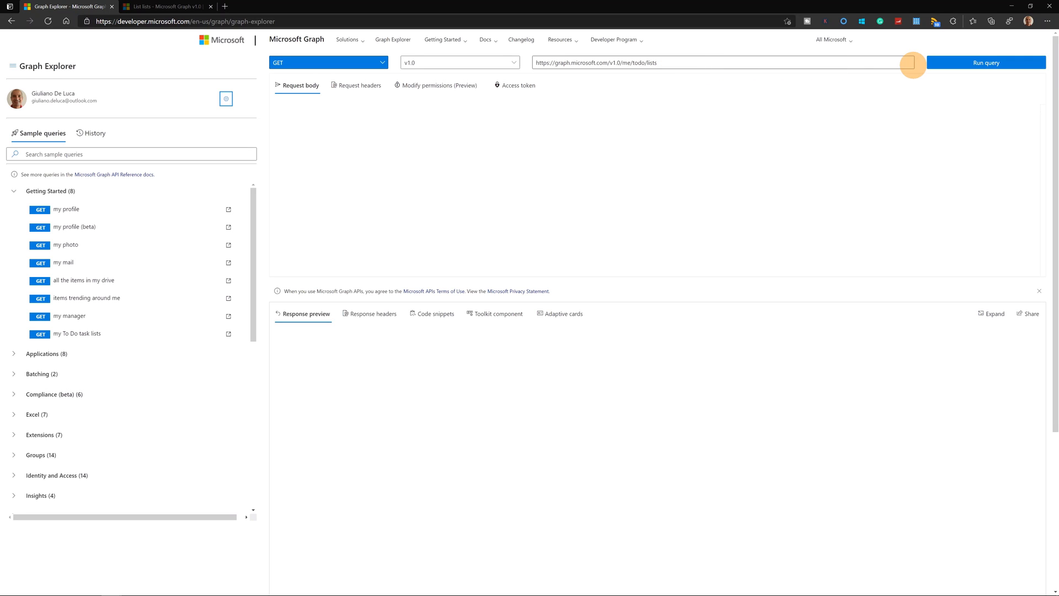
pyautogui.click(985, 63)
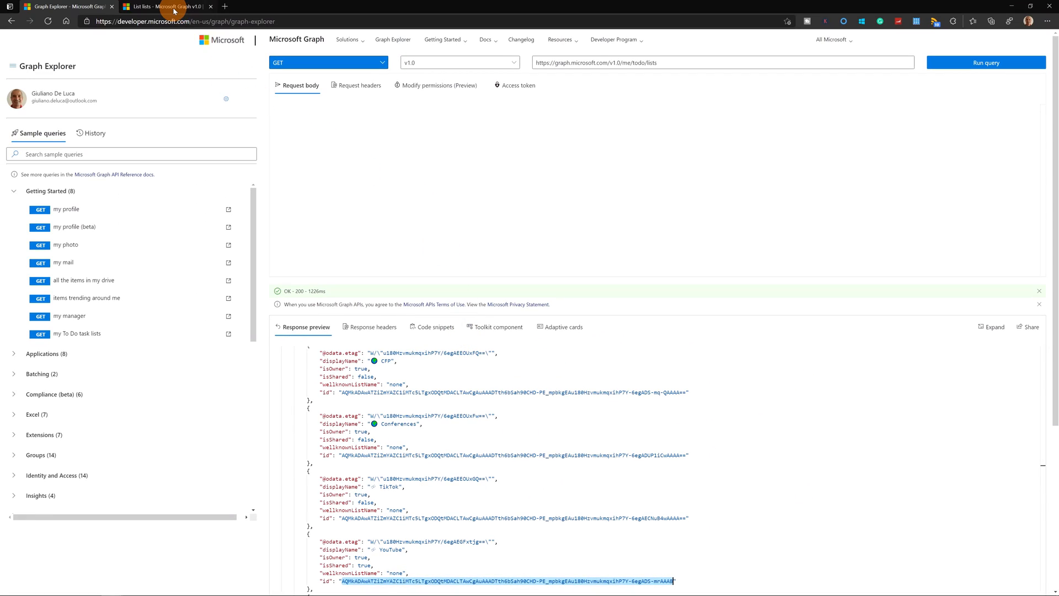
# Open the To-do List tasks reference page in the documentation tab
pyautogui.click(162, 6)
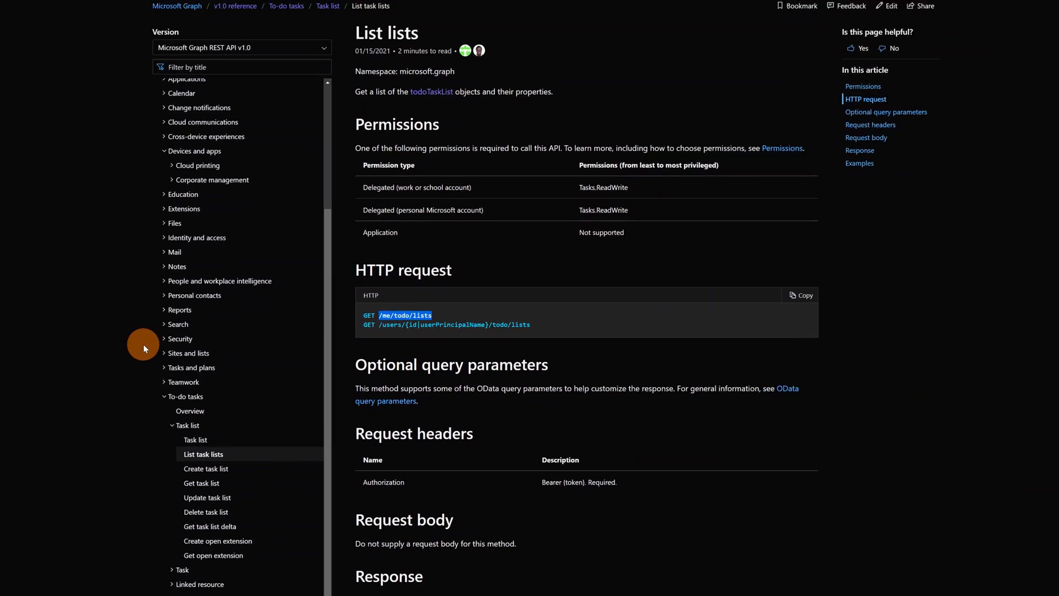
pyautogui.scroll(-3)
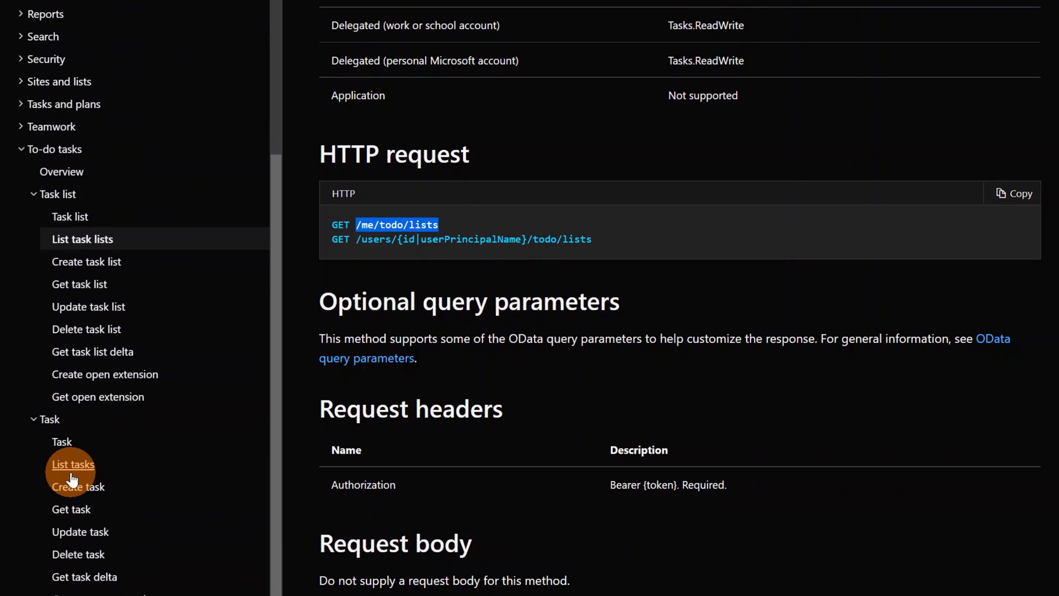
pyautogui.click(72, 463)
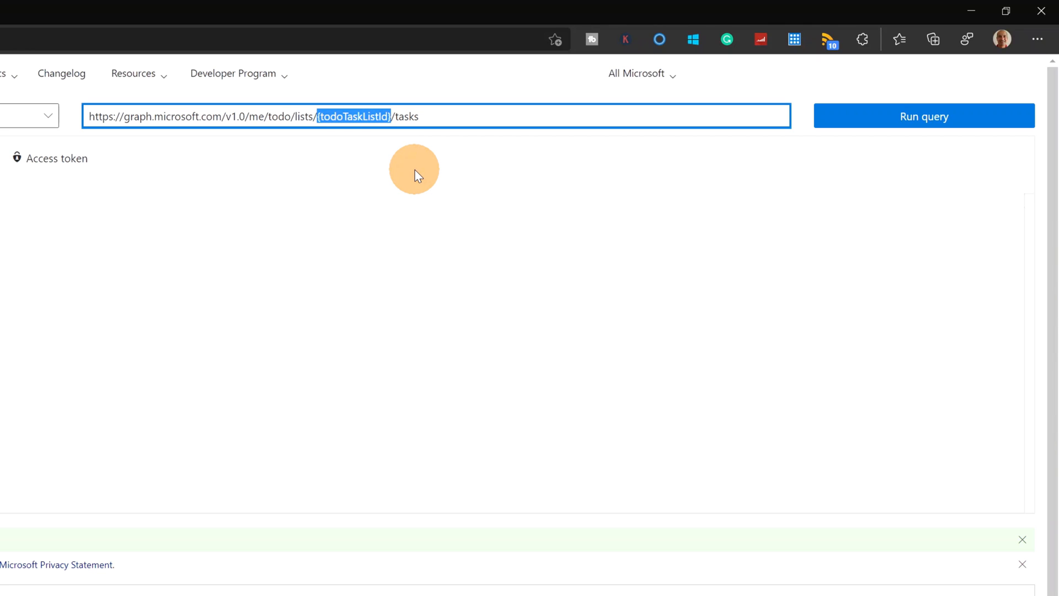
# Paste the YouTube list id from clipboard history into the path and append /tasks
pyautogui.press('Win+V')
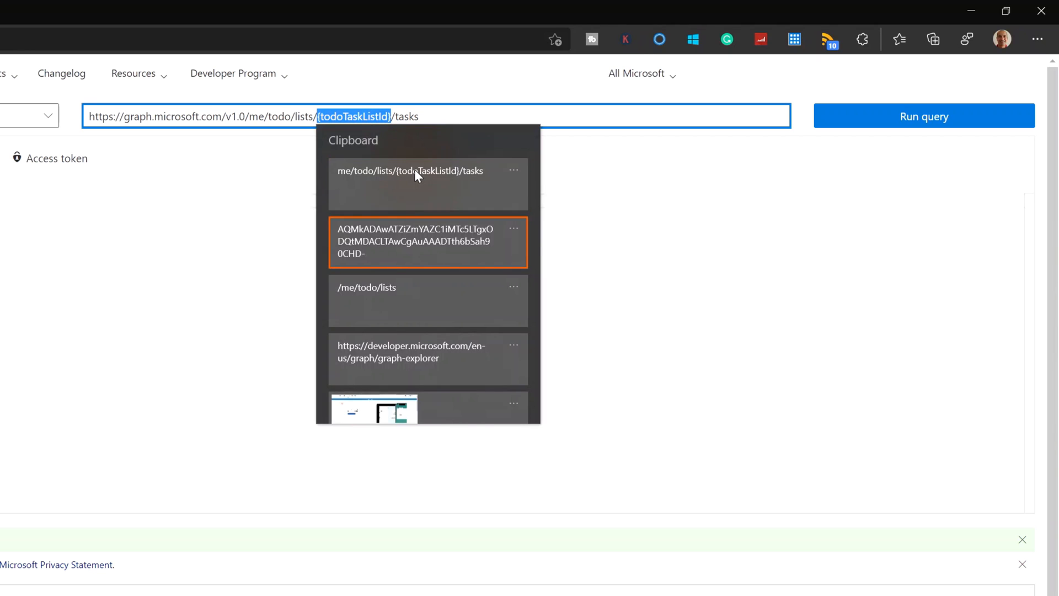
pyautogui.click(427, 242)
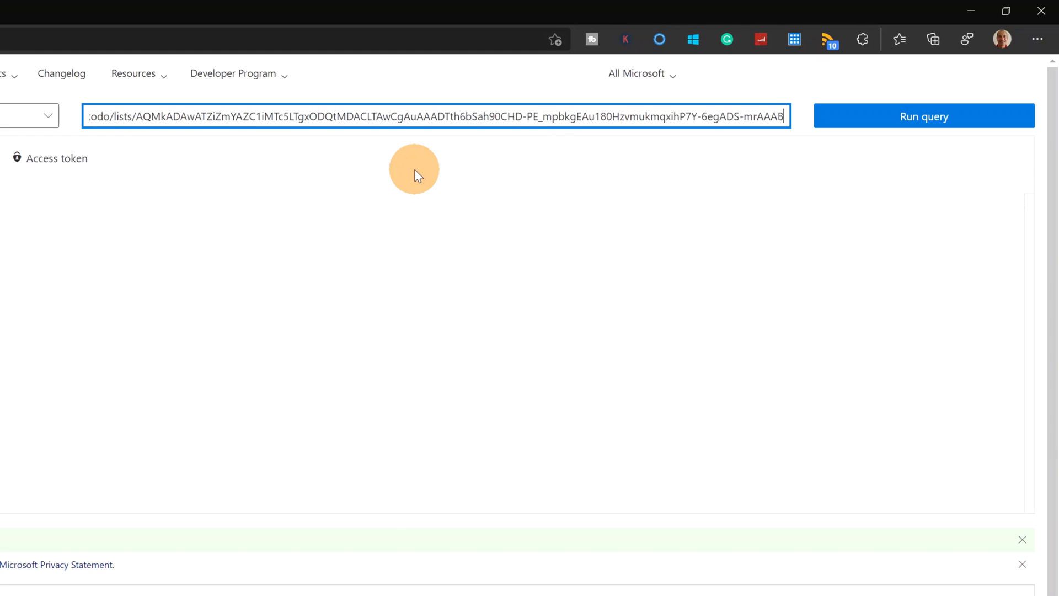
pyautogui.write('/tasks')
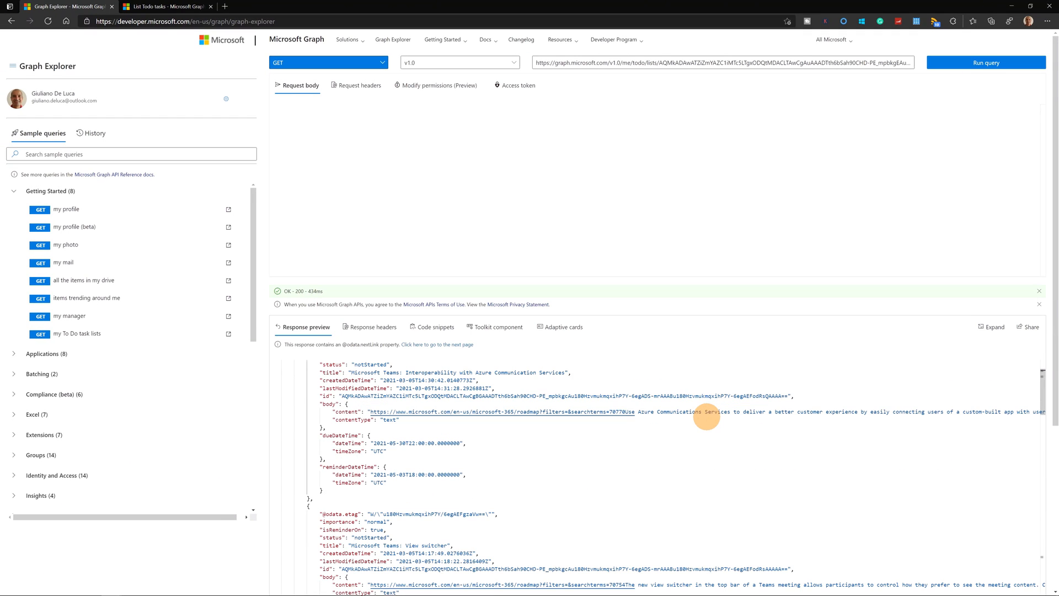
pyautogui.scroll(-3)
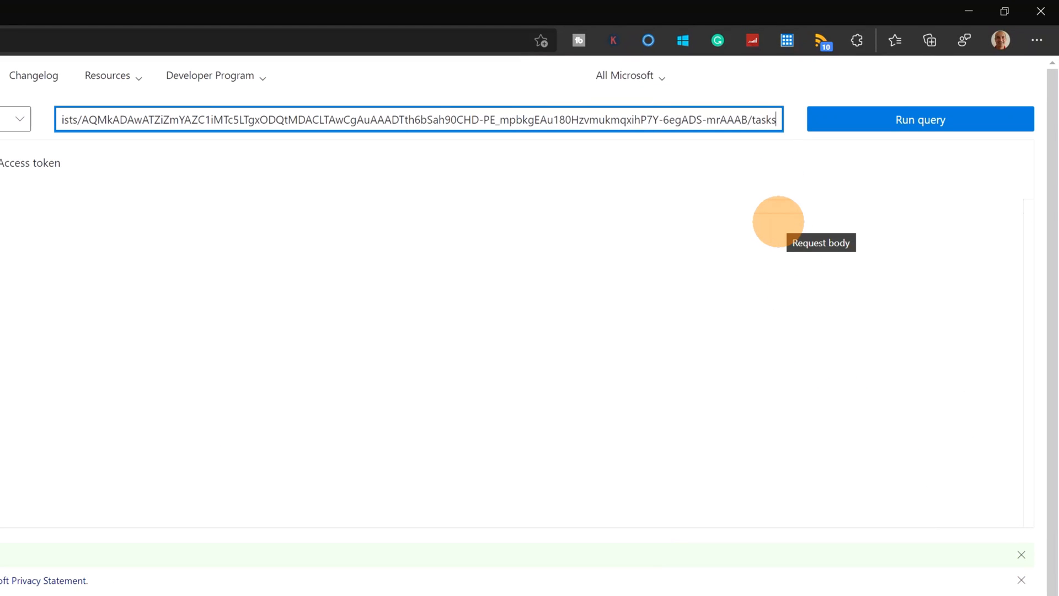
# Add $top=999 to the tasks query, run it, and review the JSON response
pyautogui.write('?')
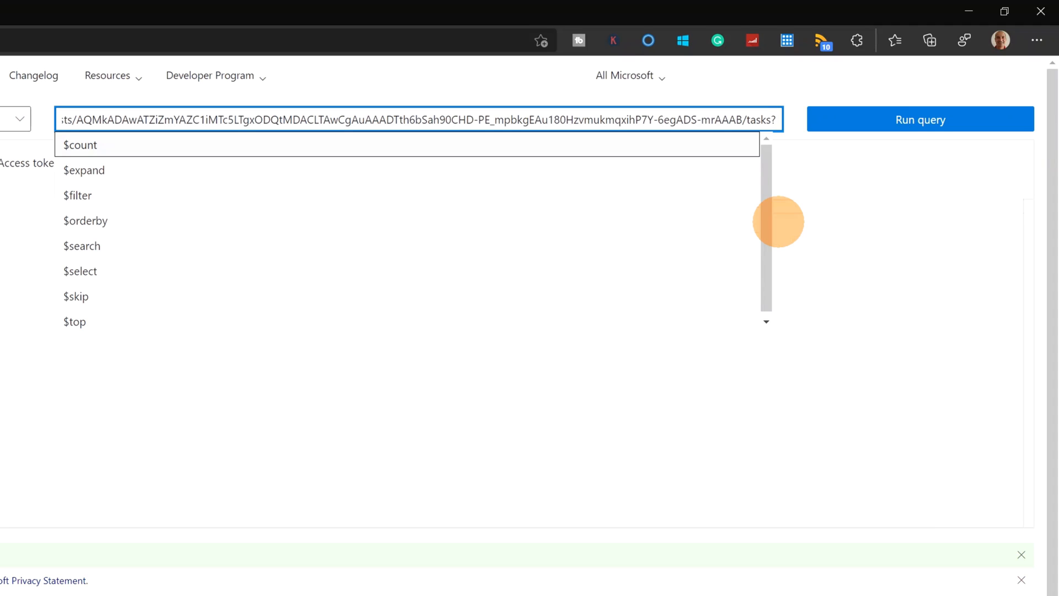
pyautogui.click(75, 322)
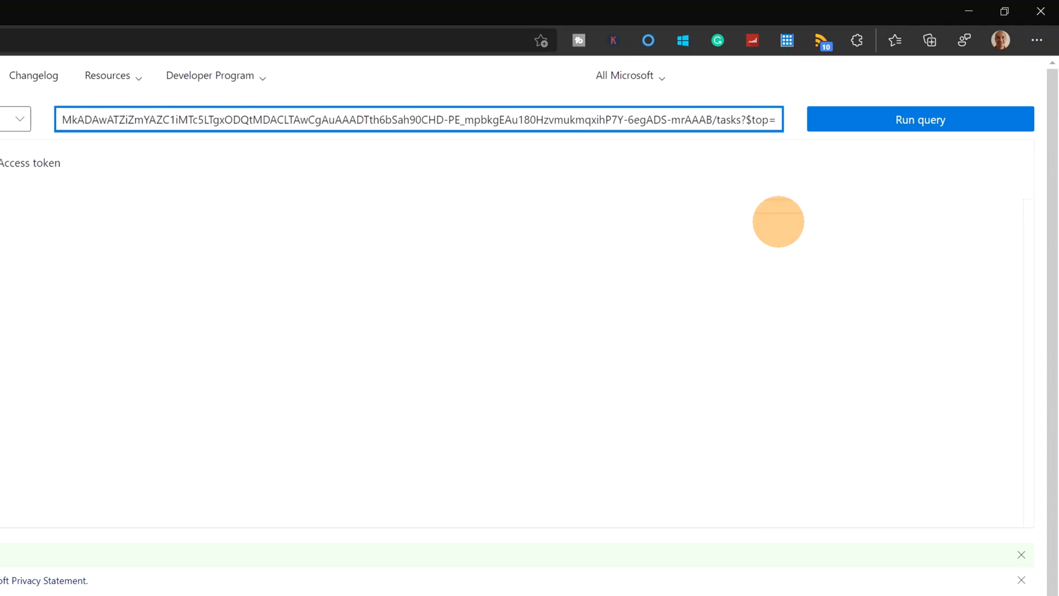
pyautogui.write('999')
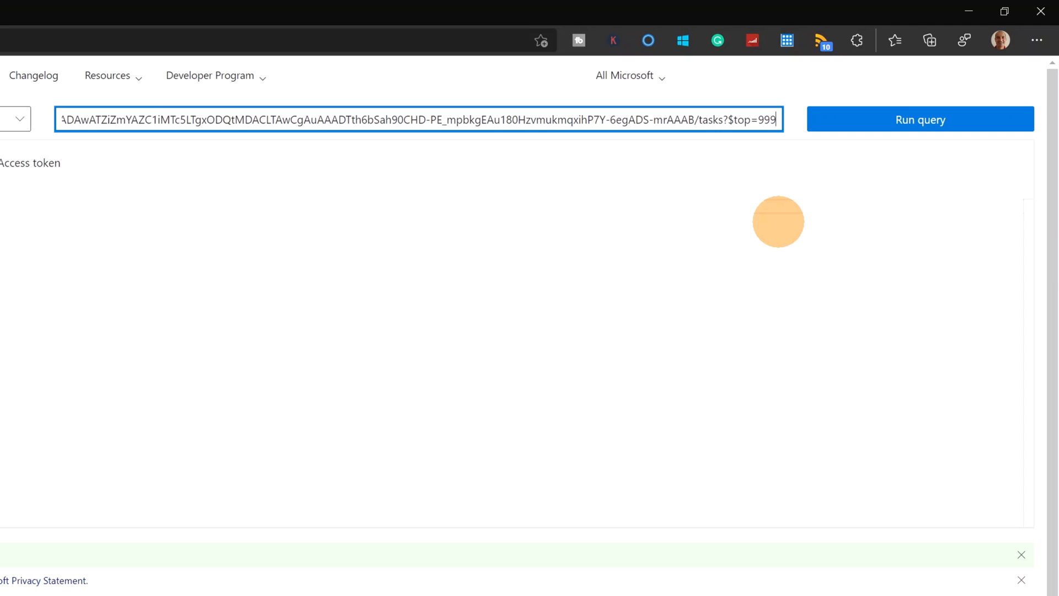
pyautogui.click(920, 120)
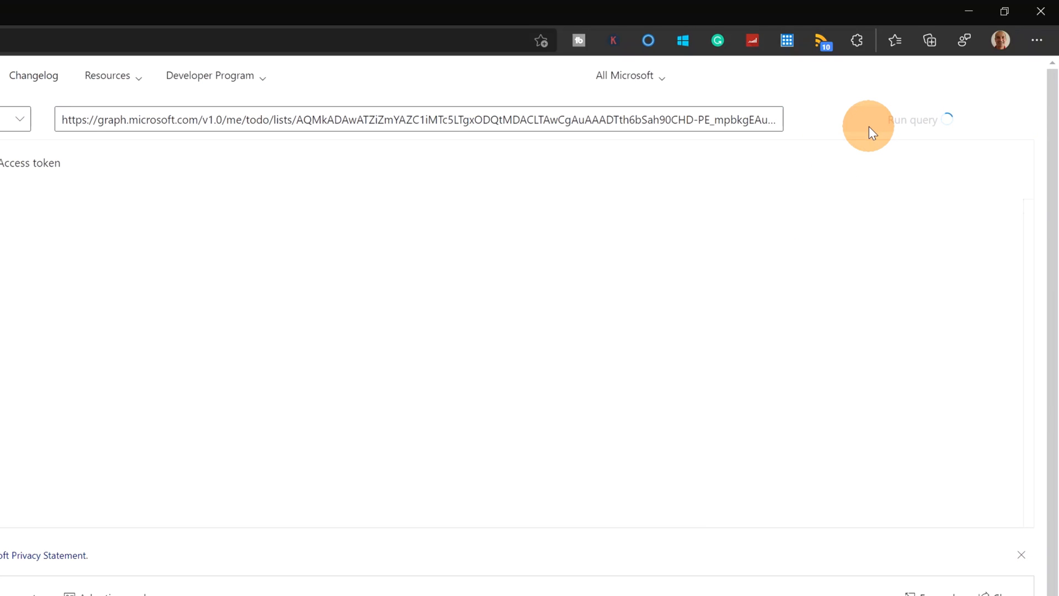
pyautogui.moveTo(762, 246)
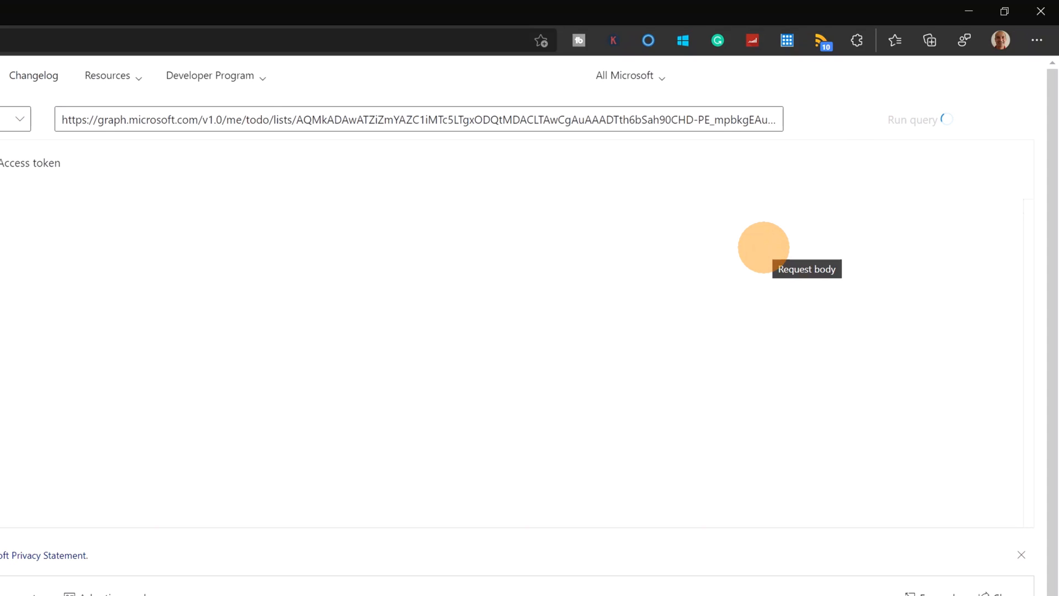
pyautogui.scroll(-3)
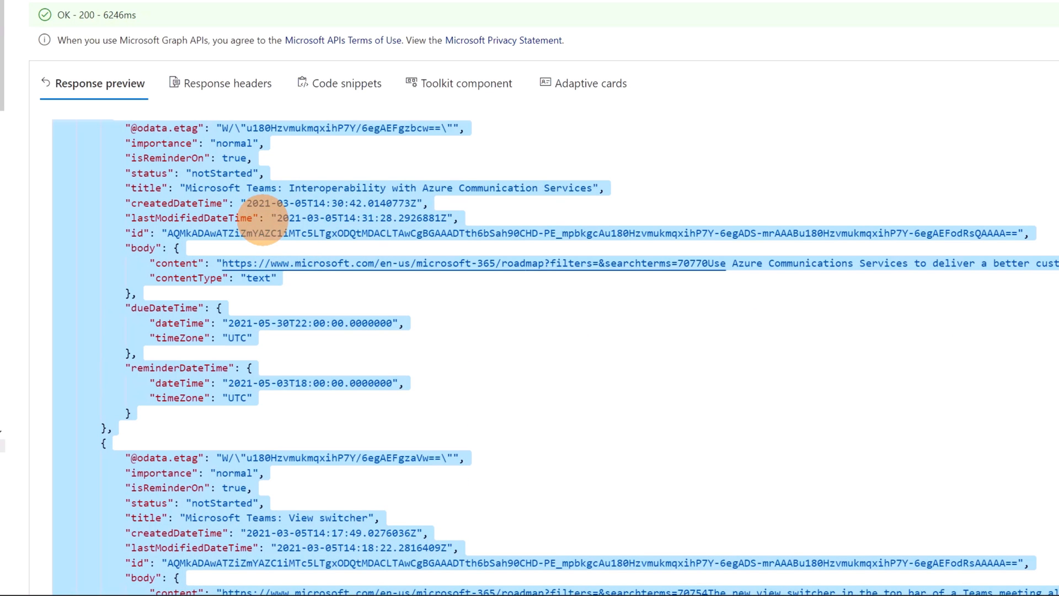
pyautogui.scroll(3)
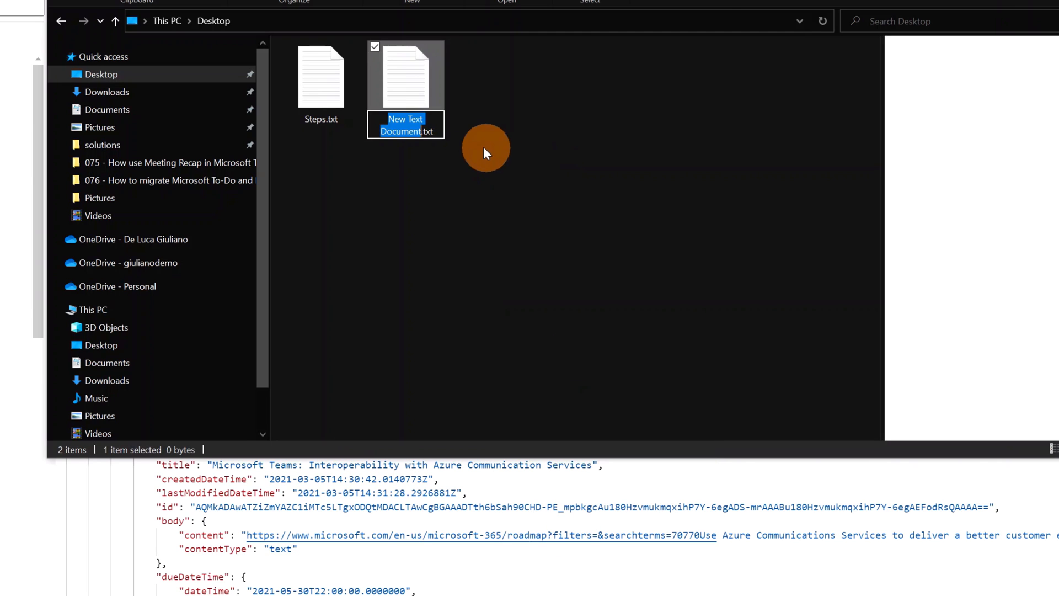
# Name the Desktop text file 'YouTube Tasks' and open it in Notepad
pyautogui.write('YouTube Tasks.txt')
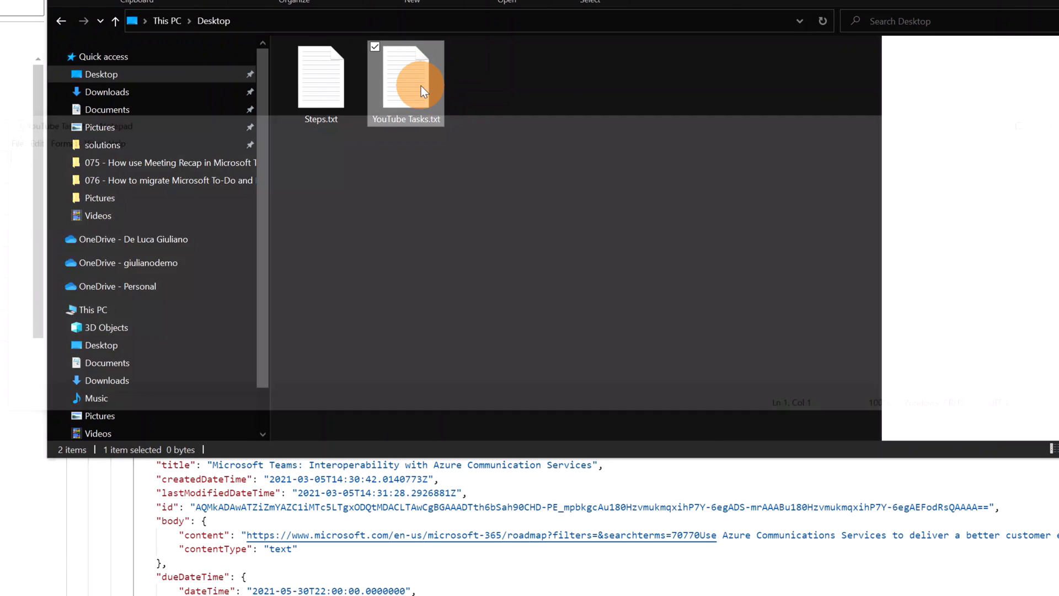
pyautogui.doubleClick(406, 78)
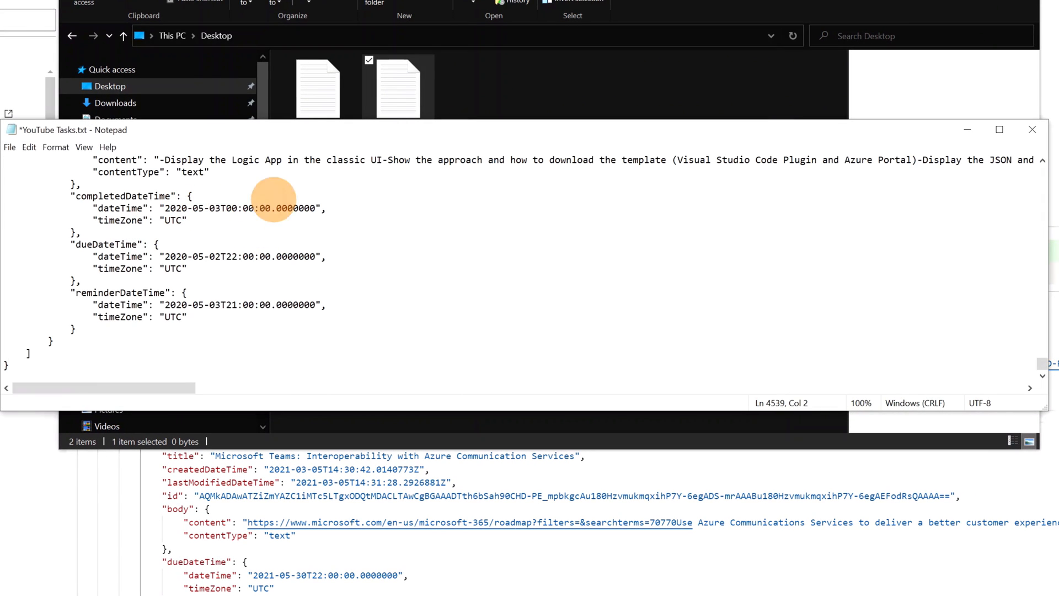
# Close Notepad and save the changes to YouTube Tasks
pyautogui.click(1032, 129)
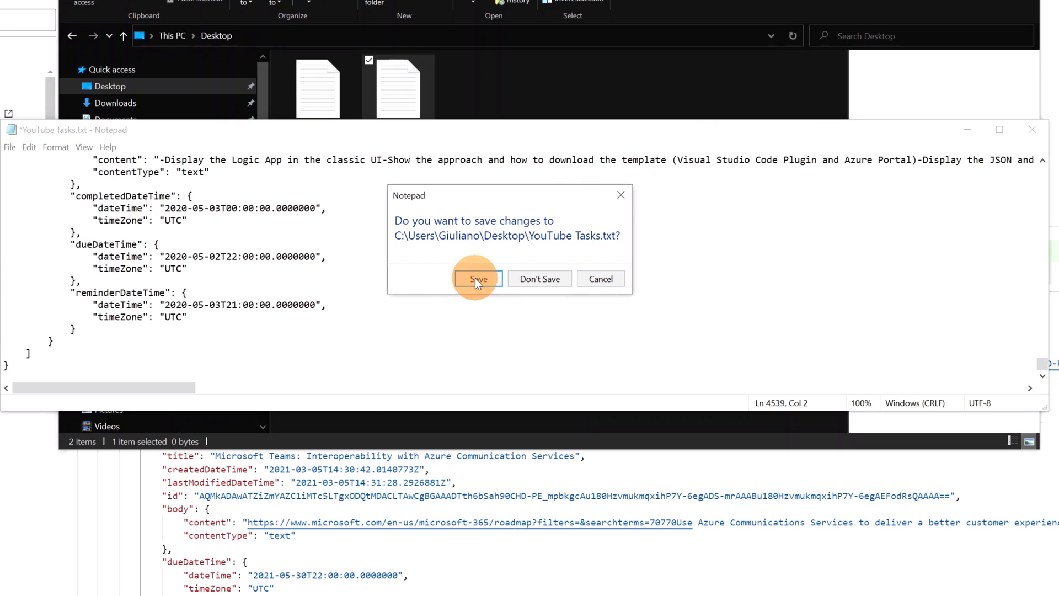
pyautogui.click(478, 278)
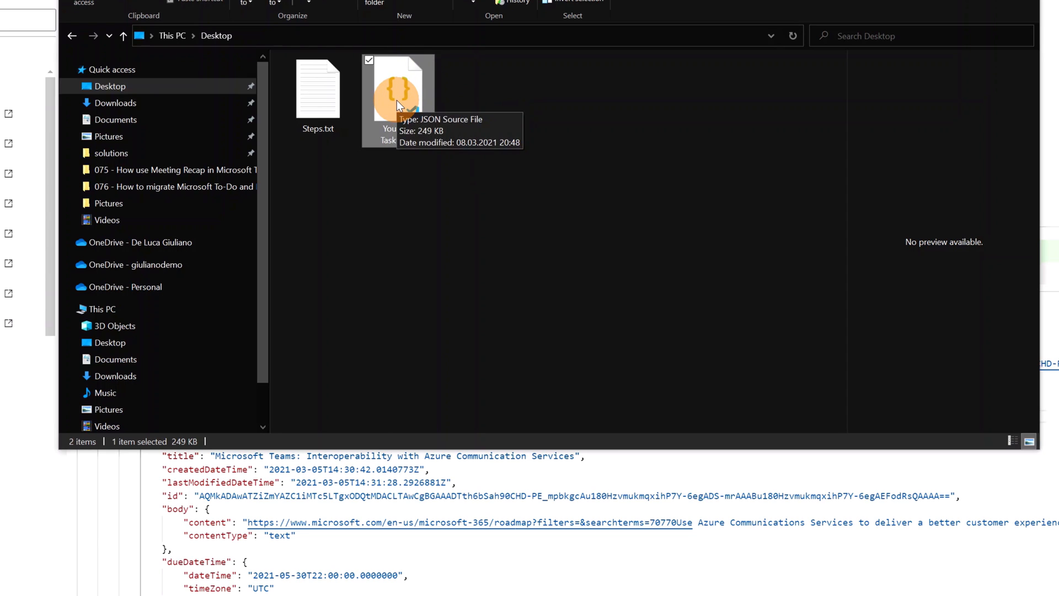
pyautogui.moveTo(444, 187)
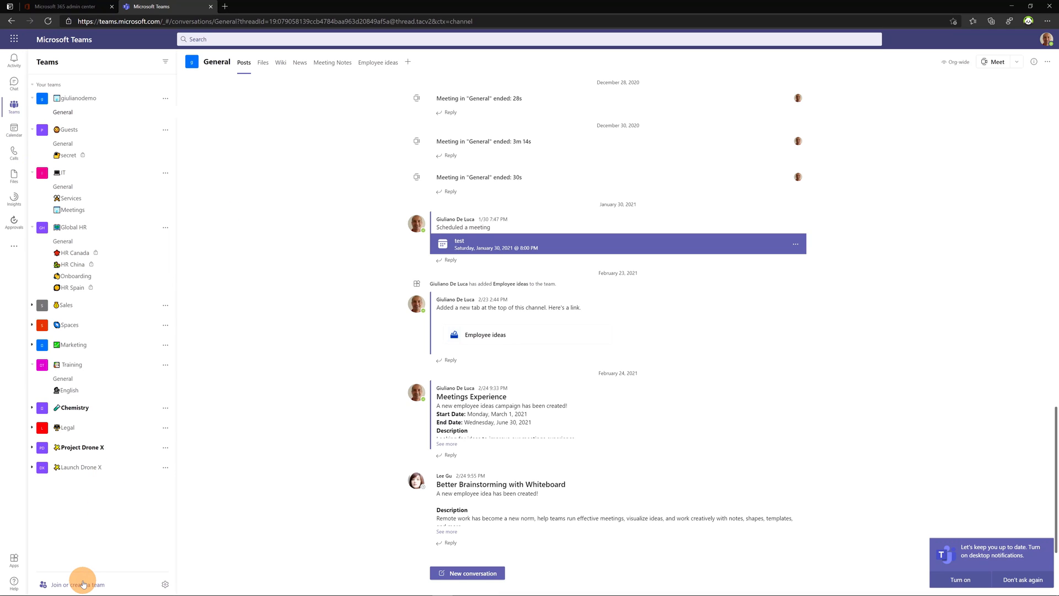
# Start creating a new Teams team from scratch via Join or create a team
pyautogui.click(78, 584)
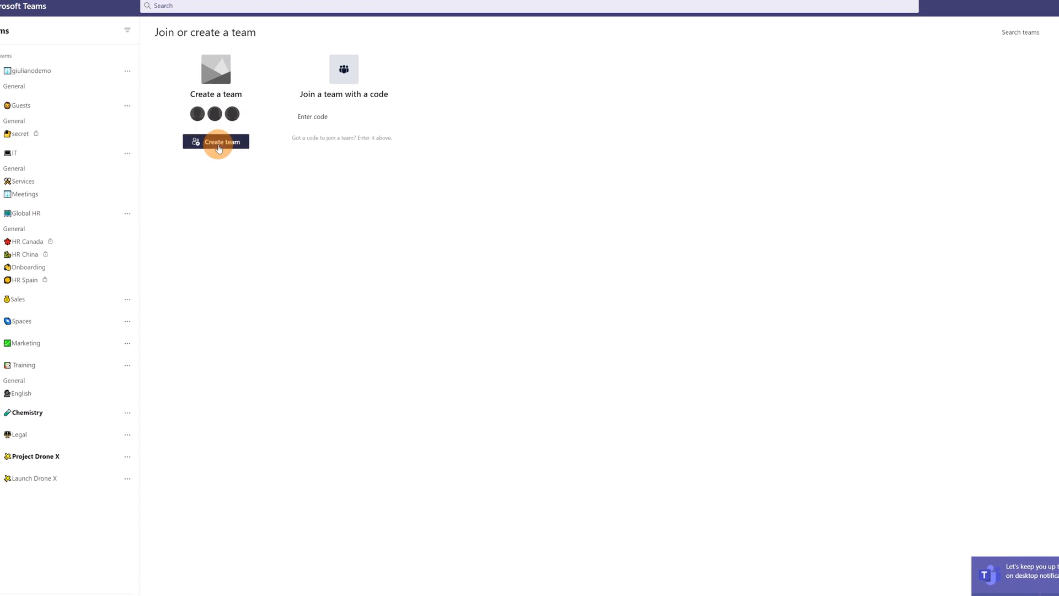
pyautogui.click(216, 142)
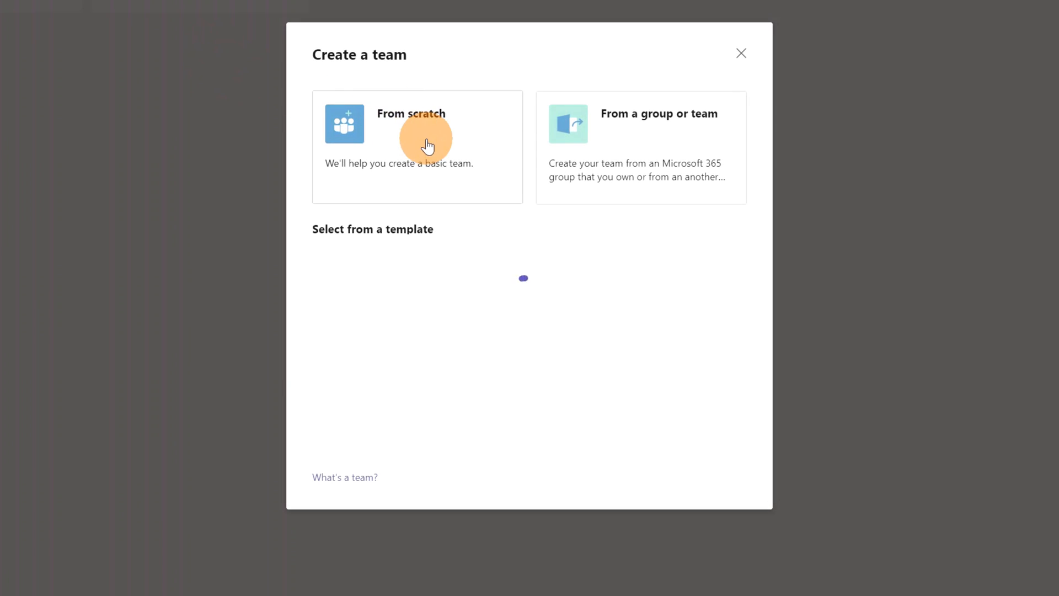
pyautogui.click(417, 147)
pyautogui.write('YouTube')
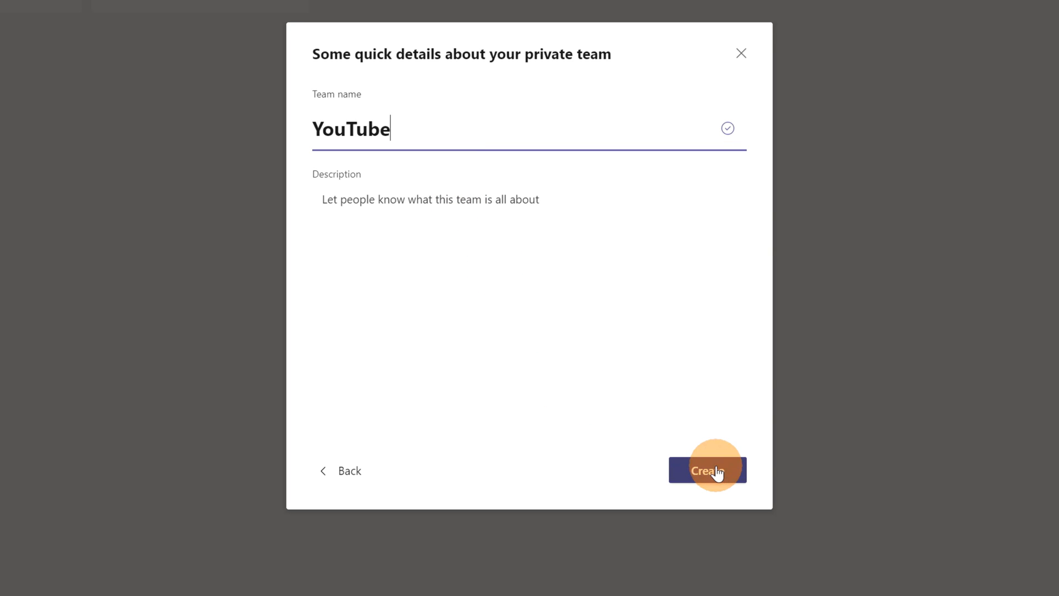
# Create the private team named YouTube
pyautogui.click(708, 470)
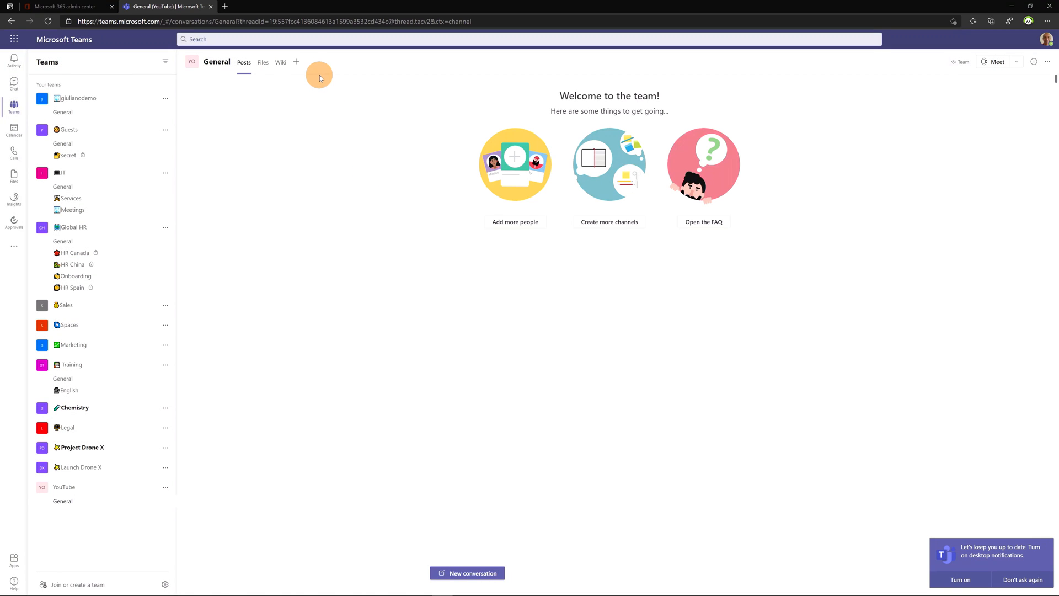
# Add a Tasks by Planner and To Do tab named 'YouTube Tasks' to the General channel
pyautogui.click(296, 63)
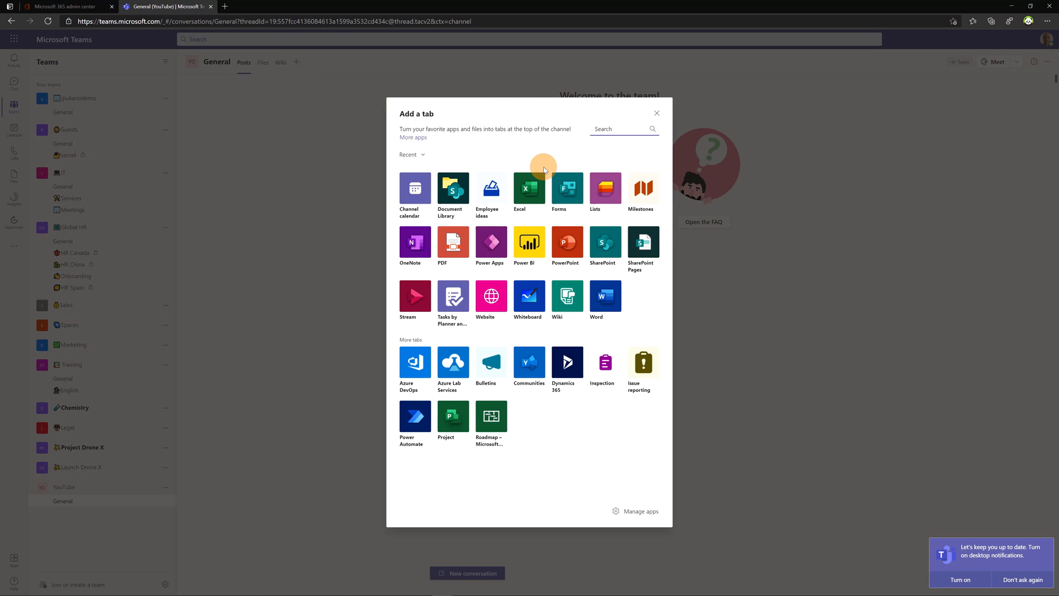
pyautogui.write('pla')
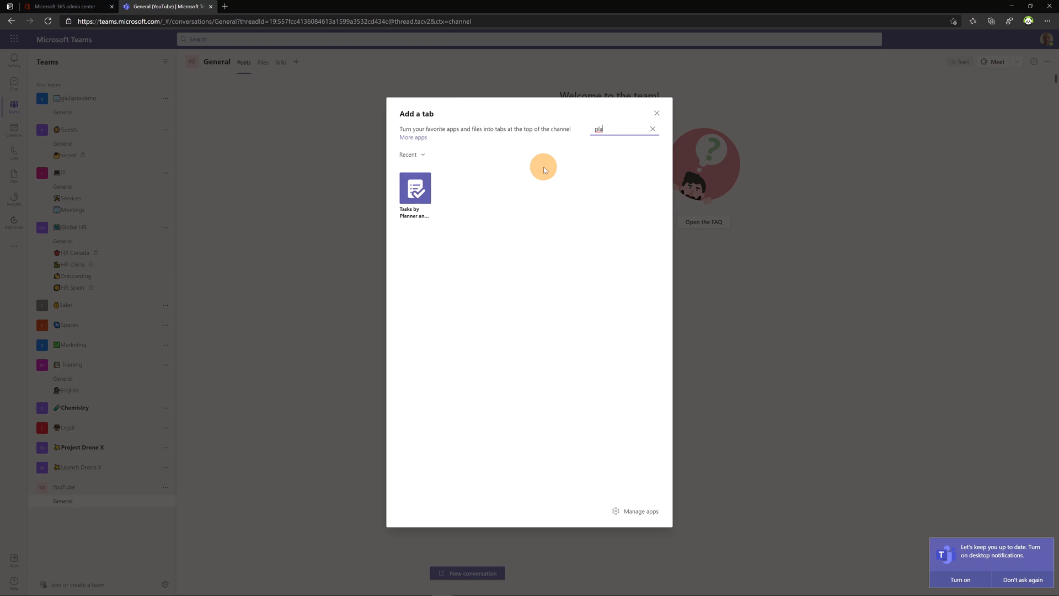
pyautogui.moveTo(415, 188)
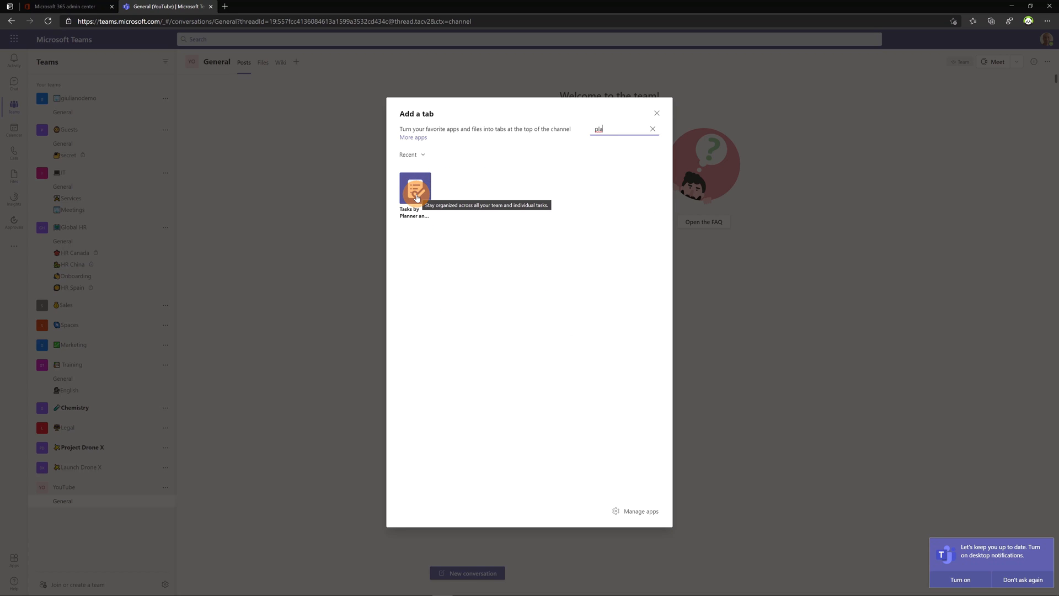
pyautogui.click(415, 190)
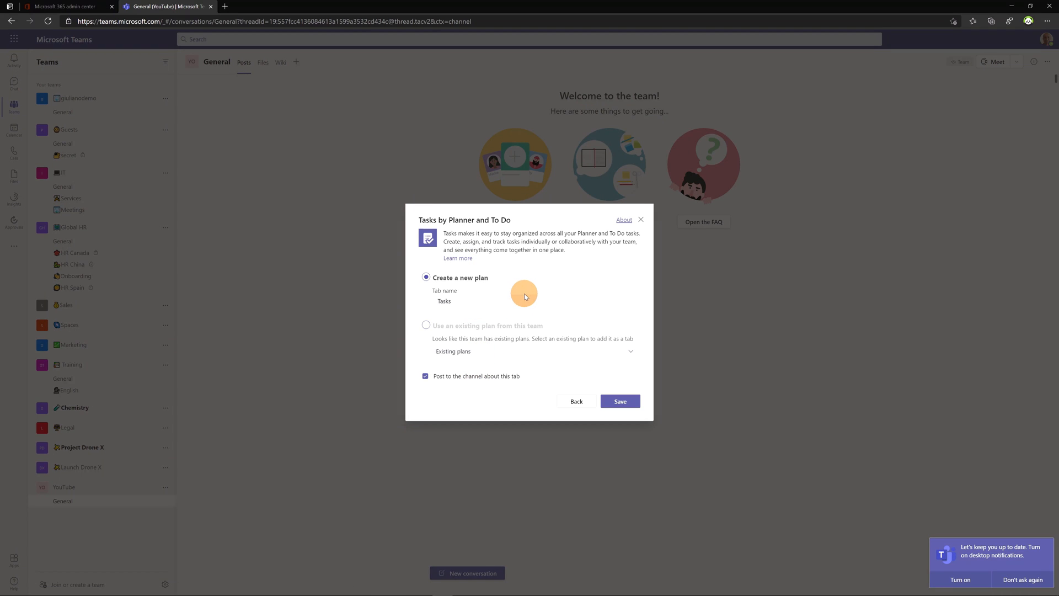
pyautogui.write('YouTube Tasks')
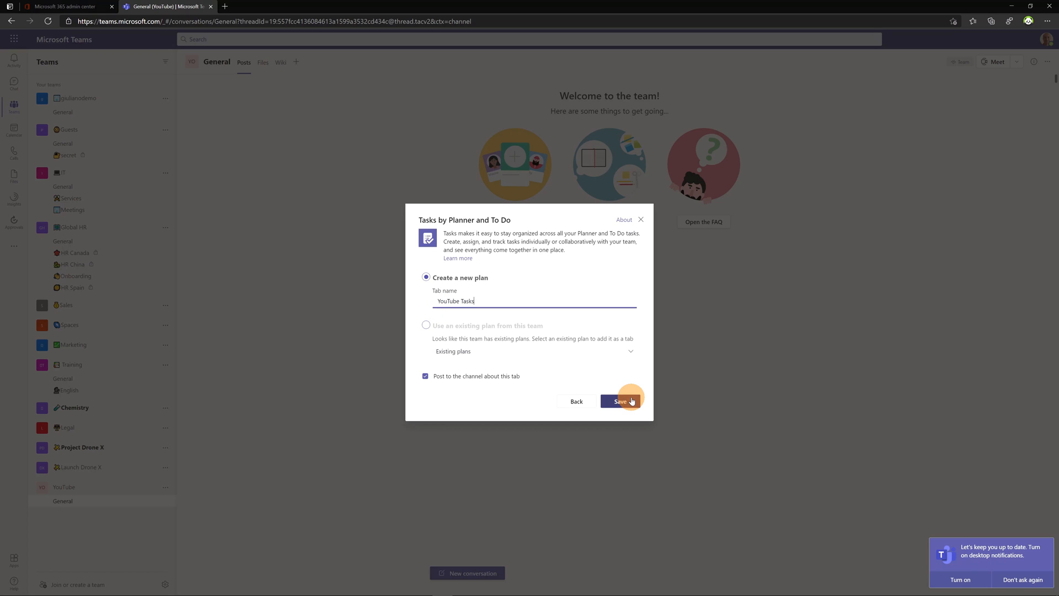
pyautogui.click(619, 401)
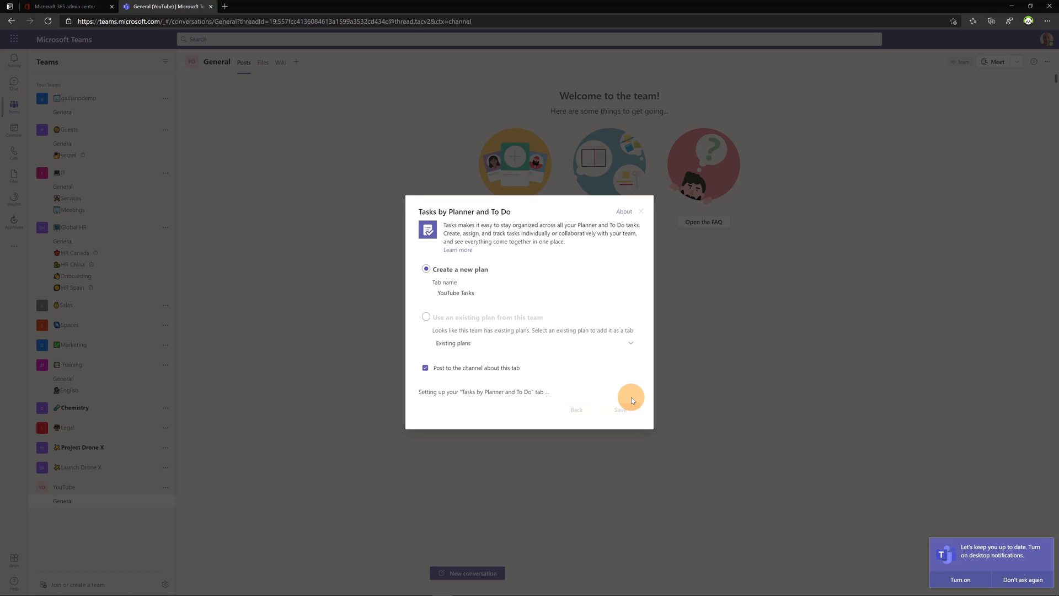
pyautogui.click(620, 410)
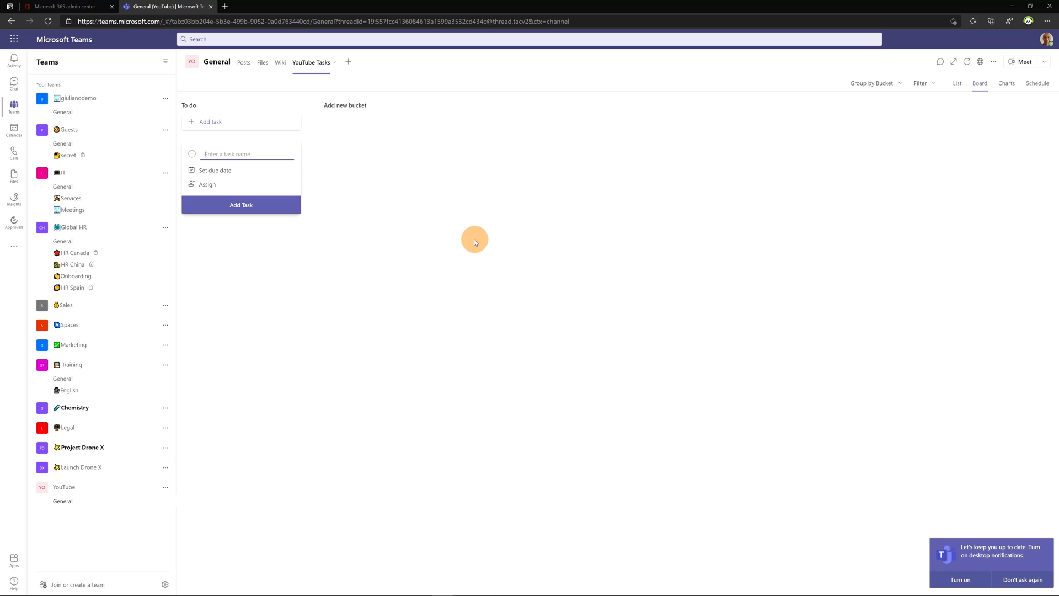
pyautogui.moveTo(335, 163)
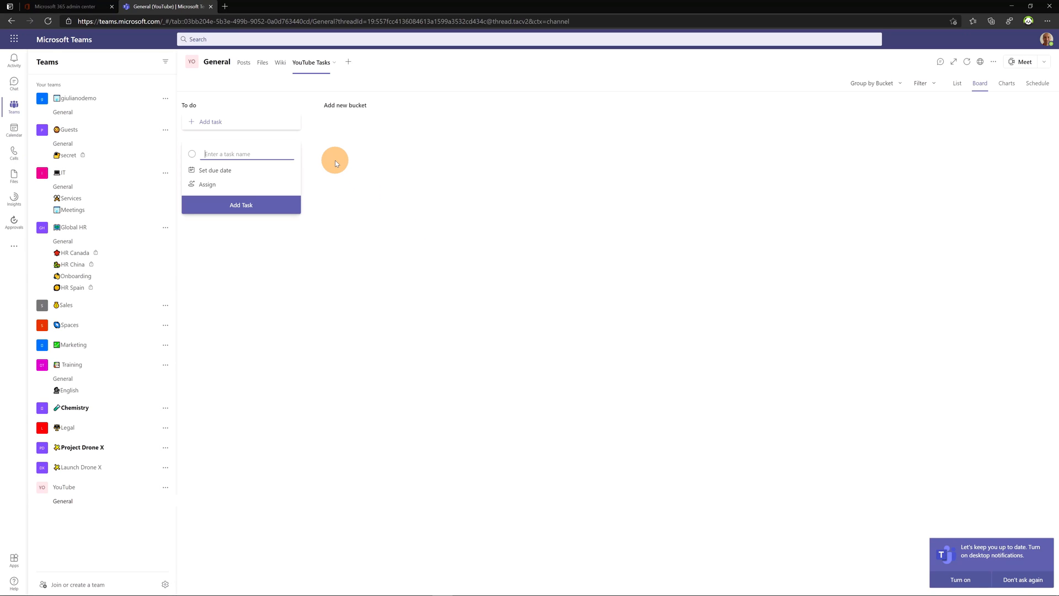
pyautogui.moveTo(328, 139)
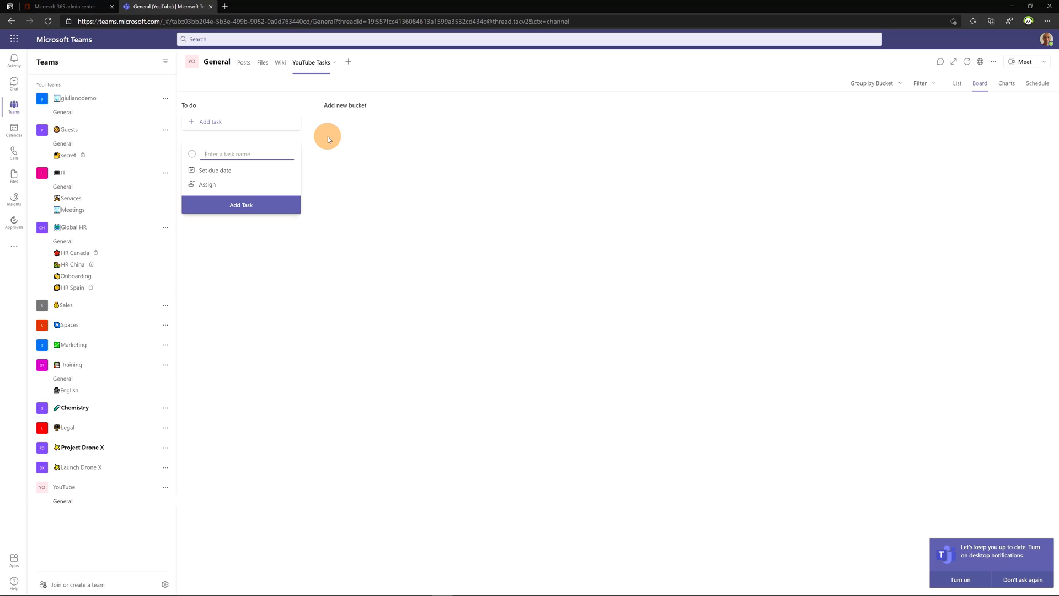
# Dismiss the new task form and switch to the General channel's Files to upload YouTube Tasks.json
pyautogui.click(262, 62)
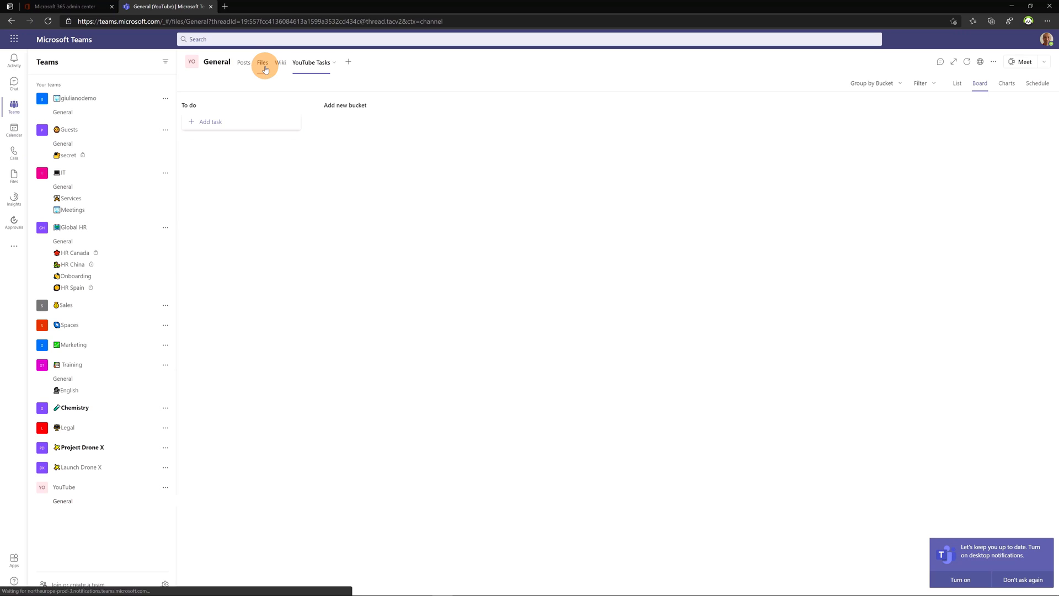
pyautogui.click(263, 62)
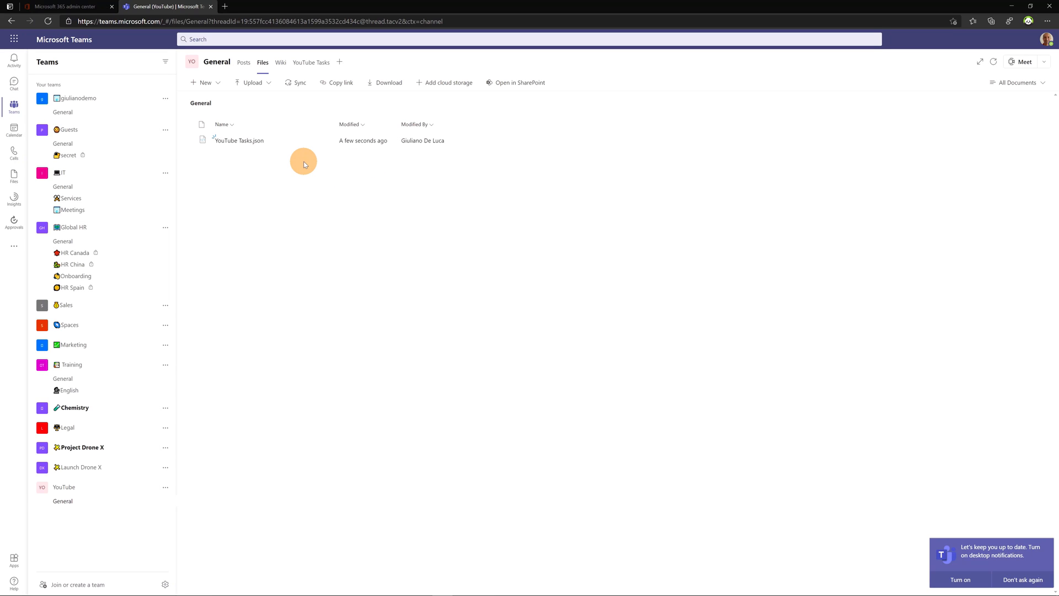
pyautogui.moveTo(308, 164)
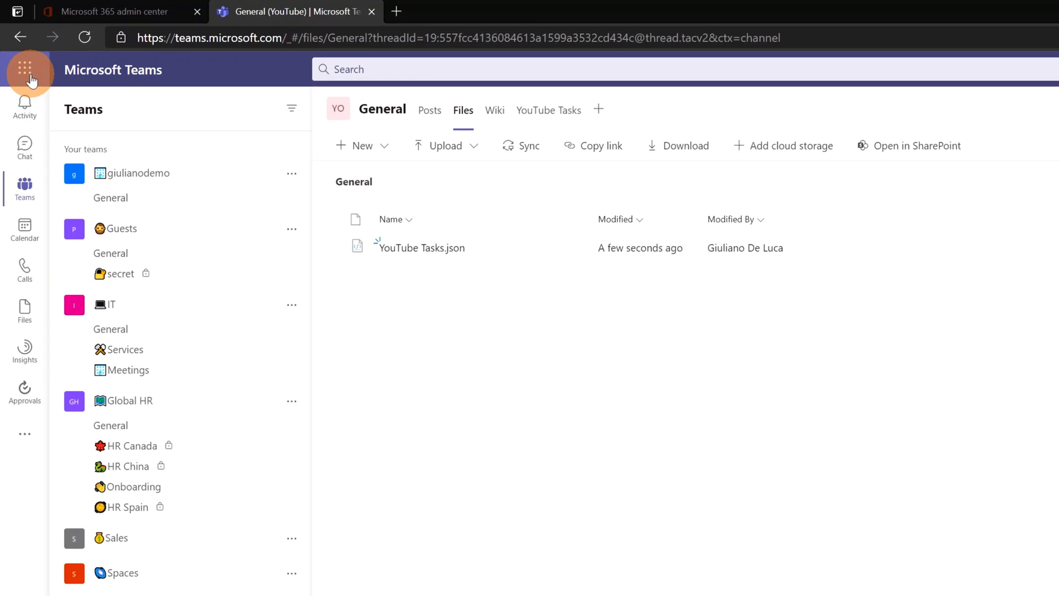
# Open Power Automate from the app launcher by way of the Microsoft 365 home page
pyautogui.click(27, 72)
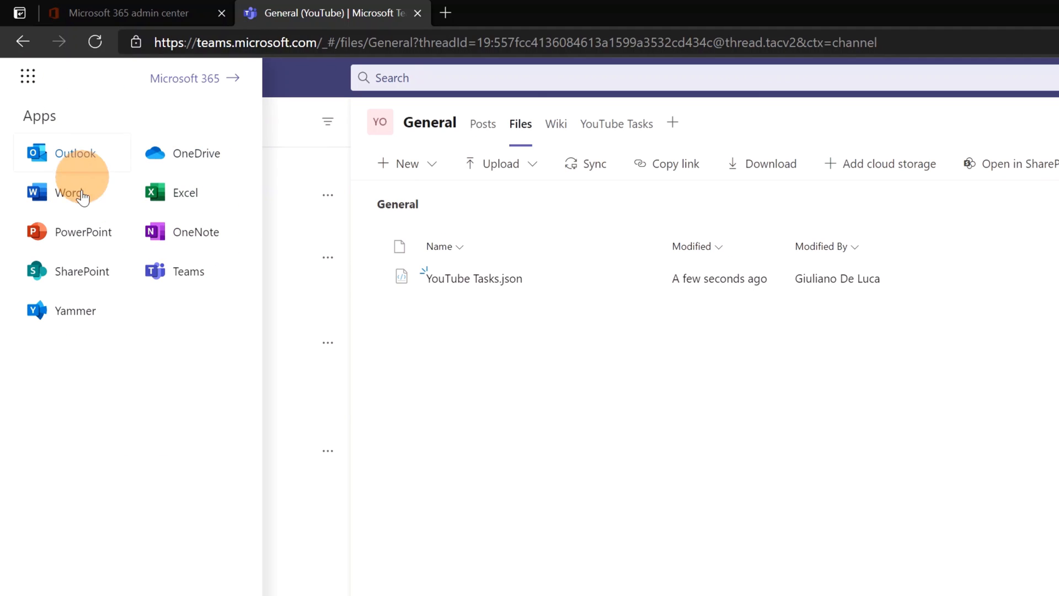
pyautogui.moveTo(191, 91)
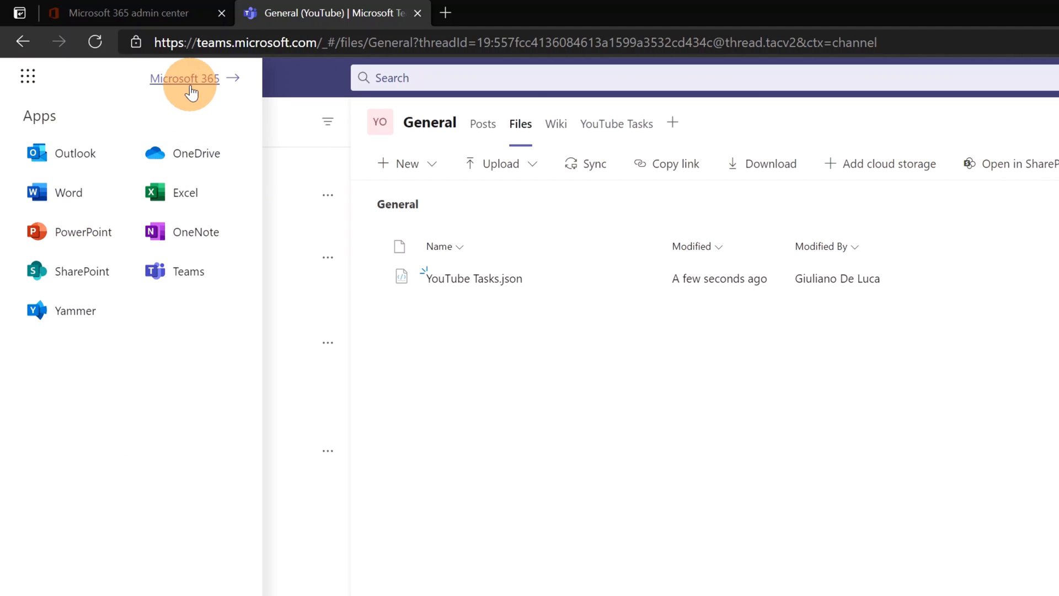
pyautogui.click(184, 78)
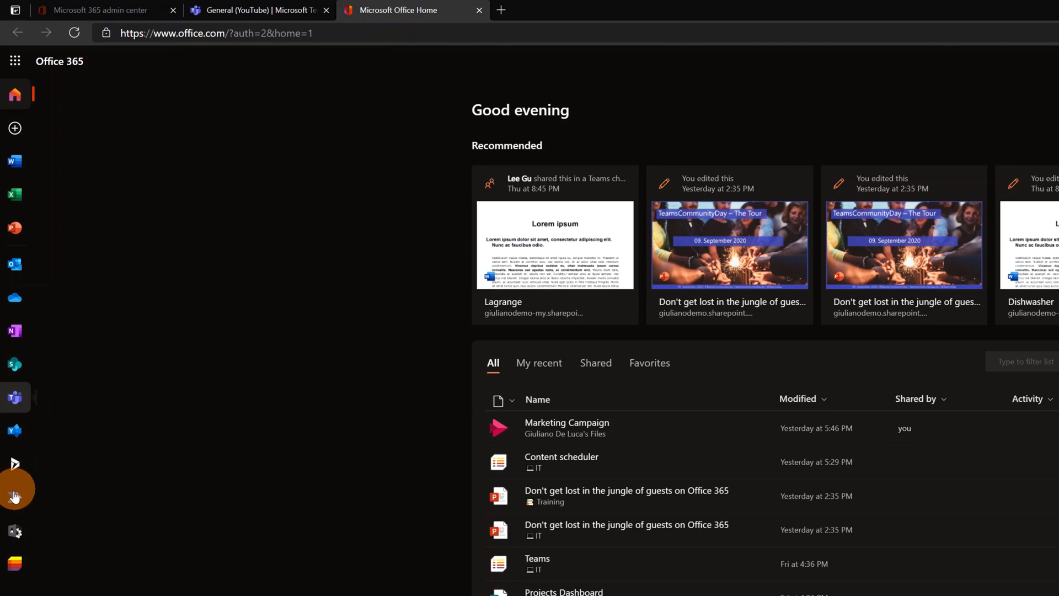
pyautogui.moveTo(15, 497)
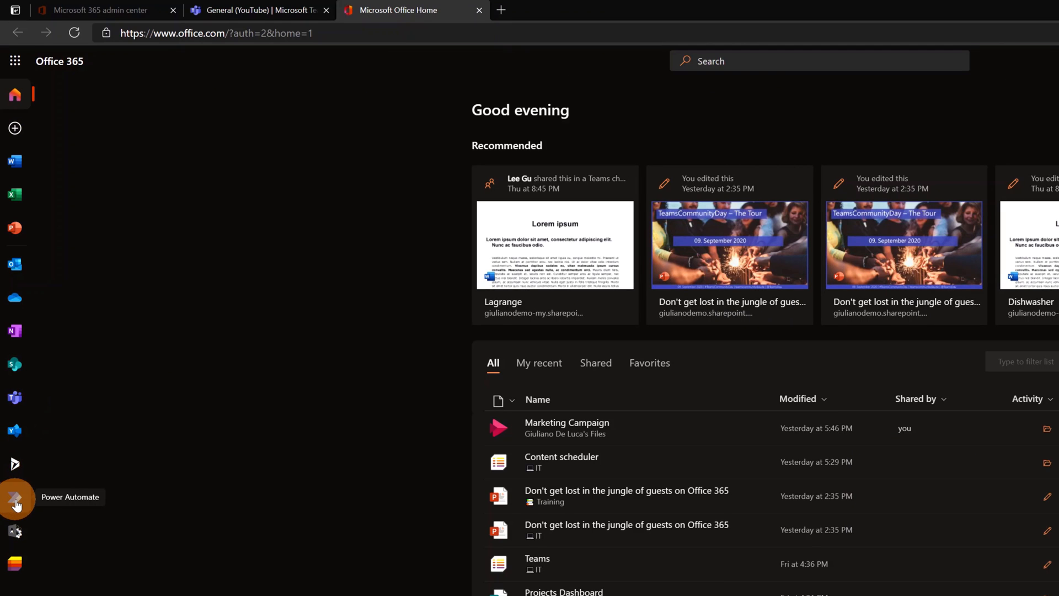
pyautogui.click(15, 499)
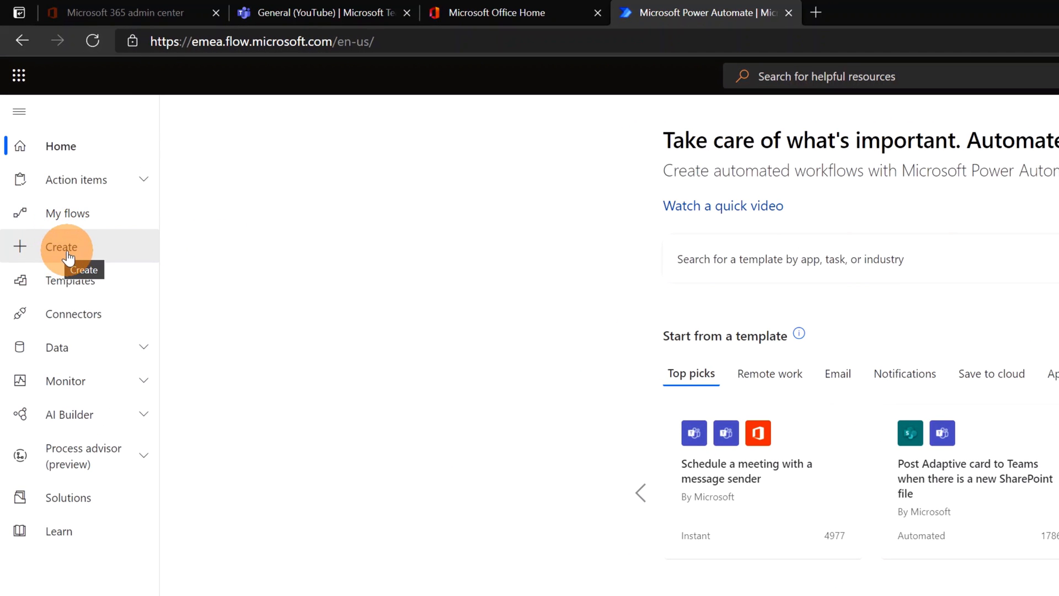
# Create an instant cloud flow with the 'Manually trigger a flow' trigger
pyautogui.click(63, 246)
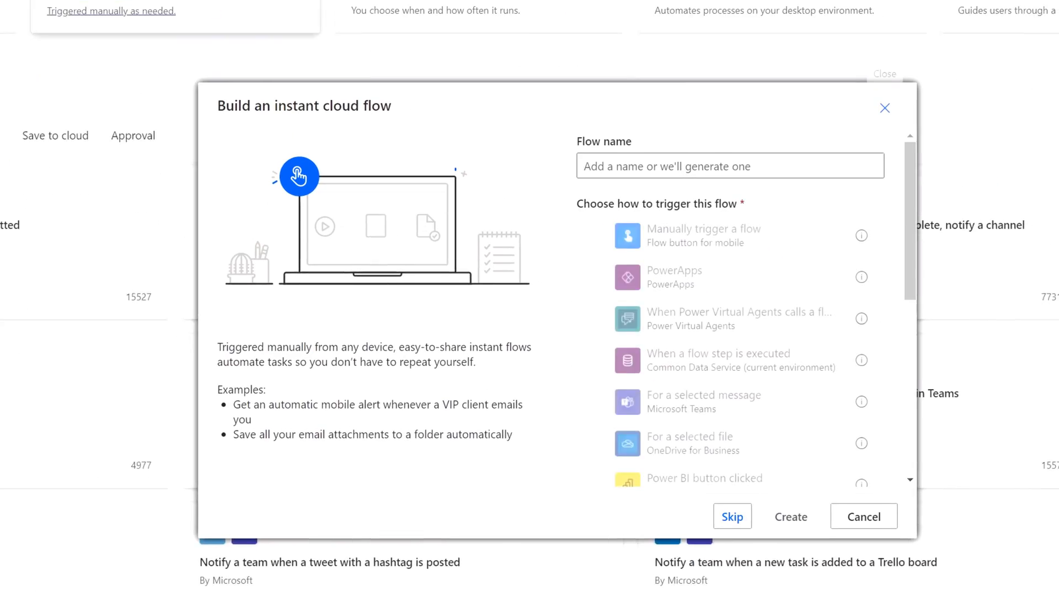
pyautogui.click(689, 225)
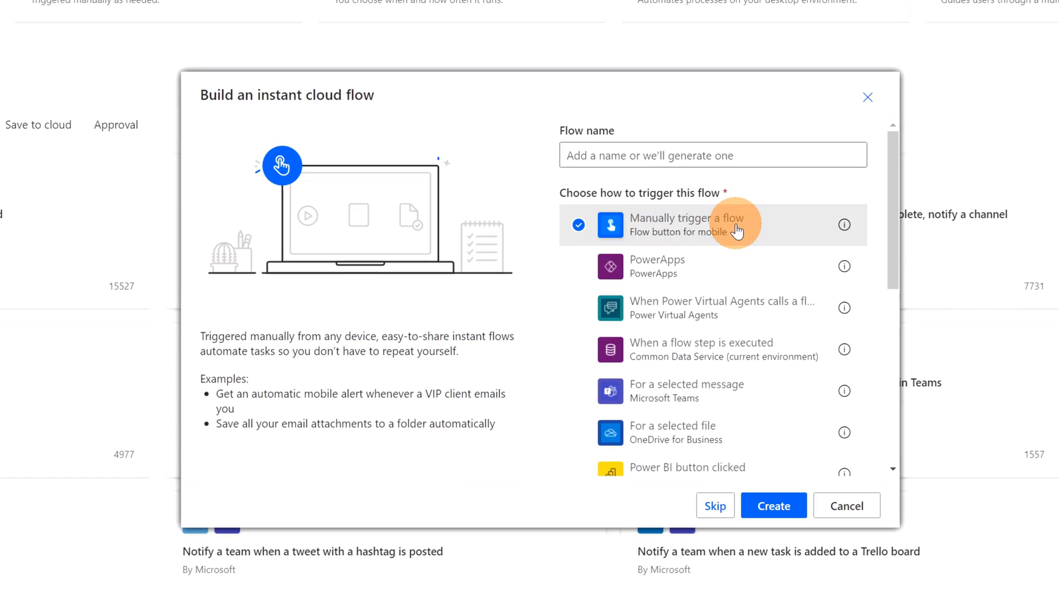
pyautogui.click(774, 505)
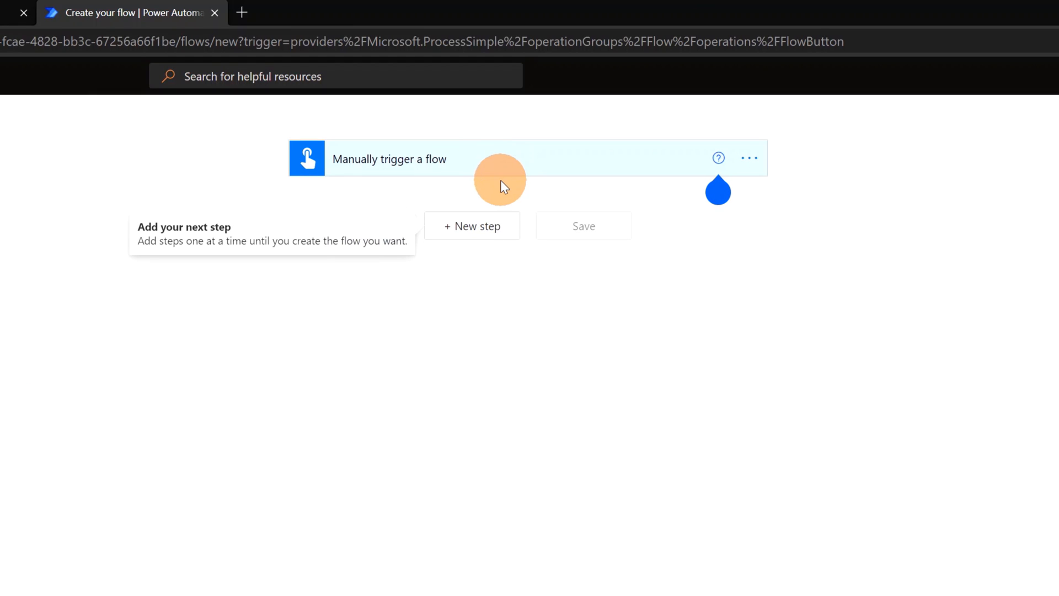
# Add a SharePoint 'Get file content' action after the manual trigger
pyautogui.click(471, 225)
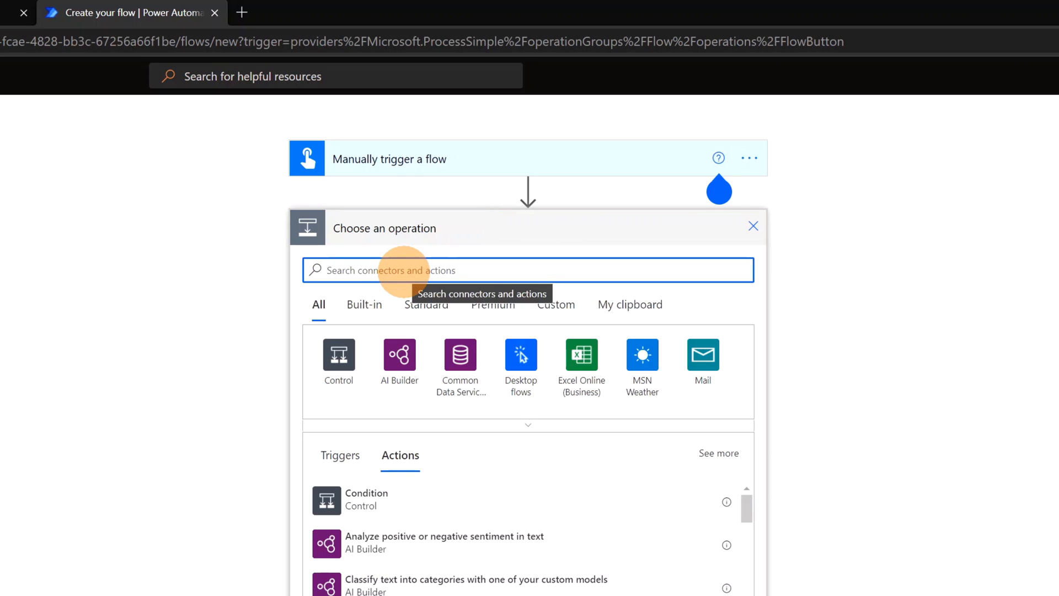
pyautogui.write('sharepo')
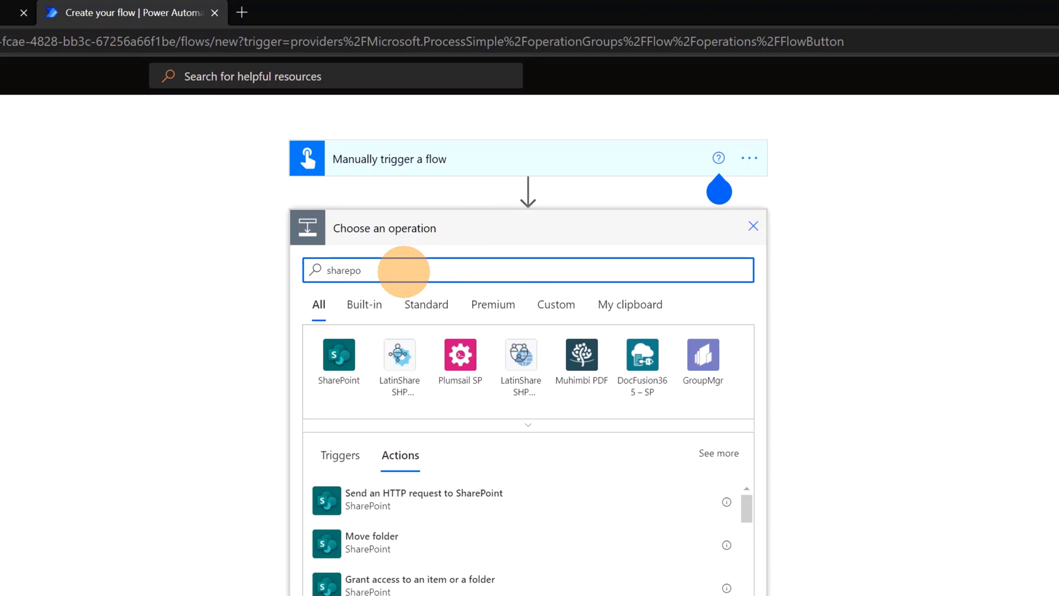
pyautogui.click(337, 353)
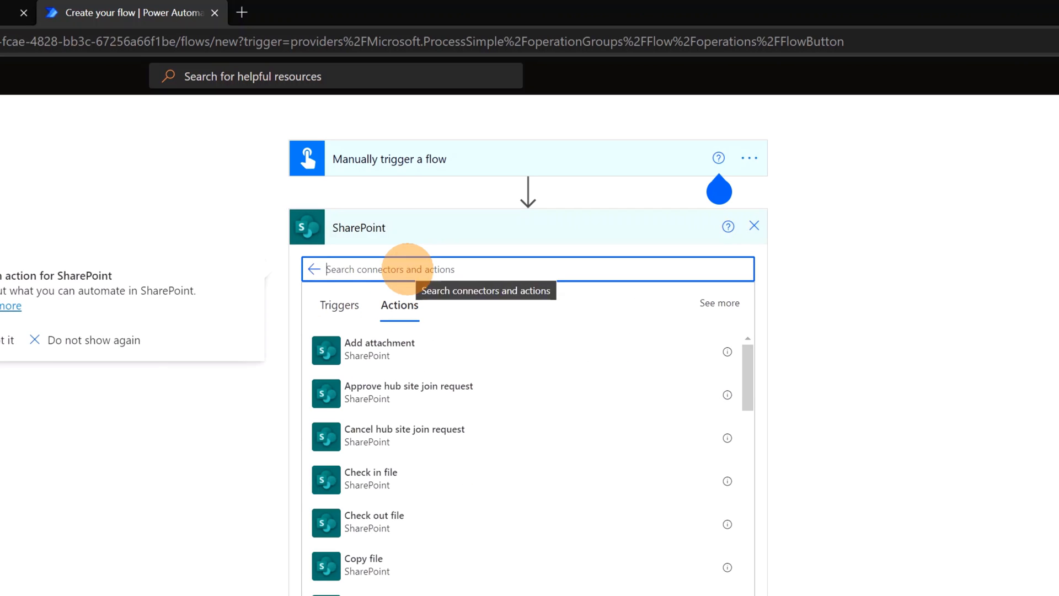
pyautogui.write('get fi')
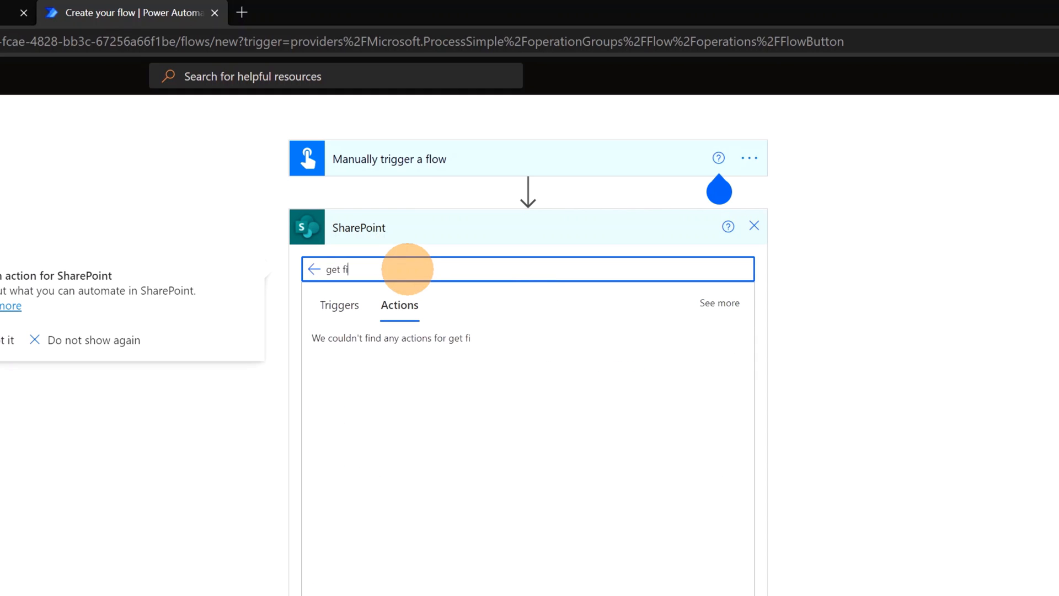
pyautogui.write('le conten')
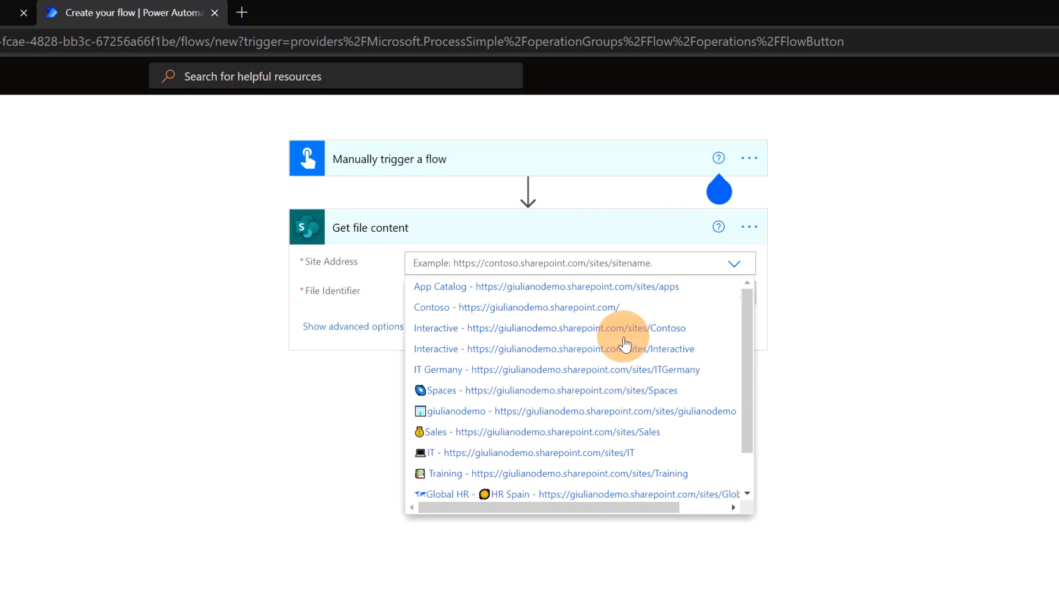
pyautogui.moveTo(488, 430)
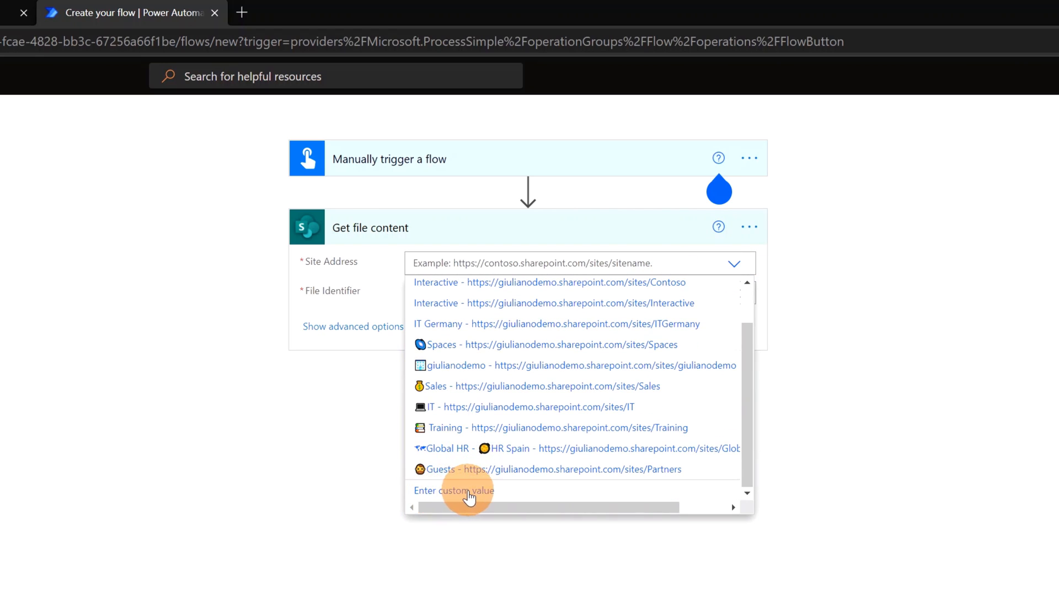
pyautogui.click(454, 490)
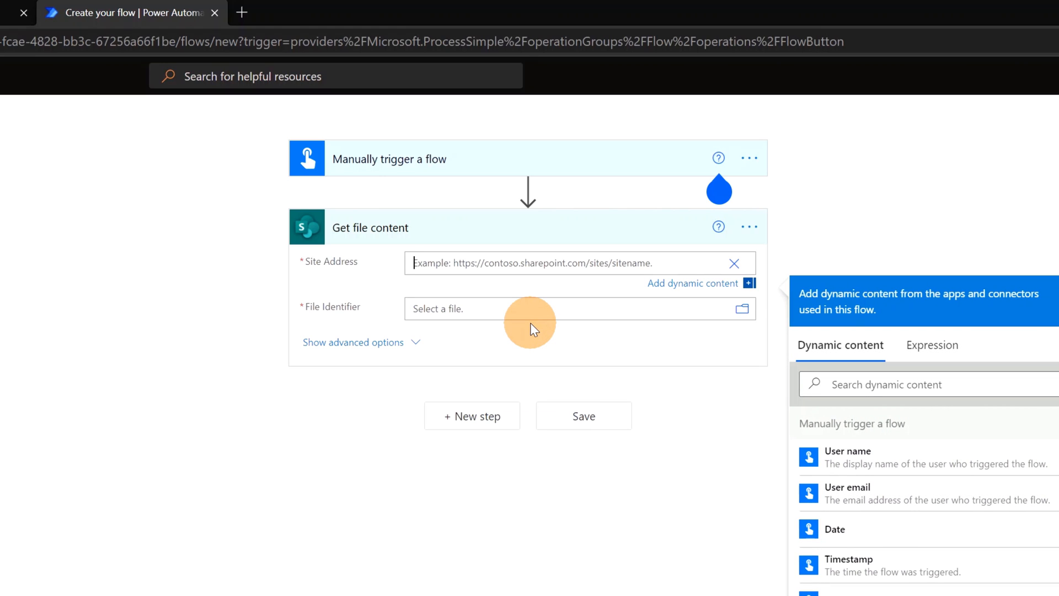
pyautogui.write('https://giulianodemo.sharepoint.com/sites/YouTube2')
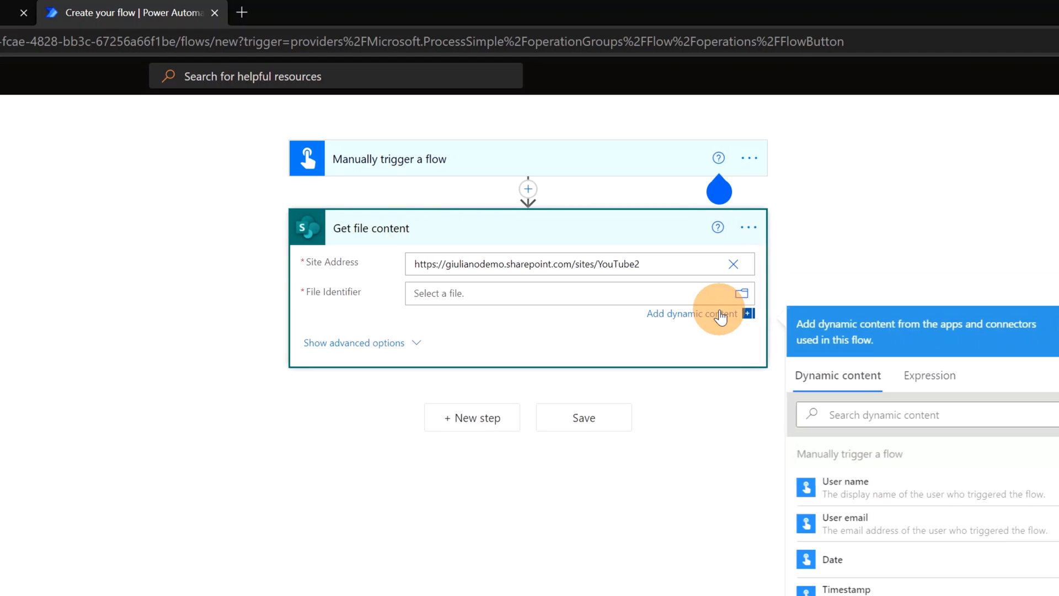
pyautogui.click(741, 293)
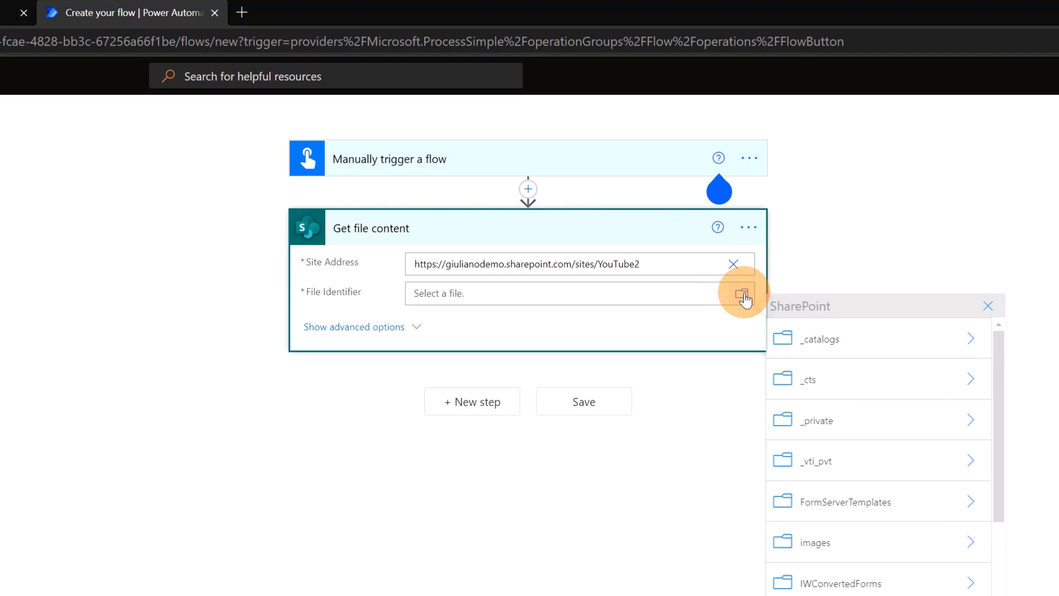
pyautogui.scroll(-3)
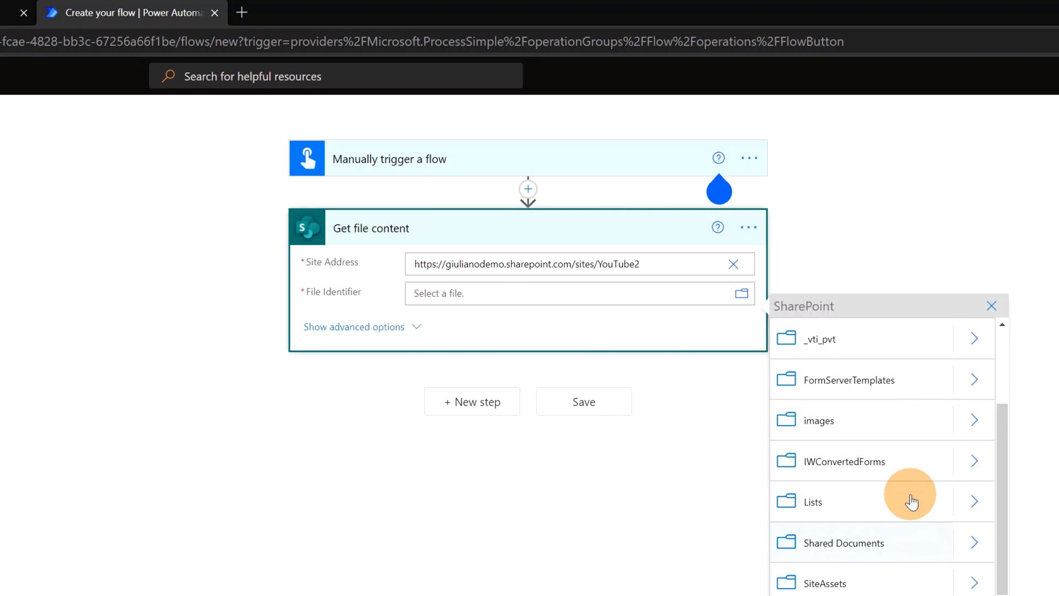
pyautogui.scroll(-3)
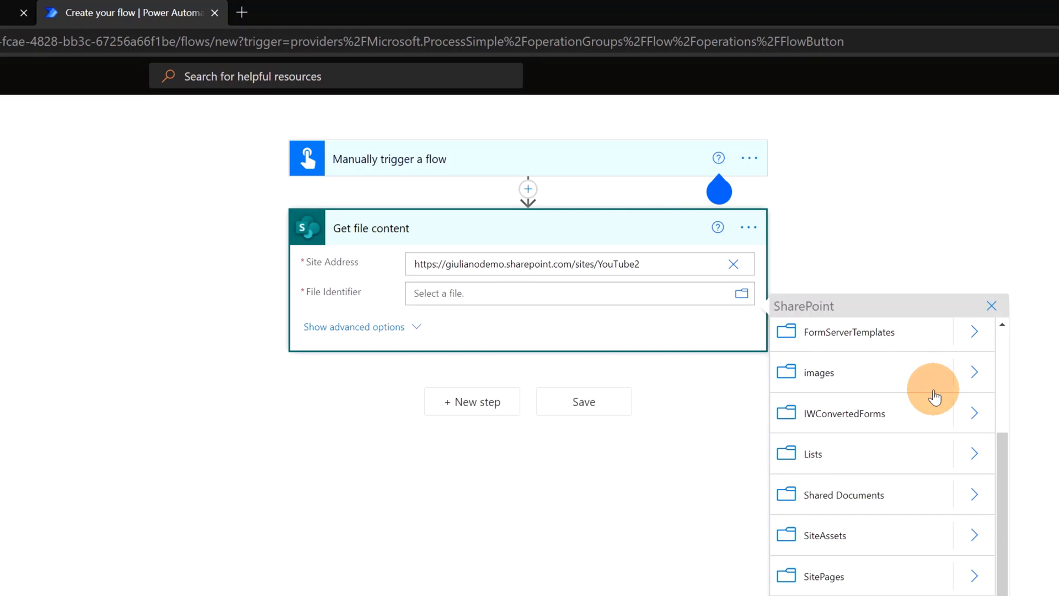
pyautogui.moveTo(971, 499)
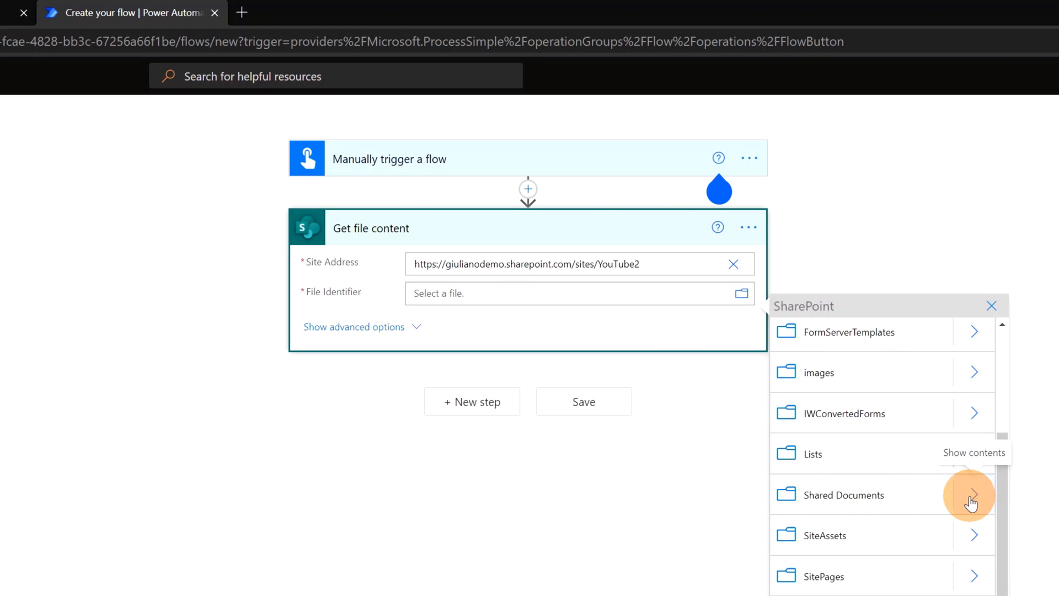
pyautogui.click(971, 494)
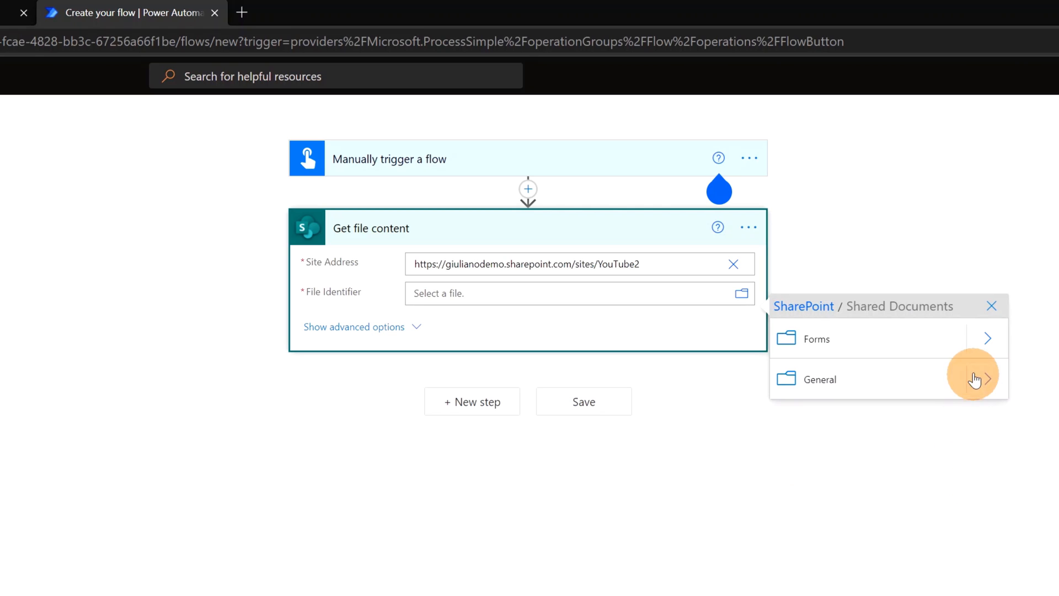
pyautogui.moveTo(984, 378)
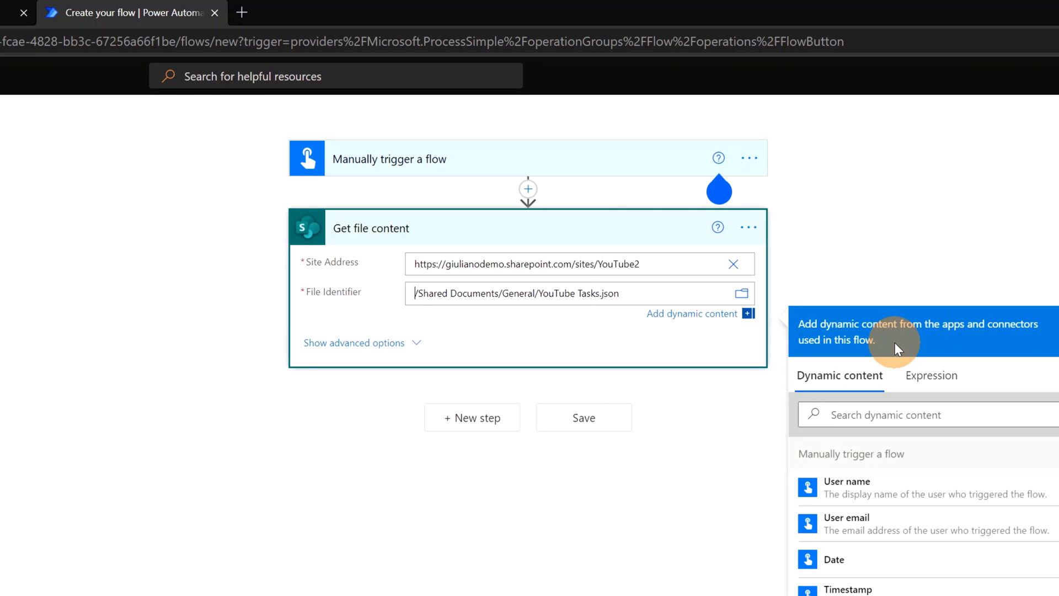
pyautogui.moveTo(396, 396)
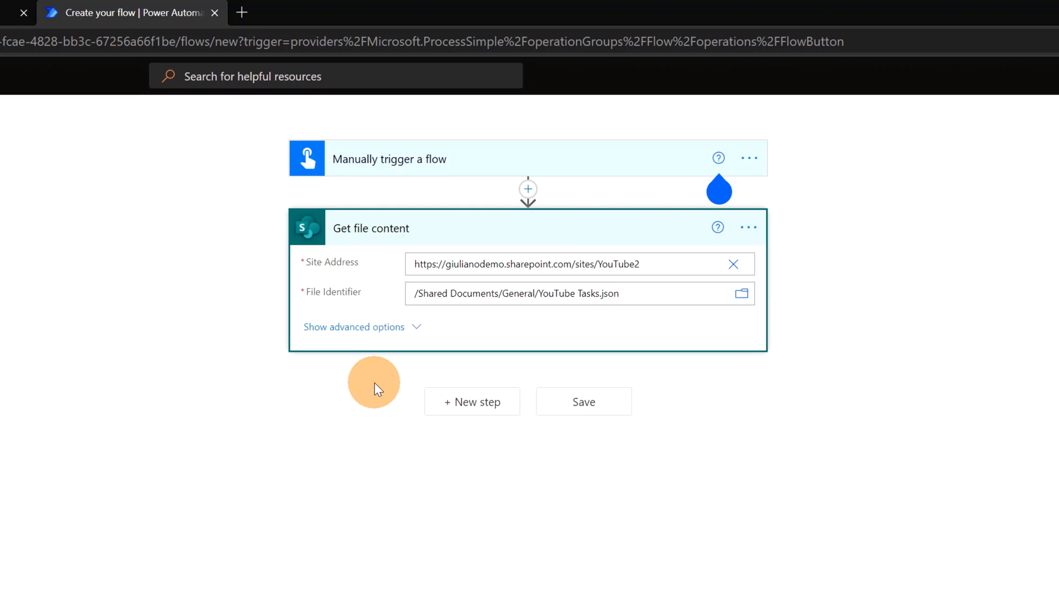
pyautogui.moveTo(472, 401)
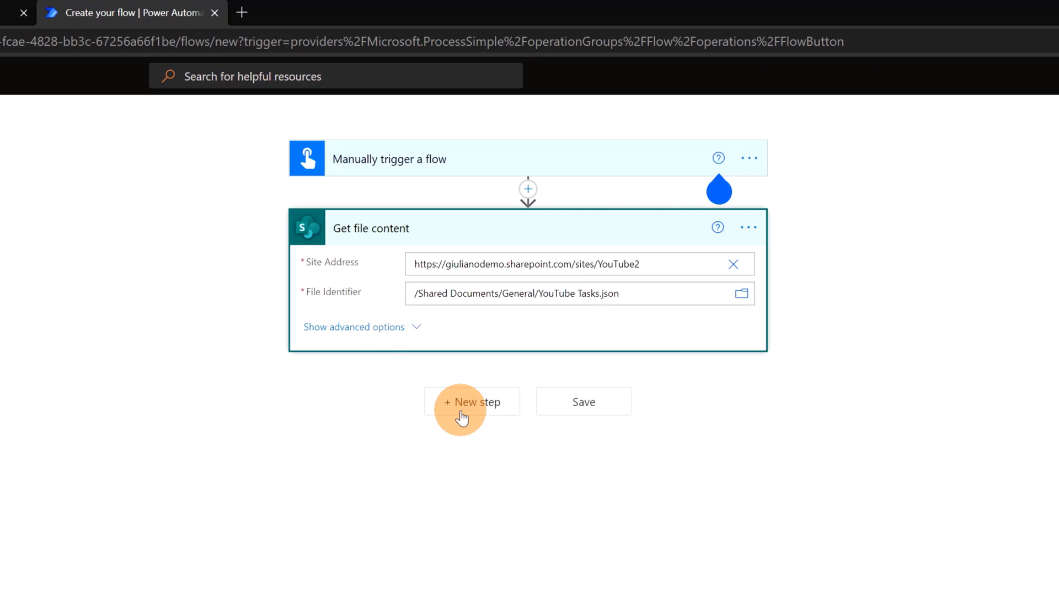
# Add a Parse JSON action with File Content as its content
pyautogui.click(473, 401)
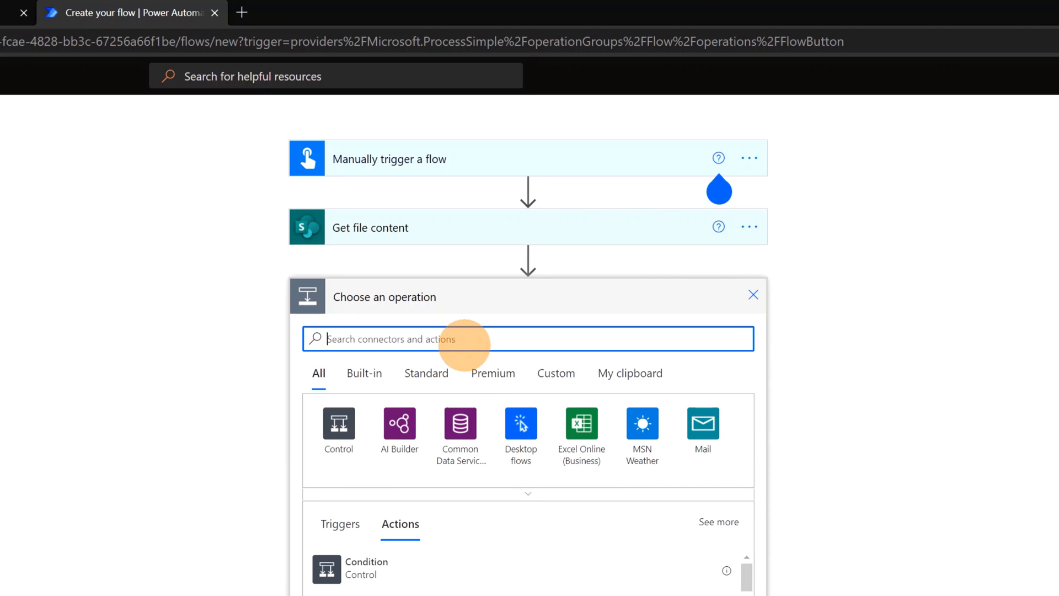
pyautogui.write('parse json')
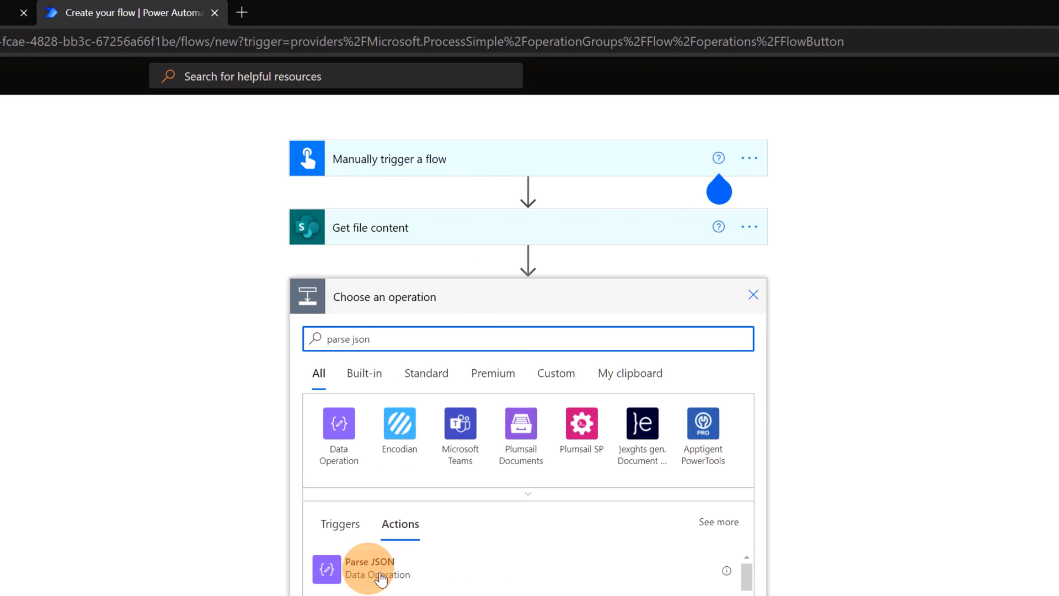
pyautogui.click(369, 568)
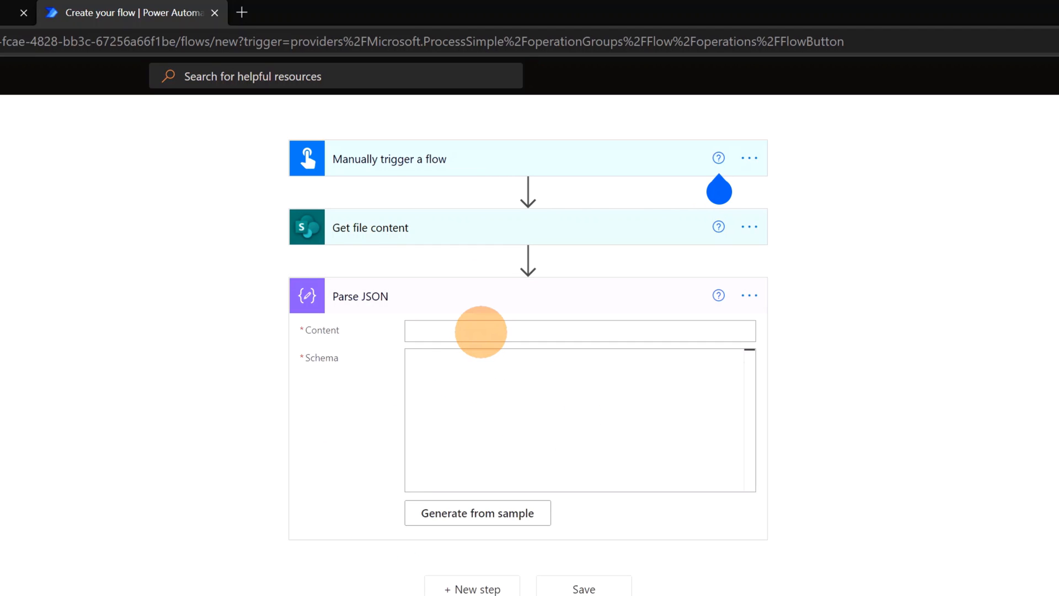
pyautogui.click(579, 331)
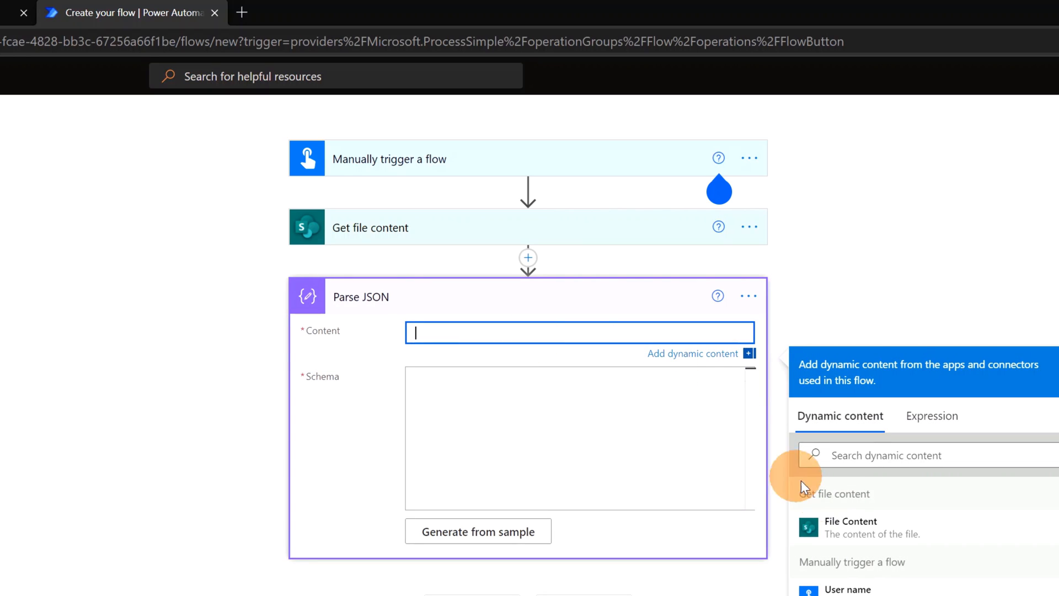
pyautogui.click(850, 524)
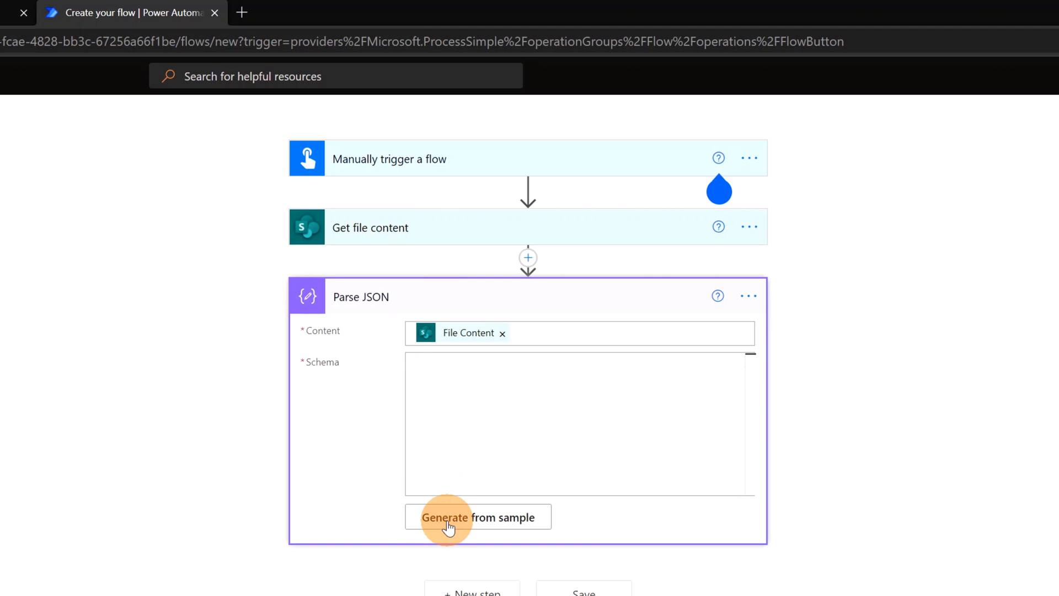
# Generate the Parse JSON schema from a pasted sample payload
pyautogui.click(477, 517)
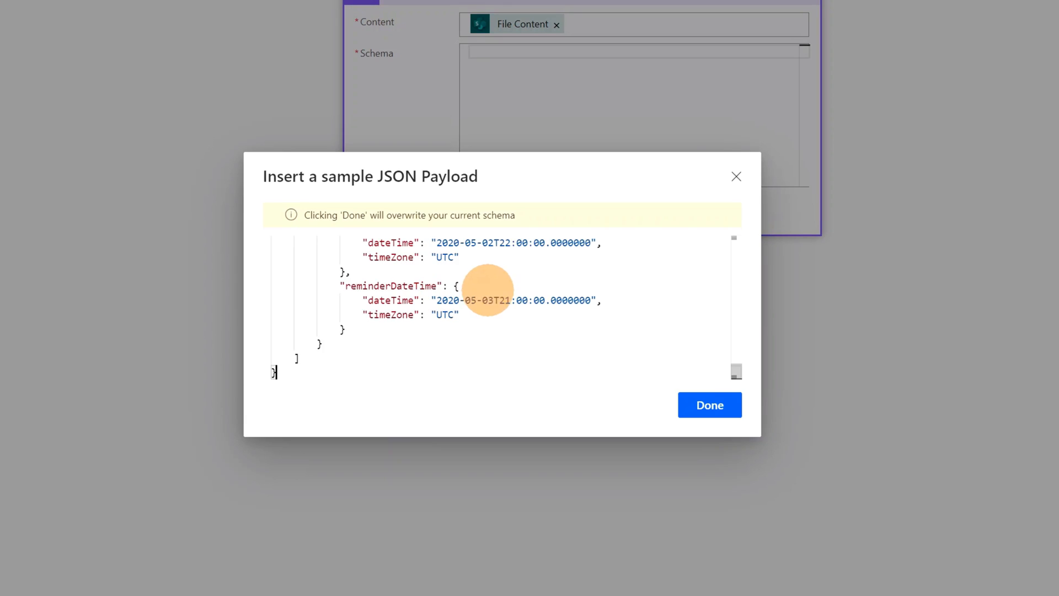
pyautogui.click(710, 405)
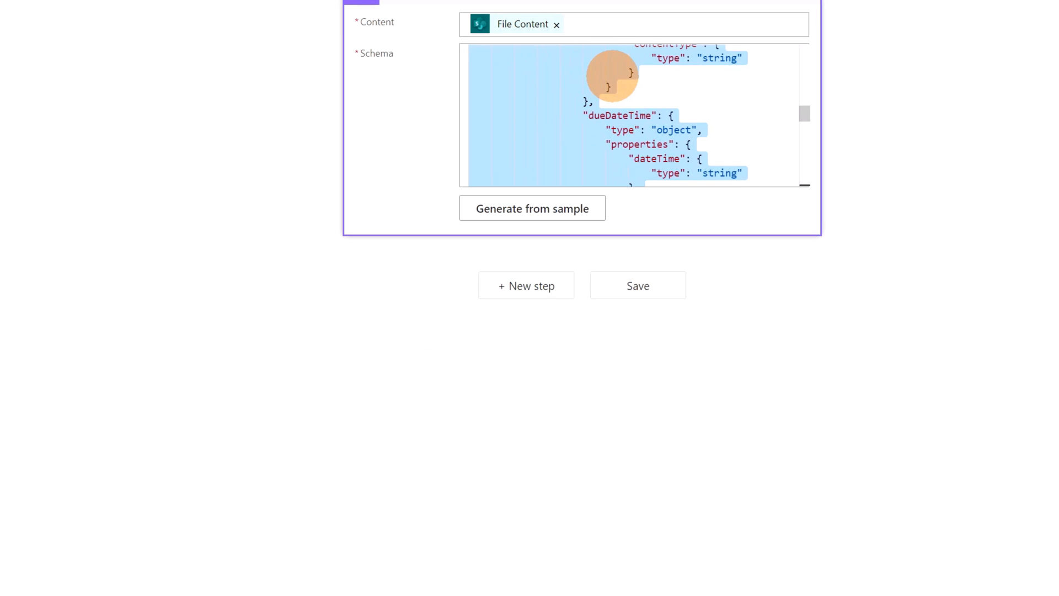
pyautogui.scroll(-3)
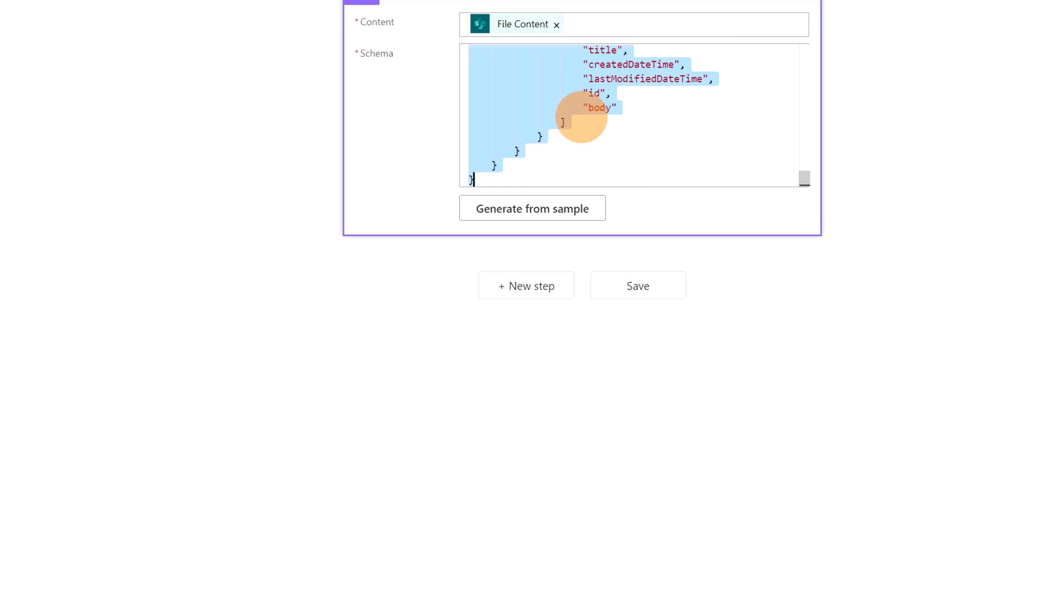
pyautogui.click(526, 285)
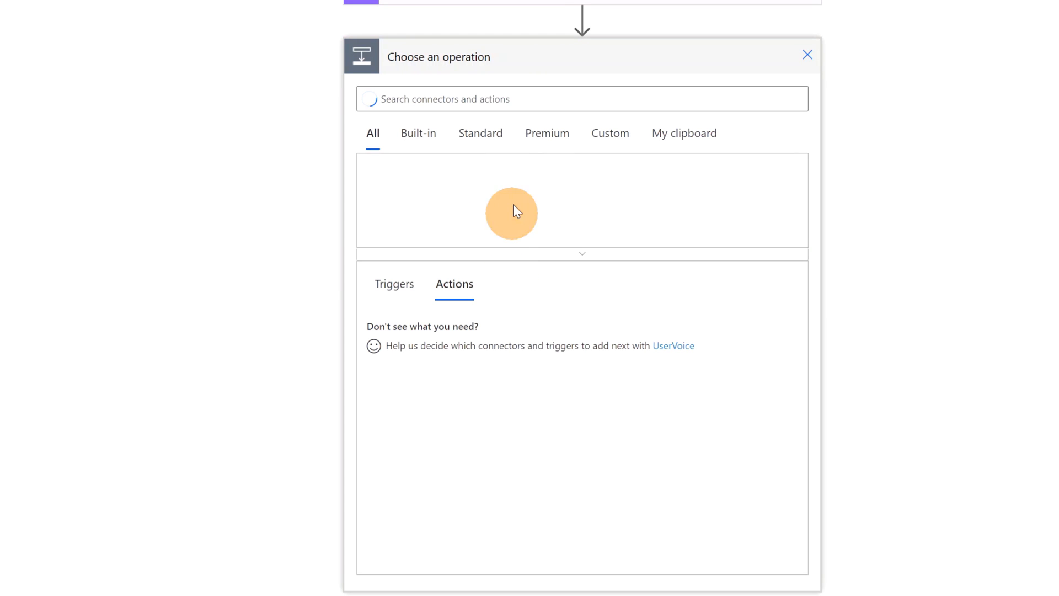
# Add an Apply to each loop iterating over Parse JSON's value output
pyautogui.write('appl')
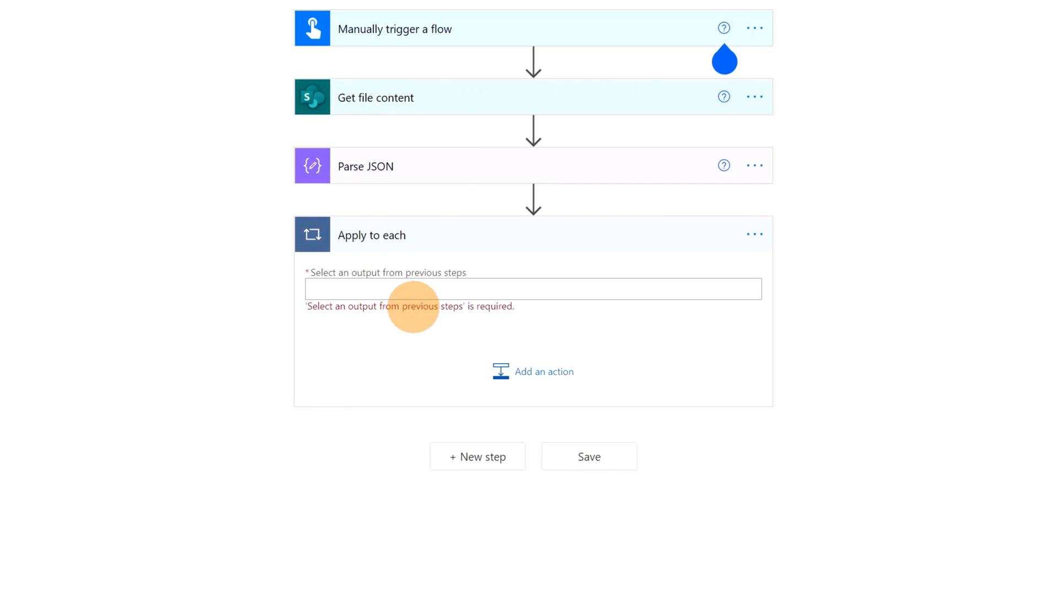
pyautogui.click(366, 166)
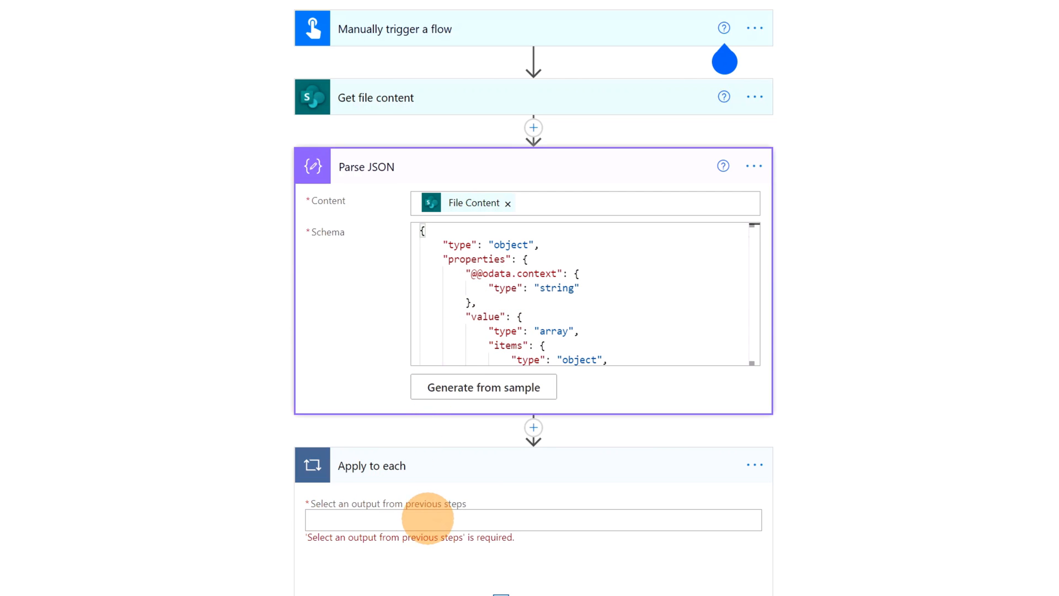
pyautogui.click(533, 520)
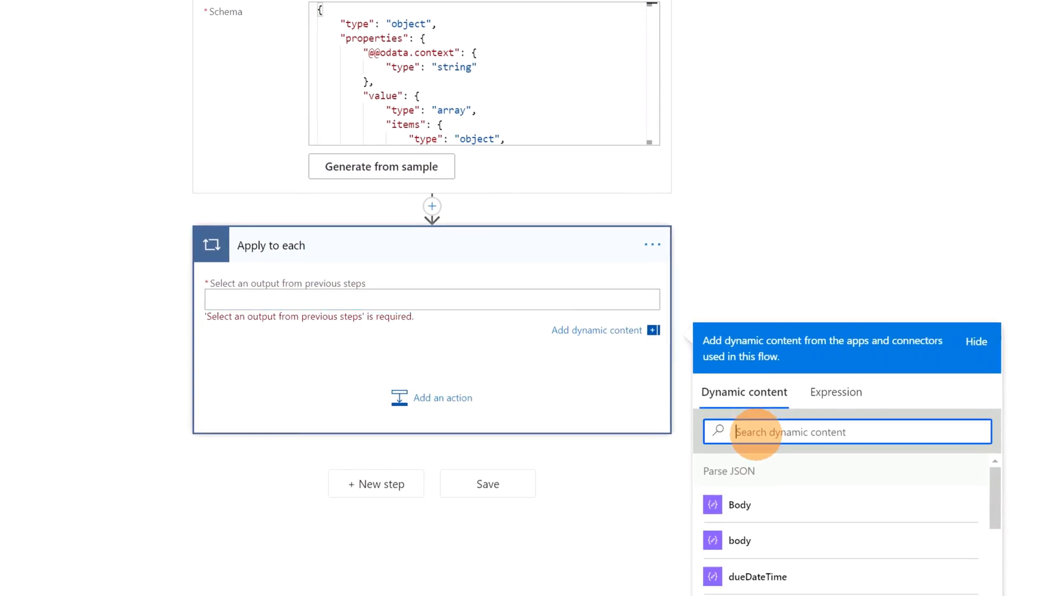
pyautogui.write('valu')
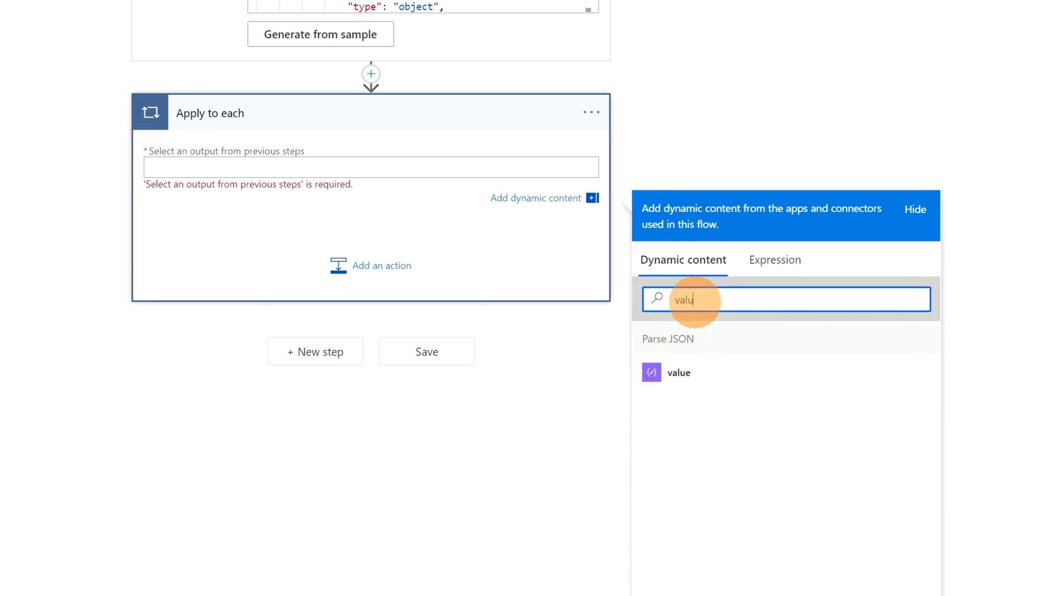
pyautogui.click(678, 372)
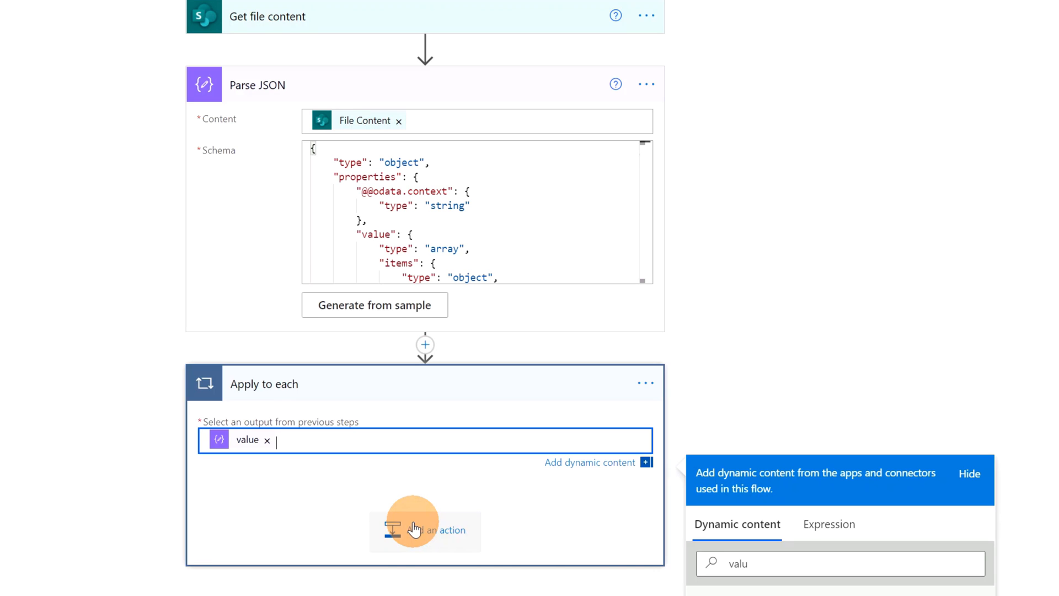
# Add a condition inside the loop checking that status is not equal to completed
pyautogui.click(425, 529)
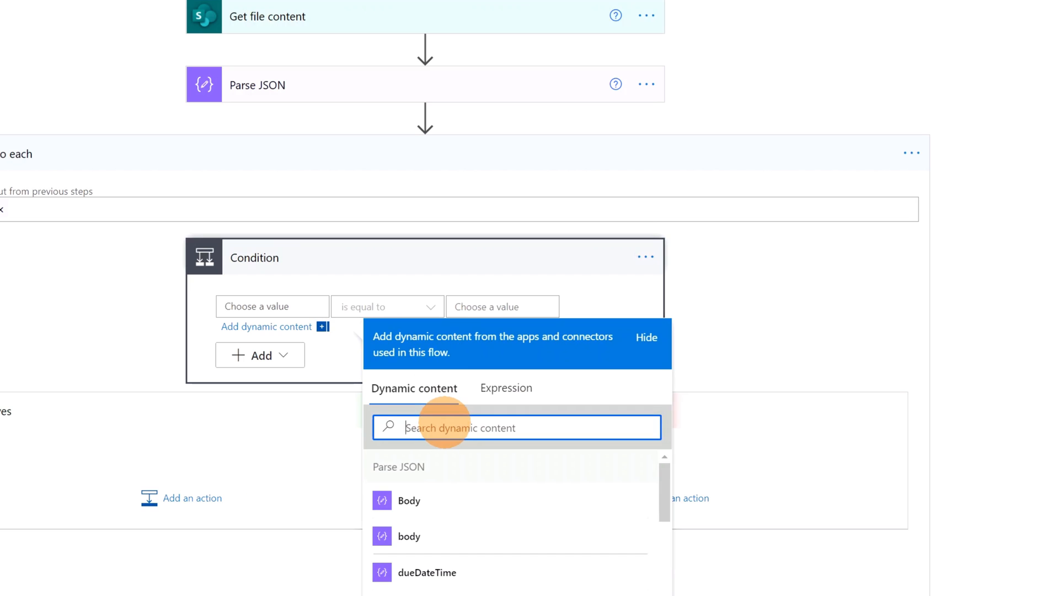
pyautogui.write('status')
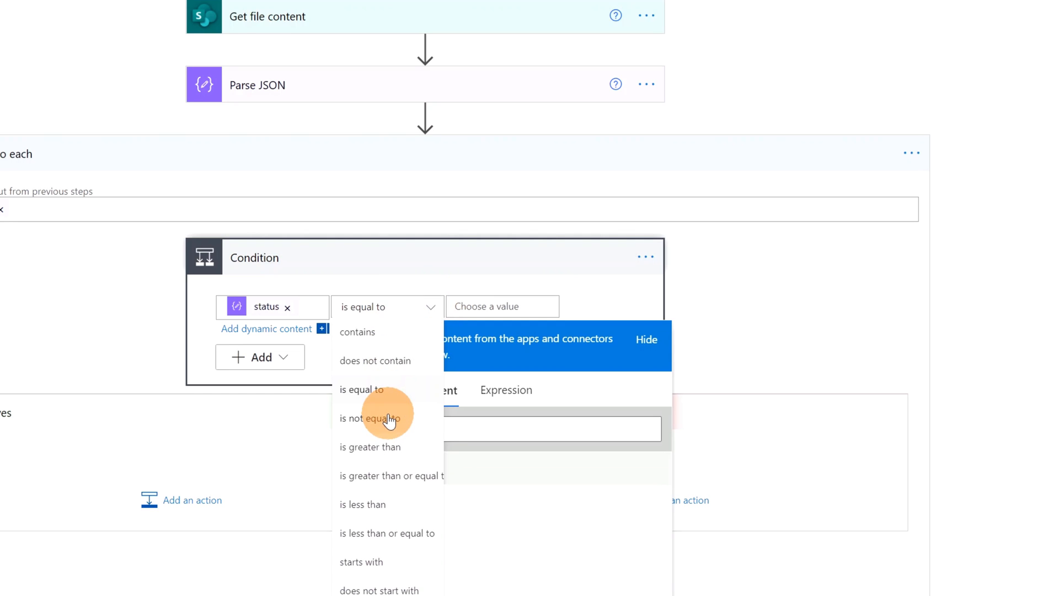
pyautogui.click(369, 418)
pyautogui.write('completed')
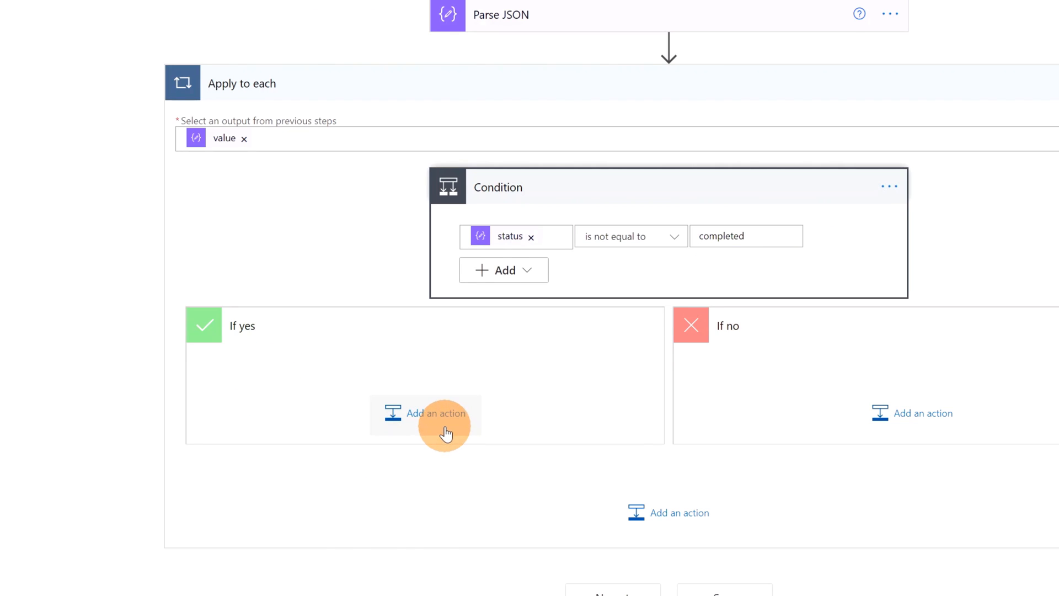
# Add a Planner 'Create a task' action under the If yes branch
pyautogui.click(434, 412)
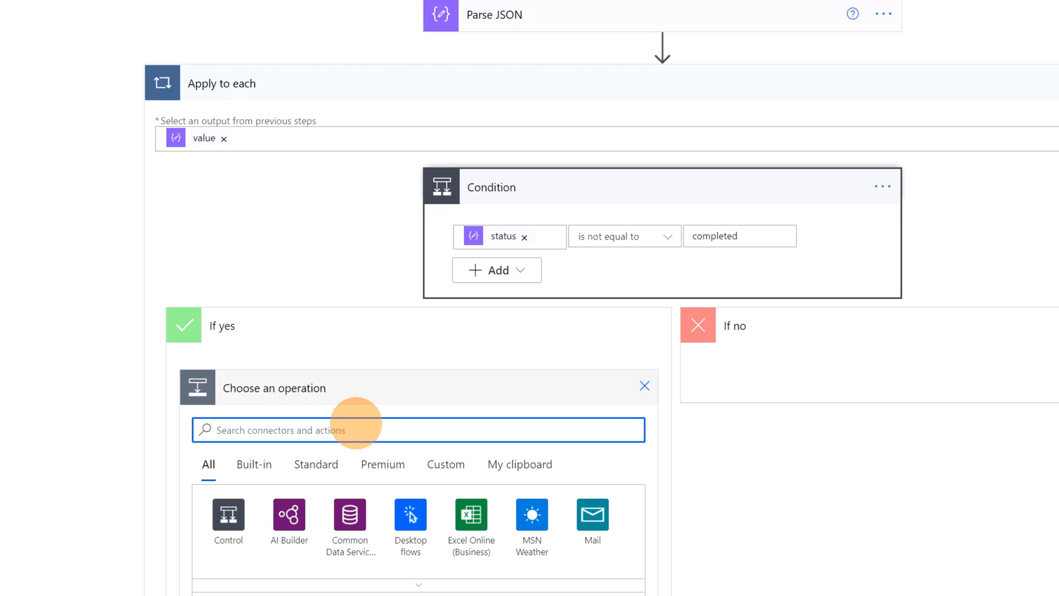
pyautogui.write('planner')
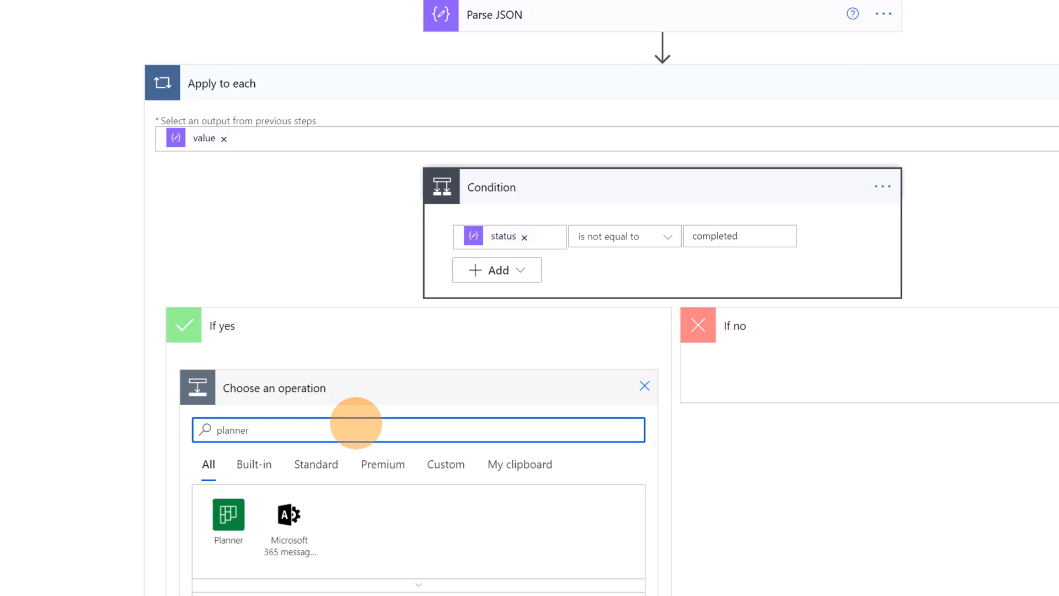
pyautogui.scroll(-3)
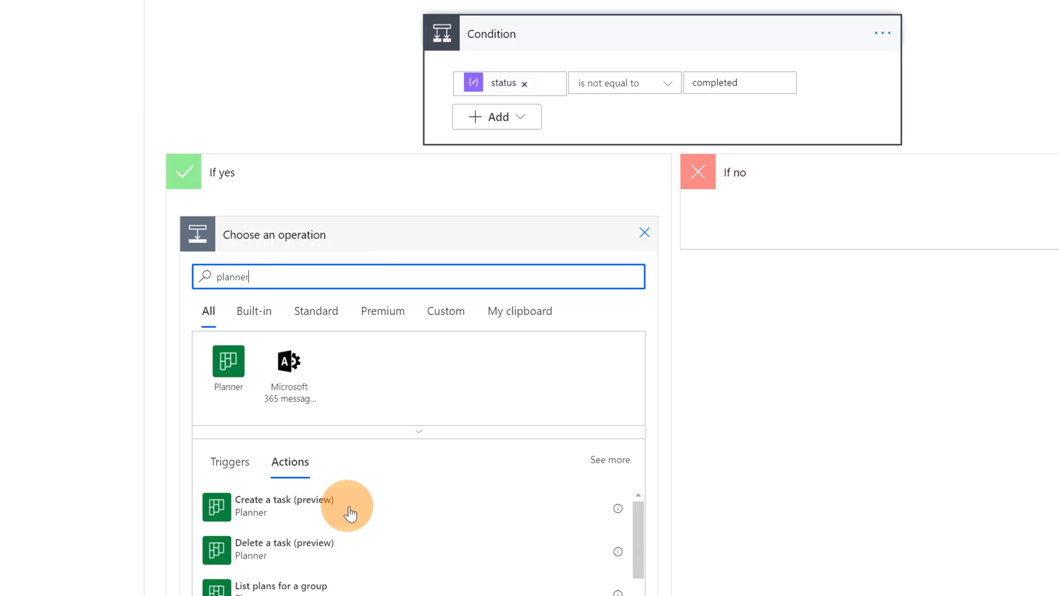
pyautogui.click(285, 505)
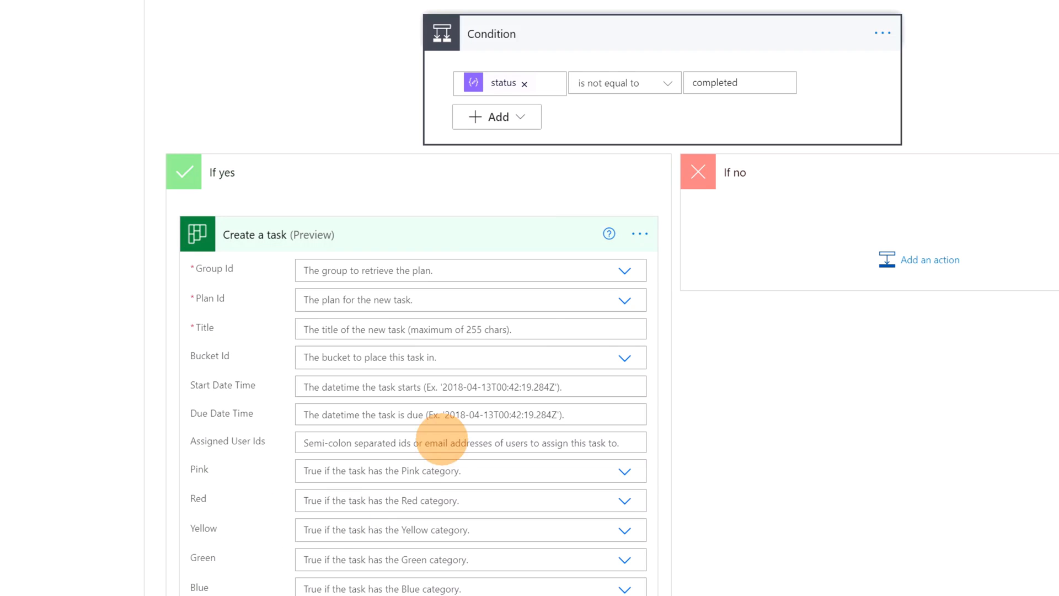
pyautogui.moveTo(581, 281)
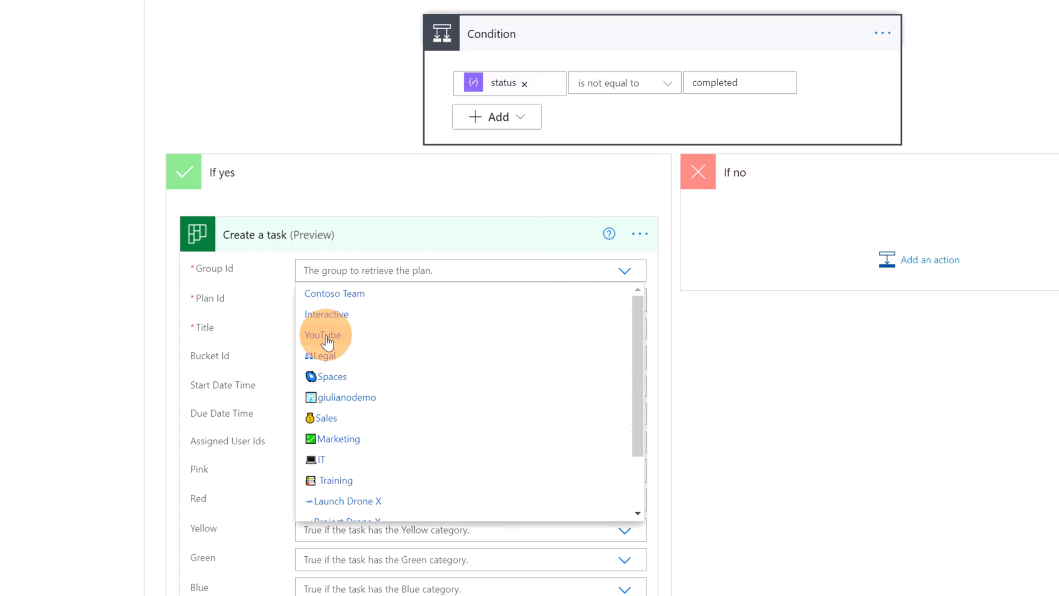
# Set the task to group YouTube, plan YouTube Tasks, dynamic title, bucket To do
pyautogui.click(324, 334)
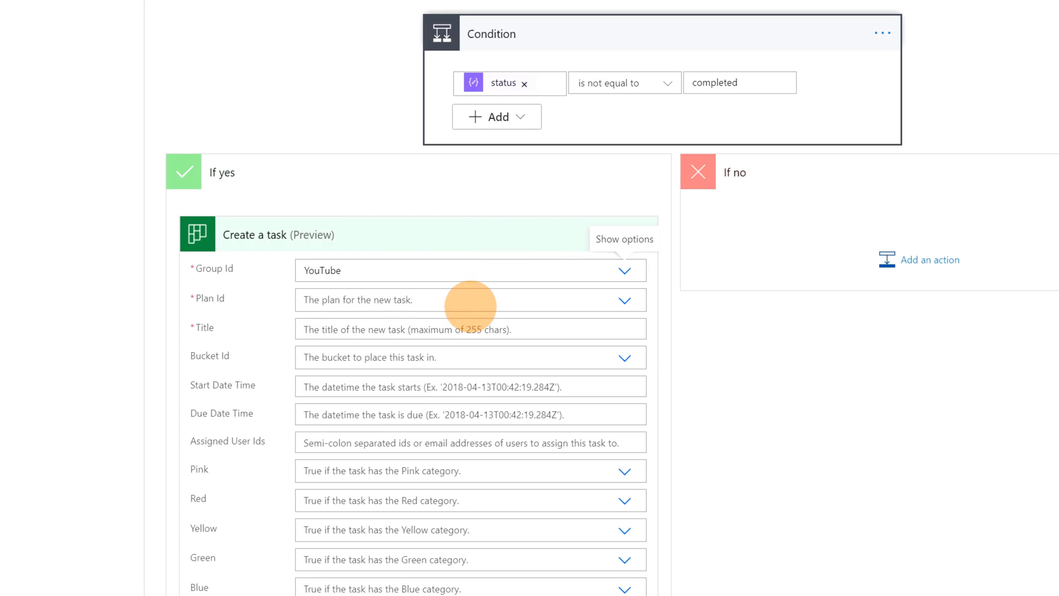
pyautogui.click(470, 299)
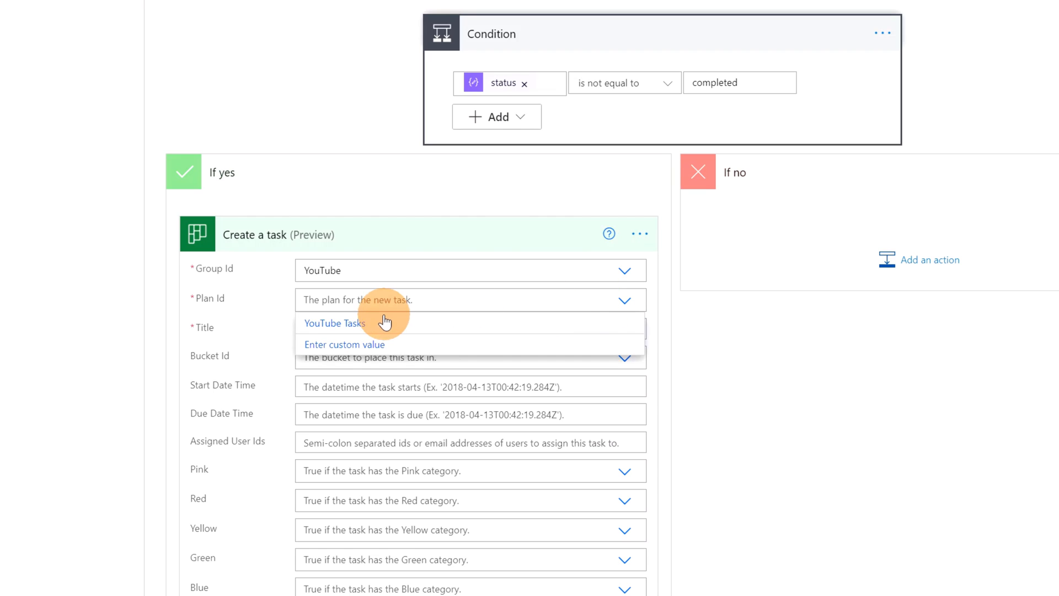
pyautogui.click(334, 323)
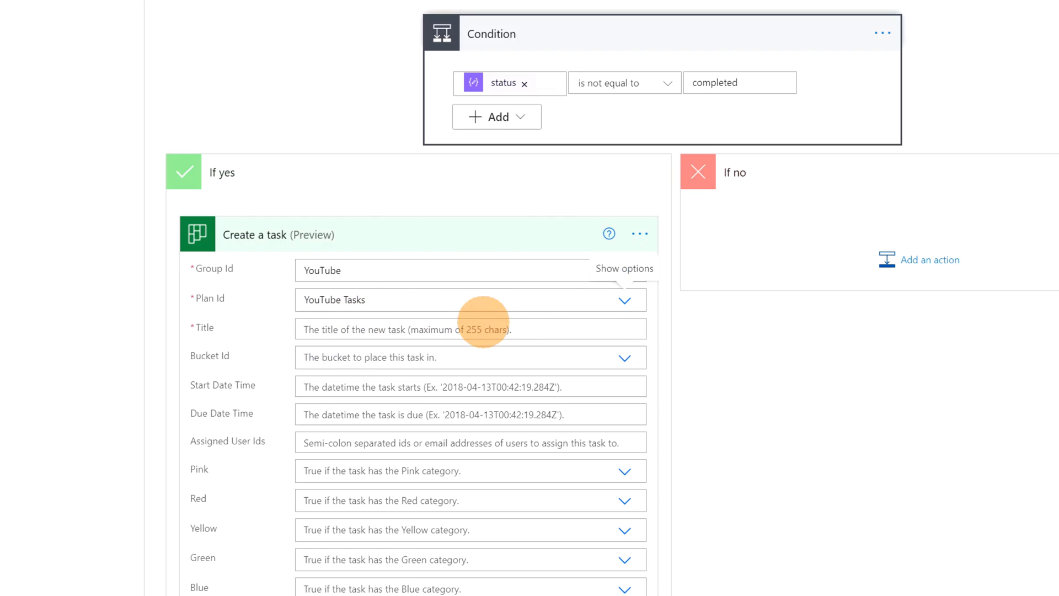
pyautogui.click(470, 328)
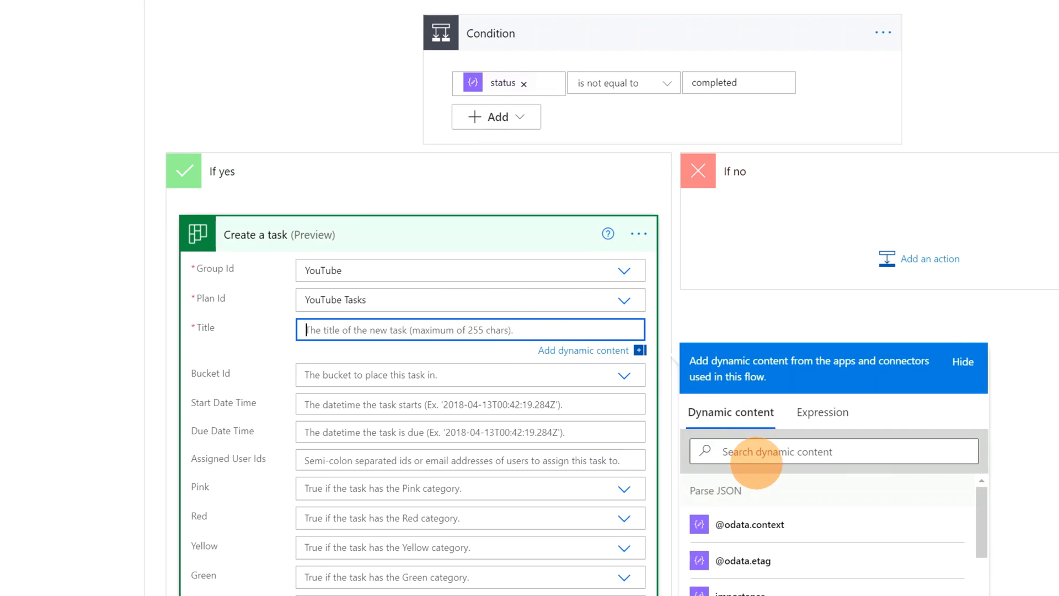
pyautogui.write('title')
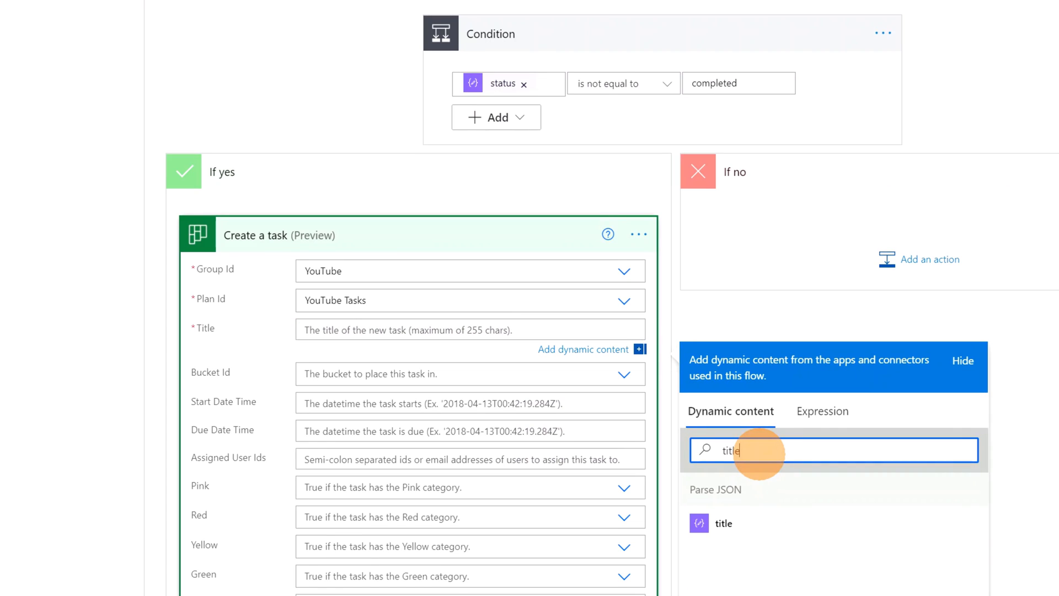
pyautogui.click(723, 527)
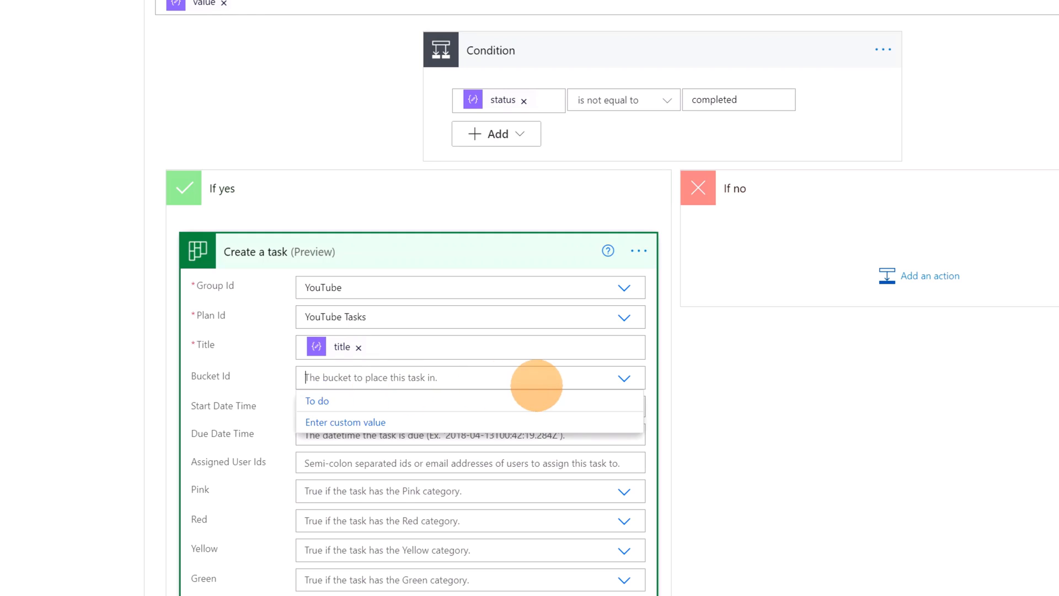
pyautogui.moveTo(331, 402)
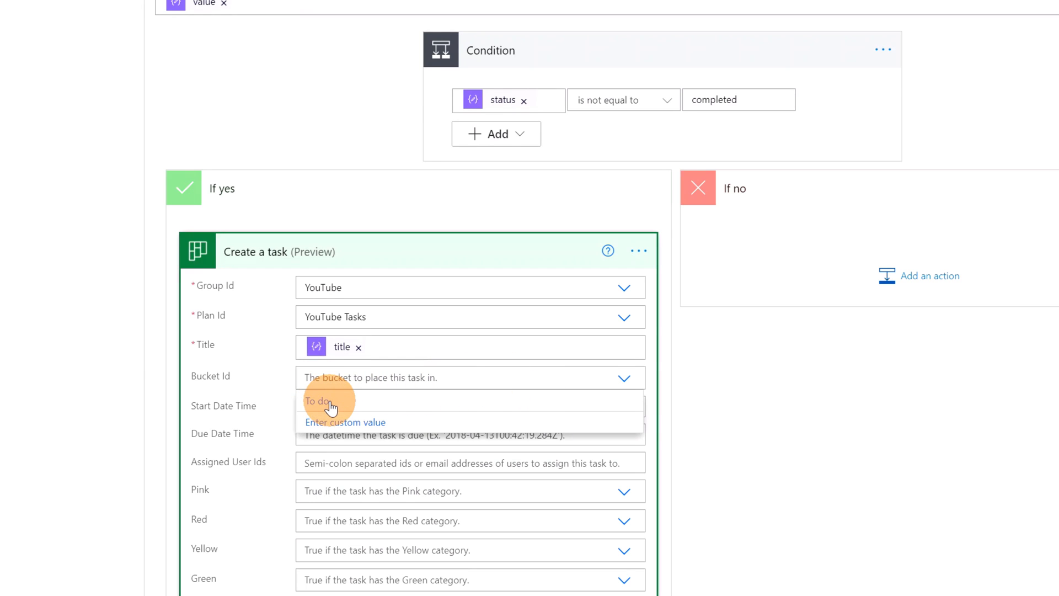
pyautogui.click(318, 400)
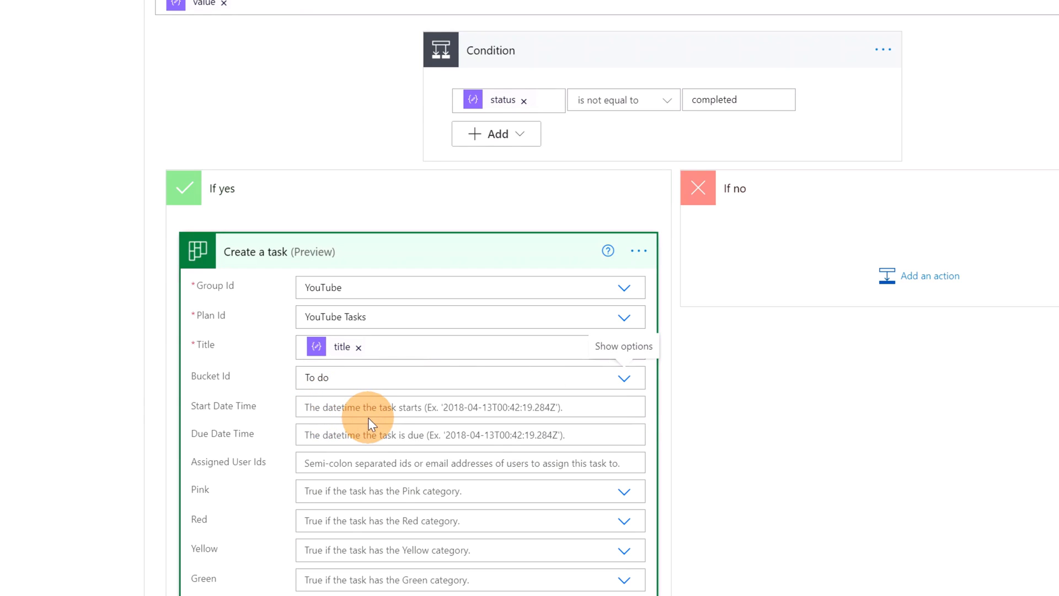
pyautogui.moveTo(364, 434)
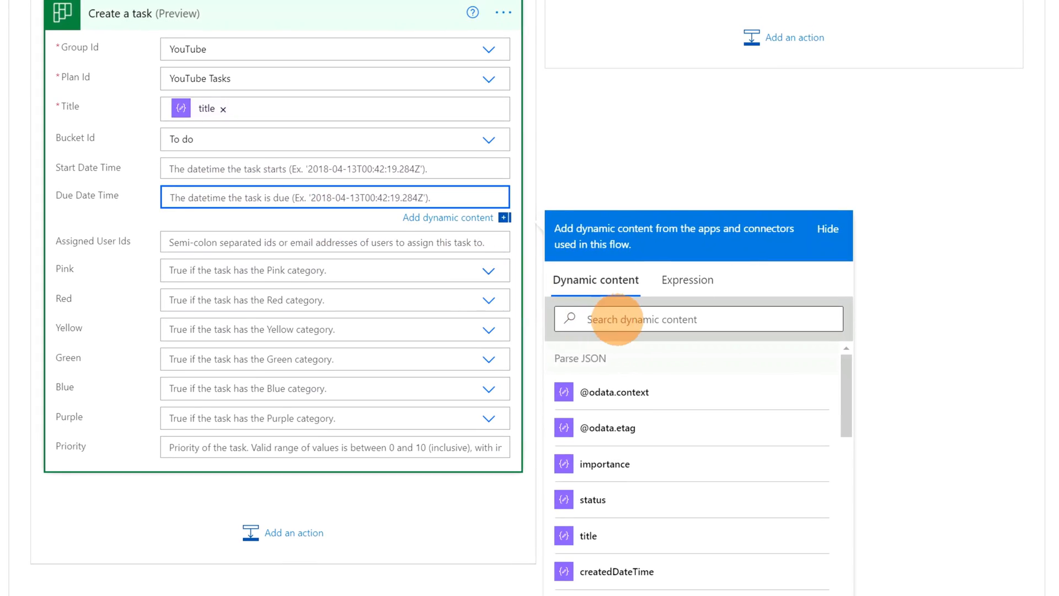
# Set the task's due date to each item's dateTime value and save the flow
pyautogui.write('datetim')
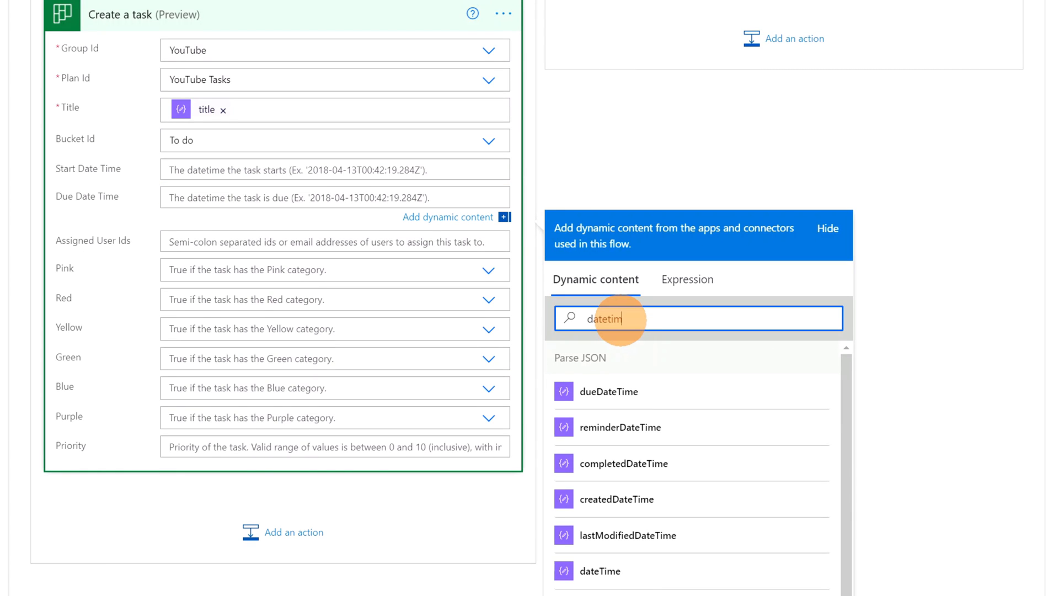
pyautogui.scroll(-3)
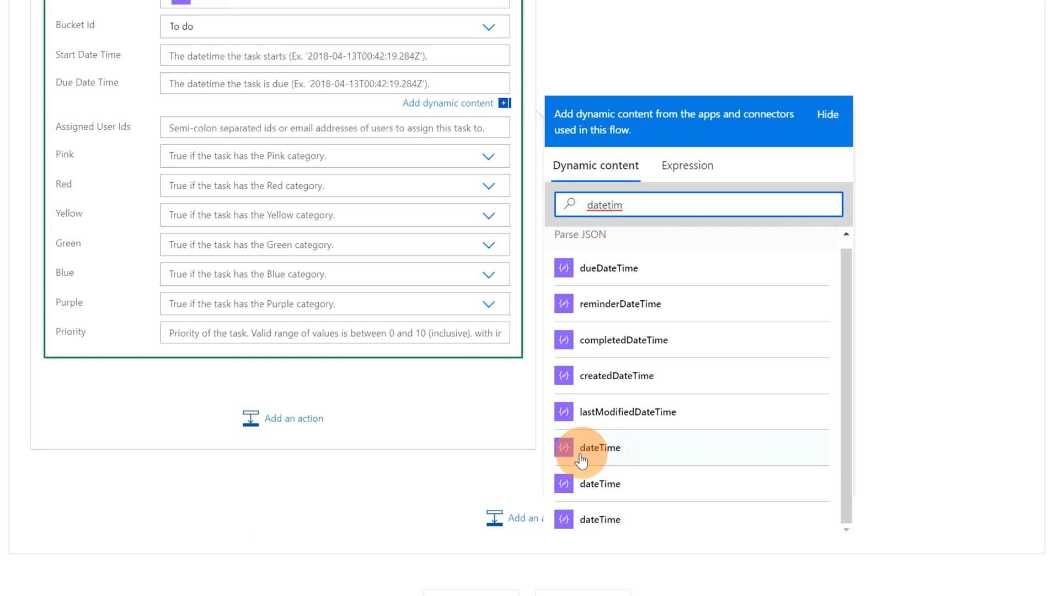
pyautogui.moveTo(593, 448)
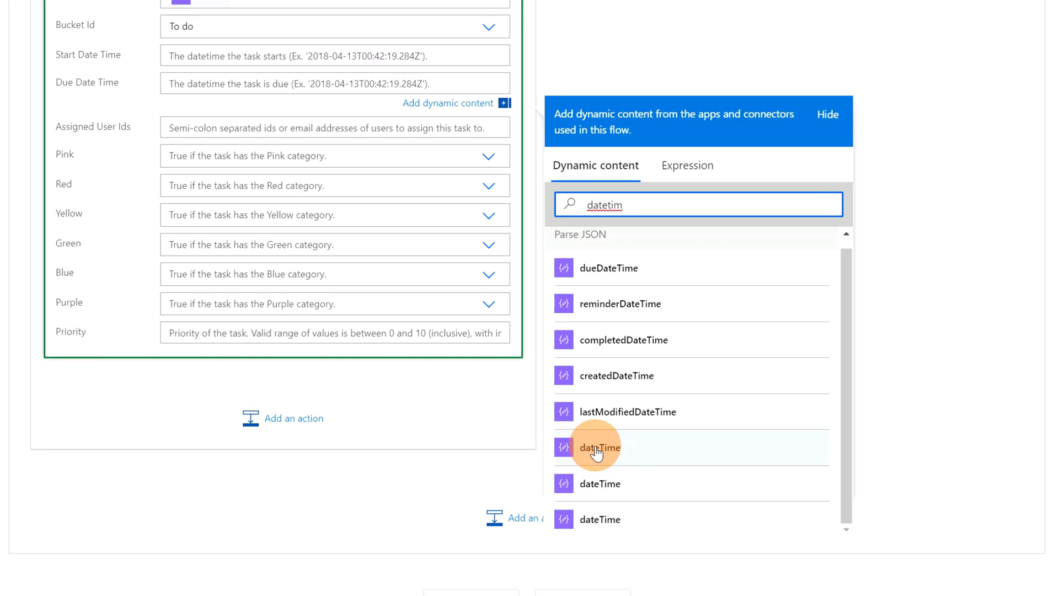
pyautogui.click(599, 447)
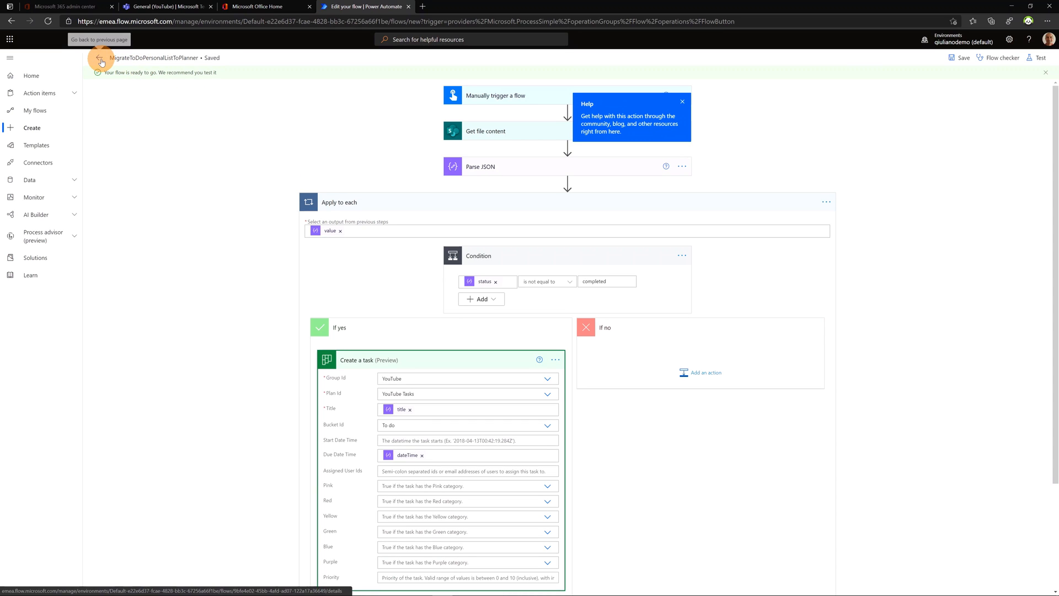
# Trigger a manual run of the flow from its details page
pyautogui.click(99, 57)
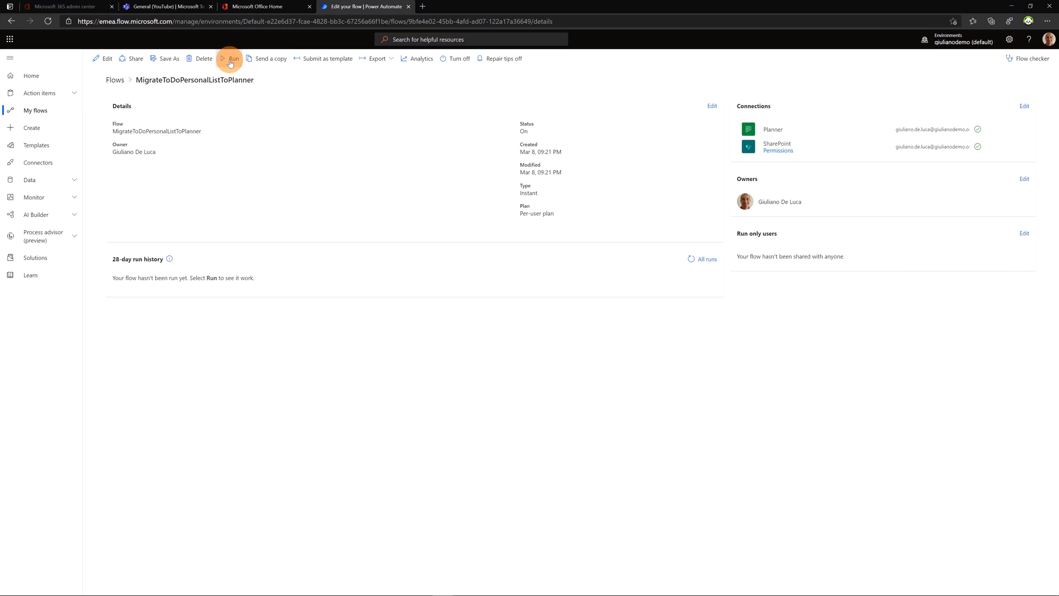
pyautogui.click(232, 59)
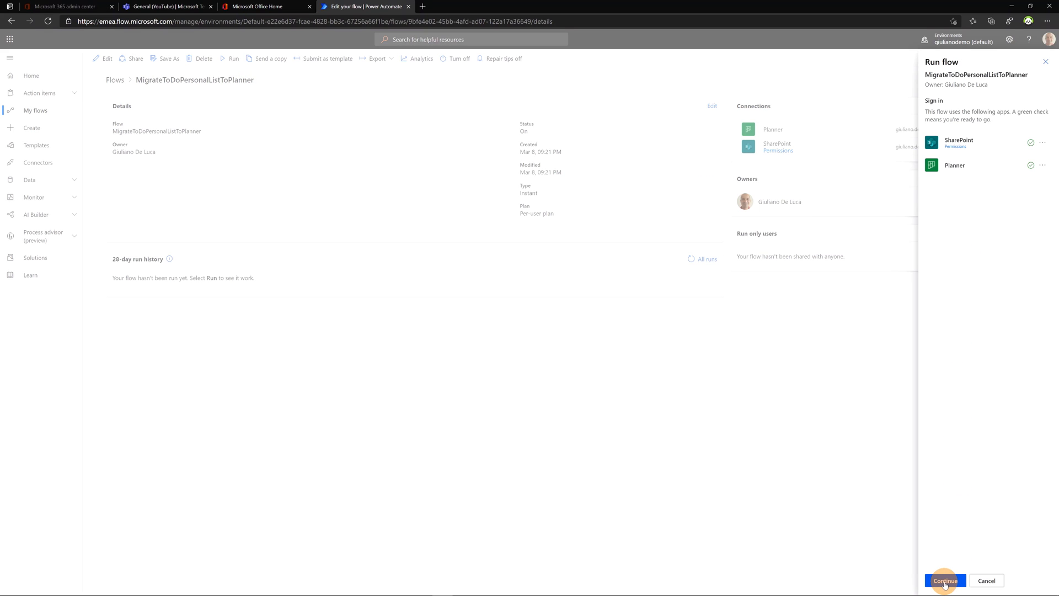
pyautogui.click(944, 580)
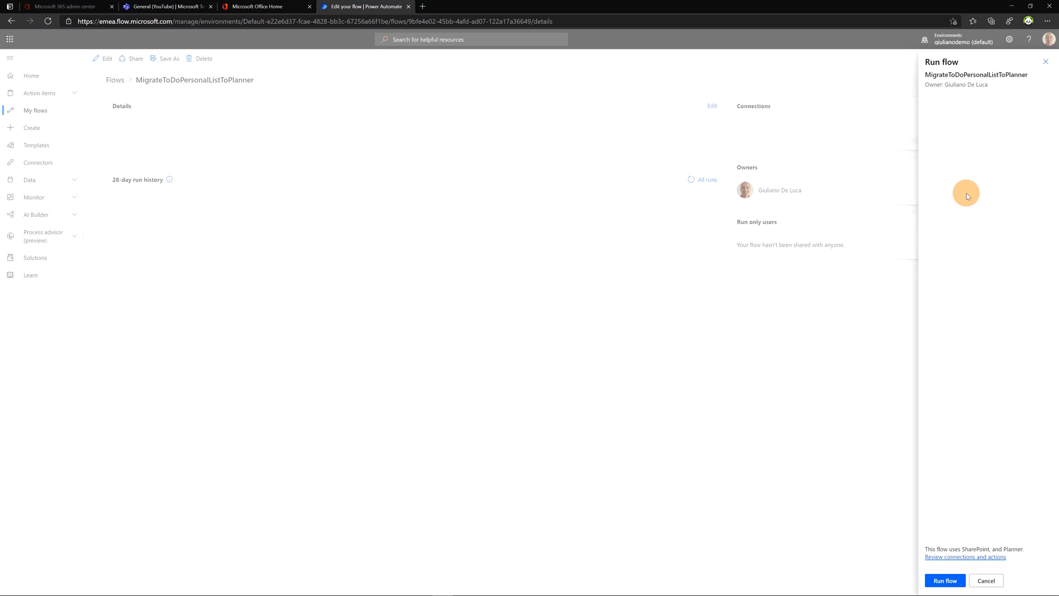
pyautogui.click(945, 581)
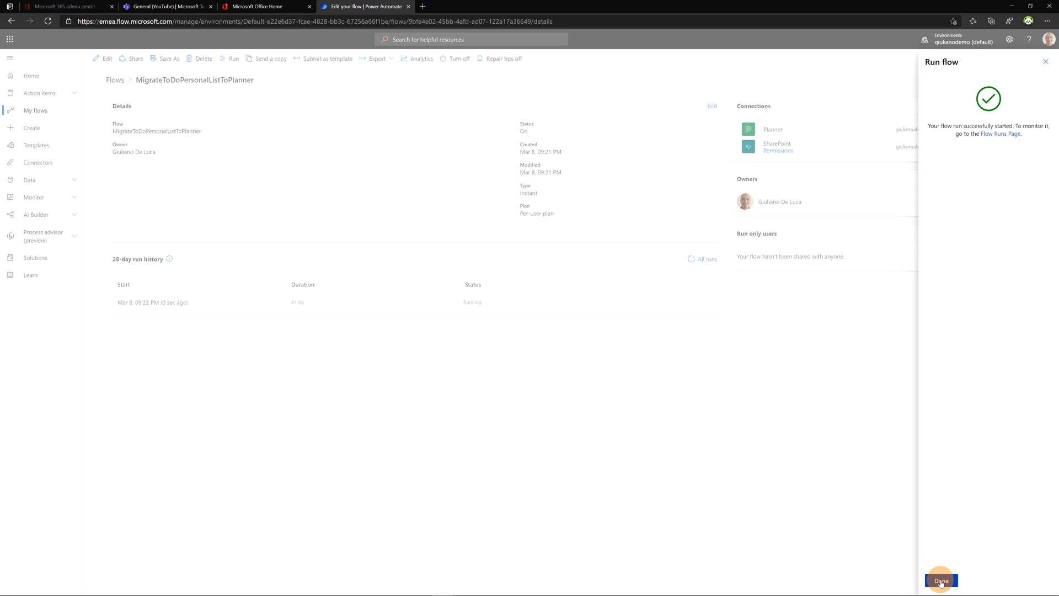
# Open the latest run from the 28-day run history to confirm all steps succeeded
pyautogui.click(939, 579)
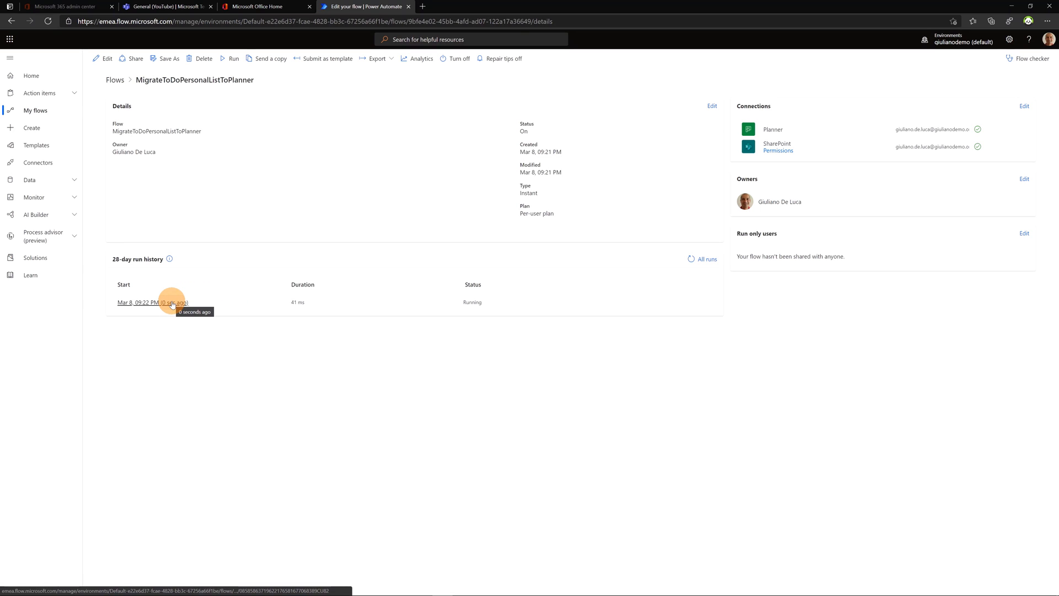
pyautogui.click(140, 302)
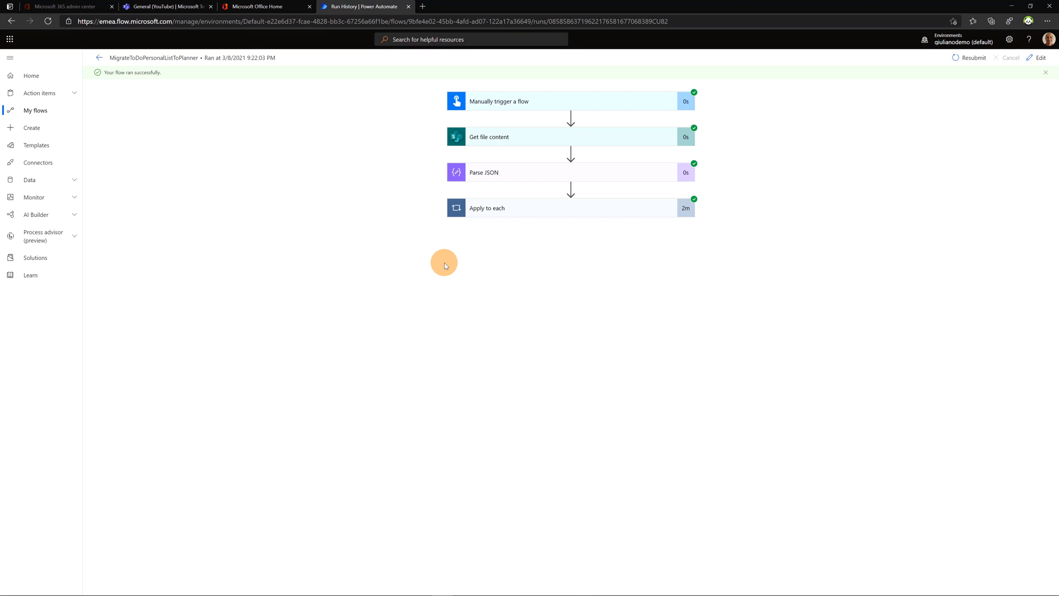
pyautogui.click(168, 7)
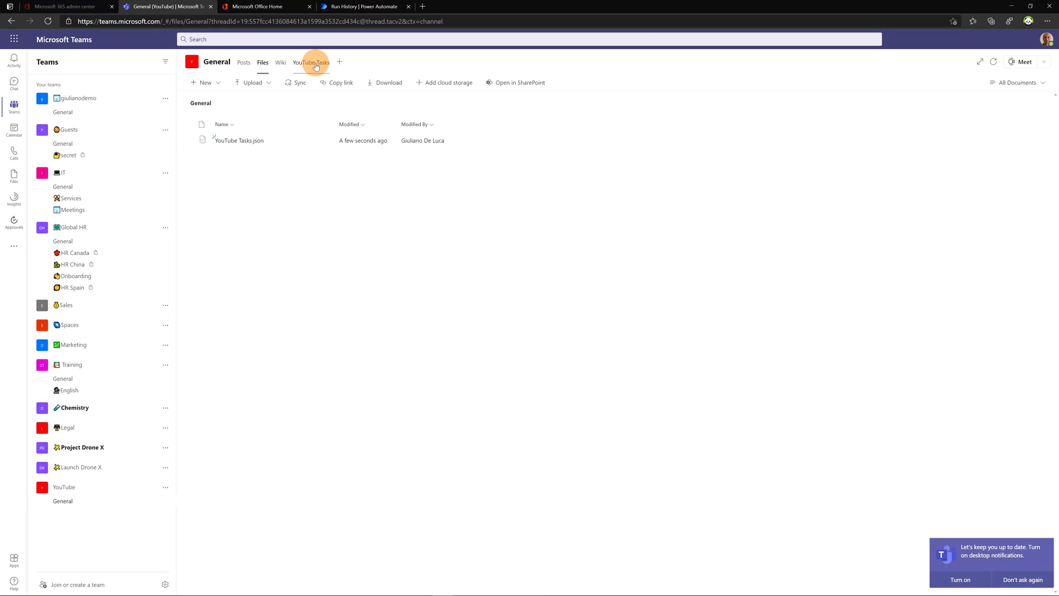
# View the General channel's YouTube Tasks board, scrolling through the migrated To do tasks
pyautogui.click(311, 63)
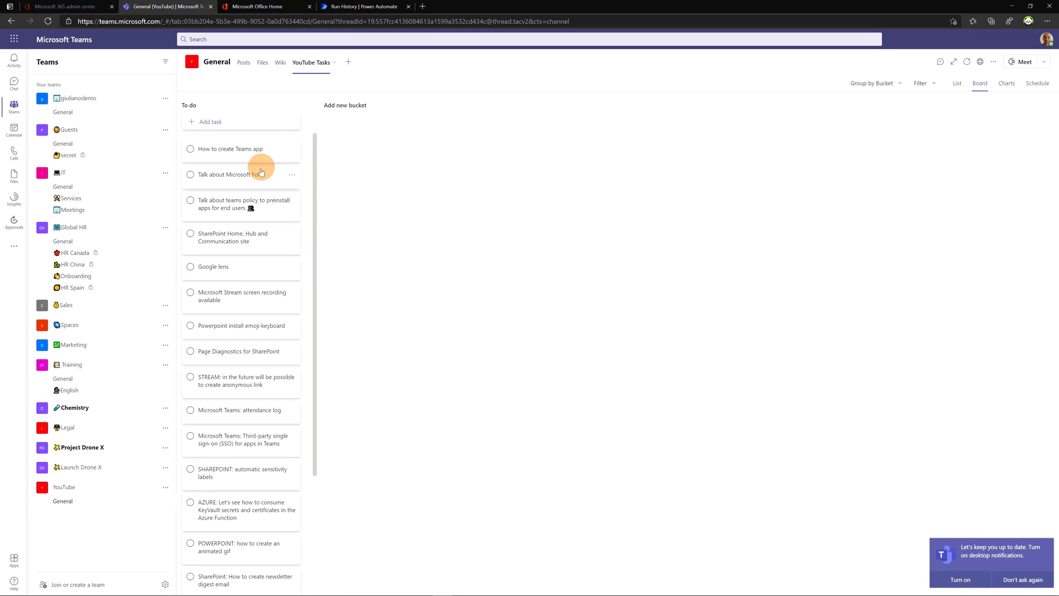
pyautogui.scroll(-3)
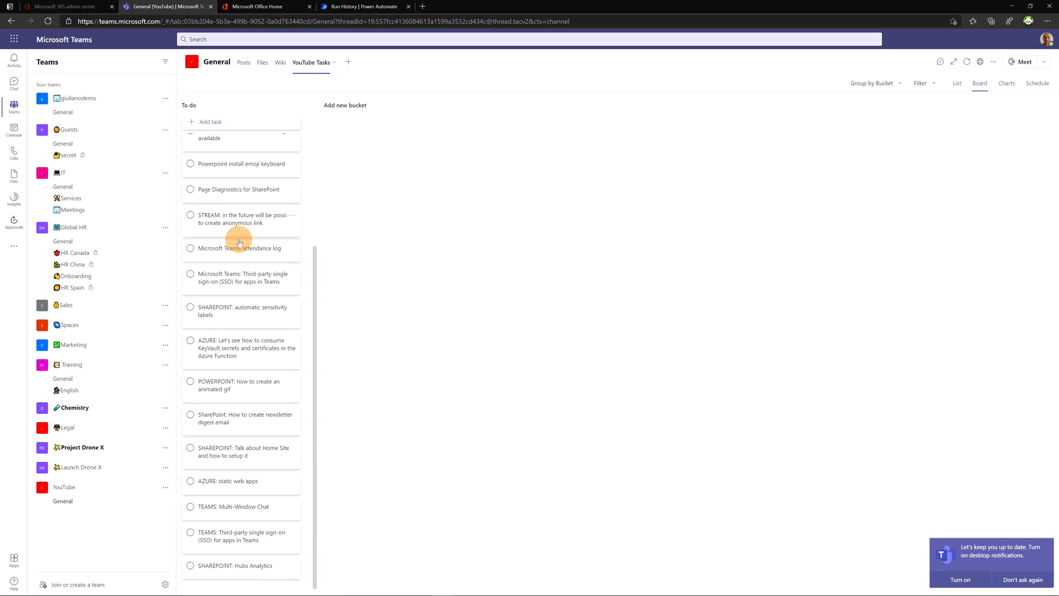
pyautogui.scroll(-3)
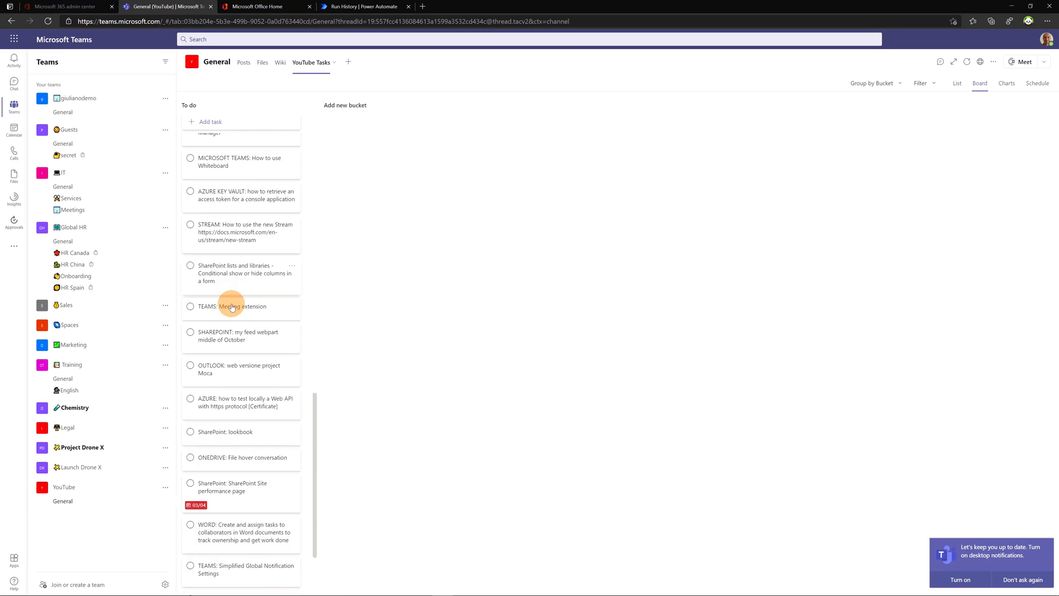
pyautogui.scroll(-3)
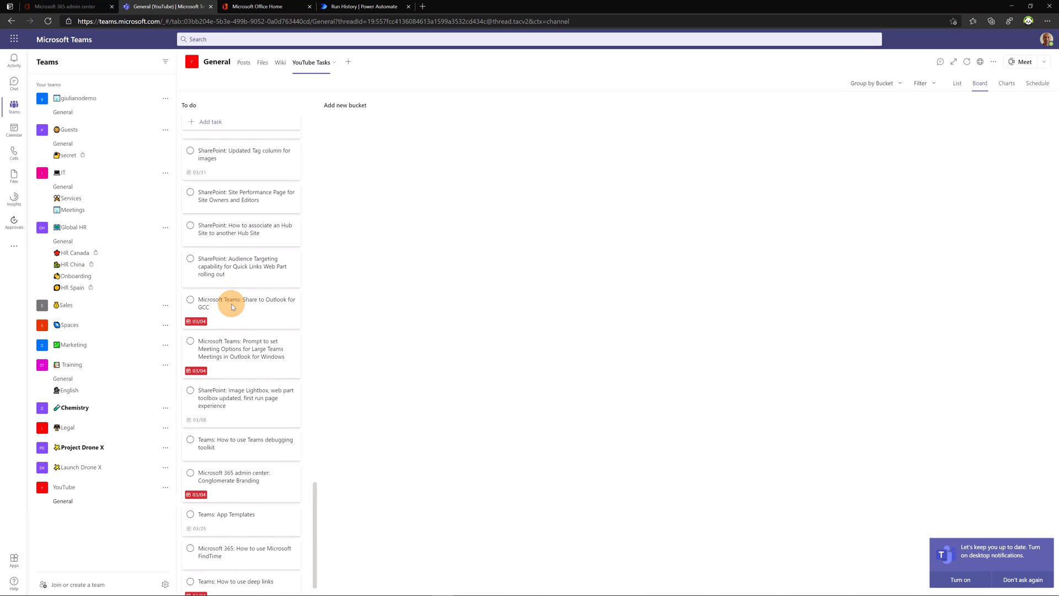